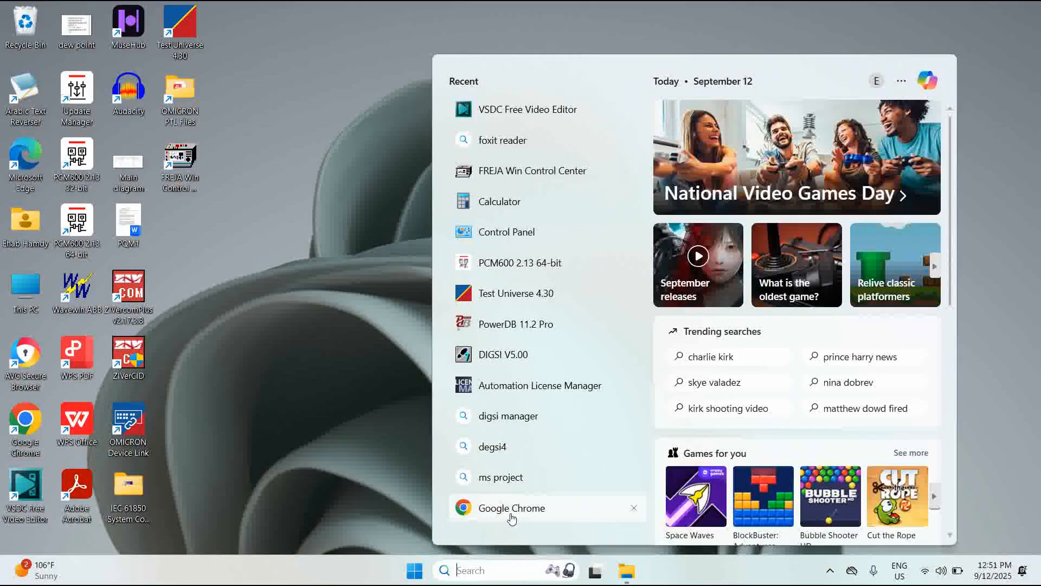
- Launch Google Chrome and search the web for 'digsi 4 download'
click(512, 508)
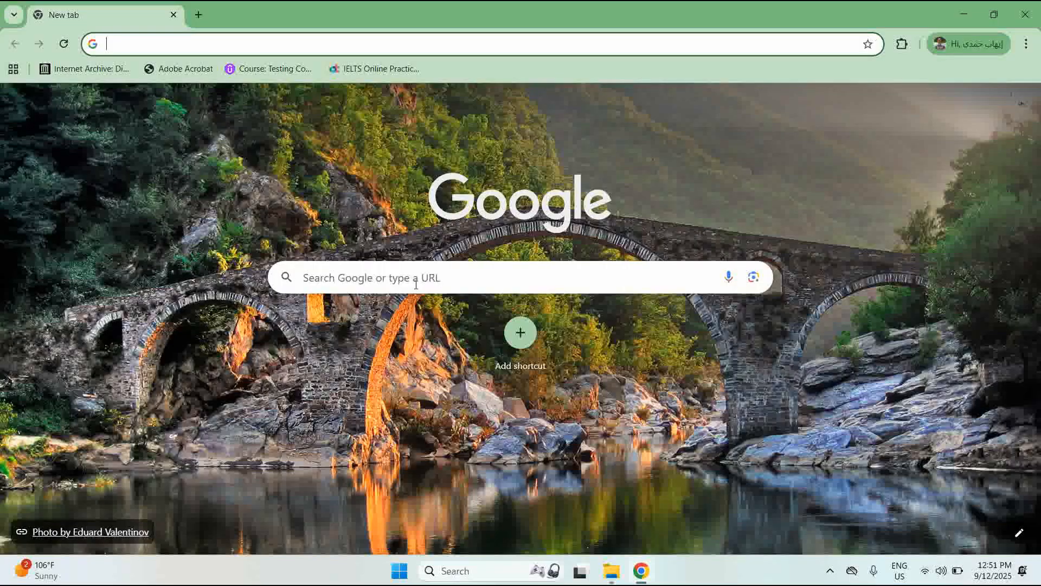
text(digsi 4 download)
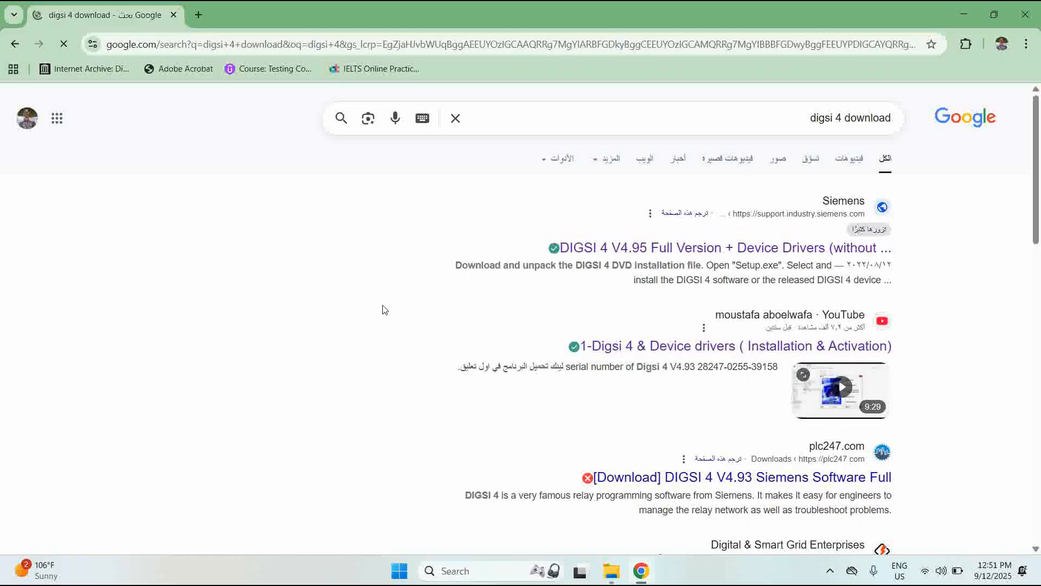
mouse_move(489, 258)
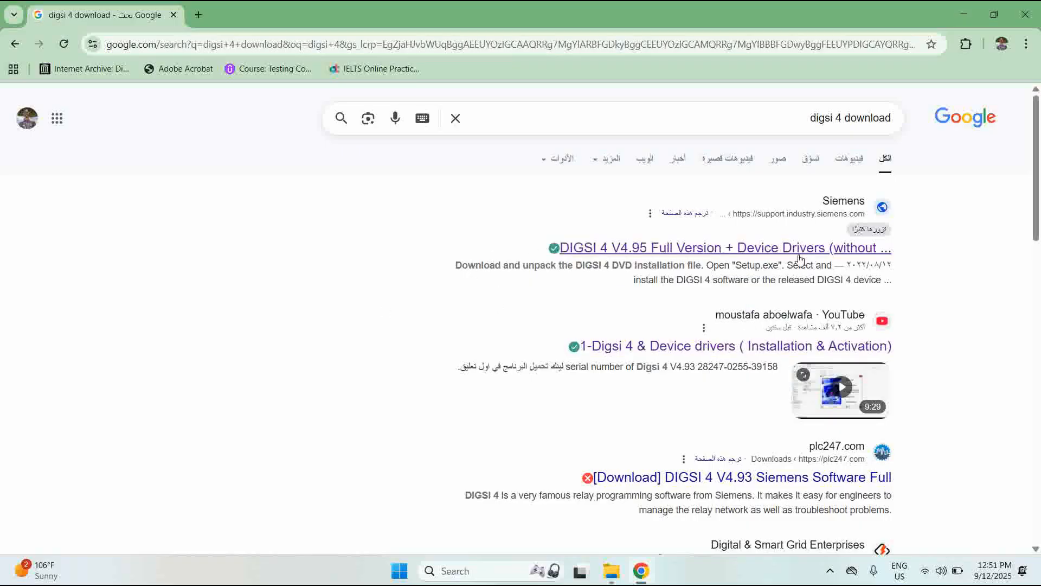
- Open the Siemens DIGSI 4 V4.95 result and scroll to its download and hotfix files
click(724, 247)
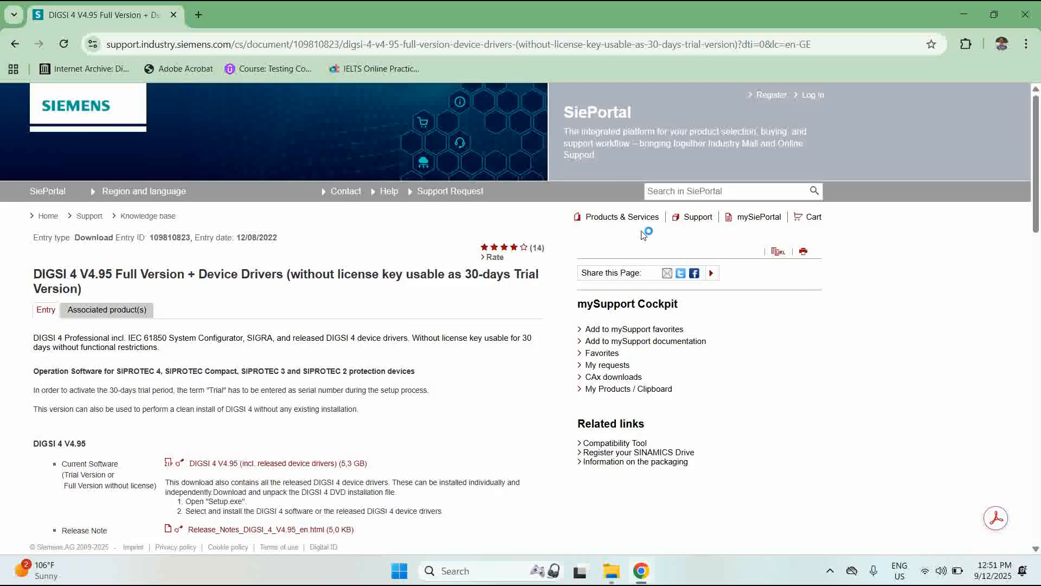
click(728, 191)
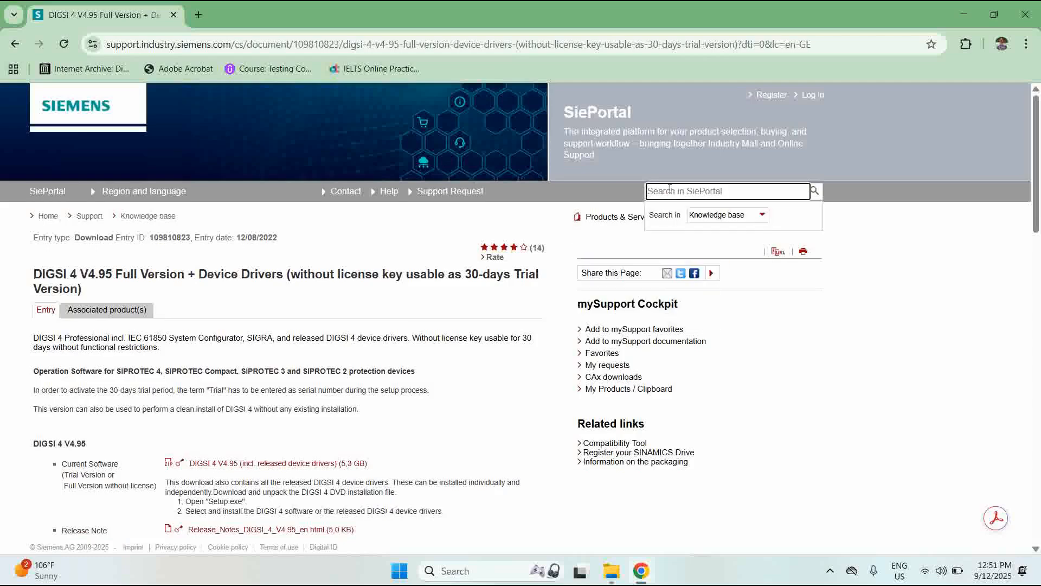
click(622, 216)
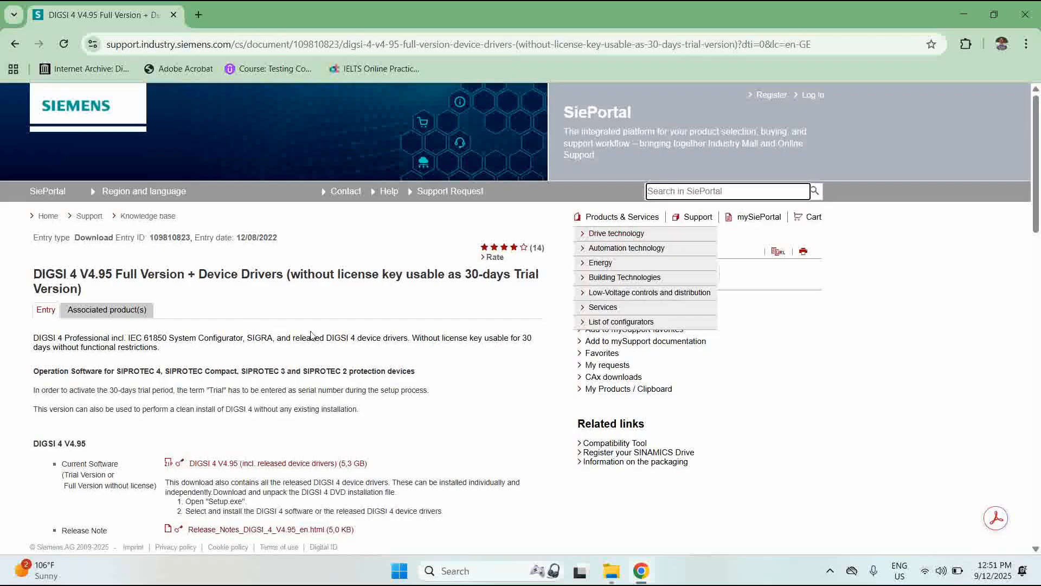
scroll(down, 3)
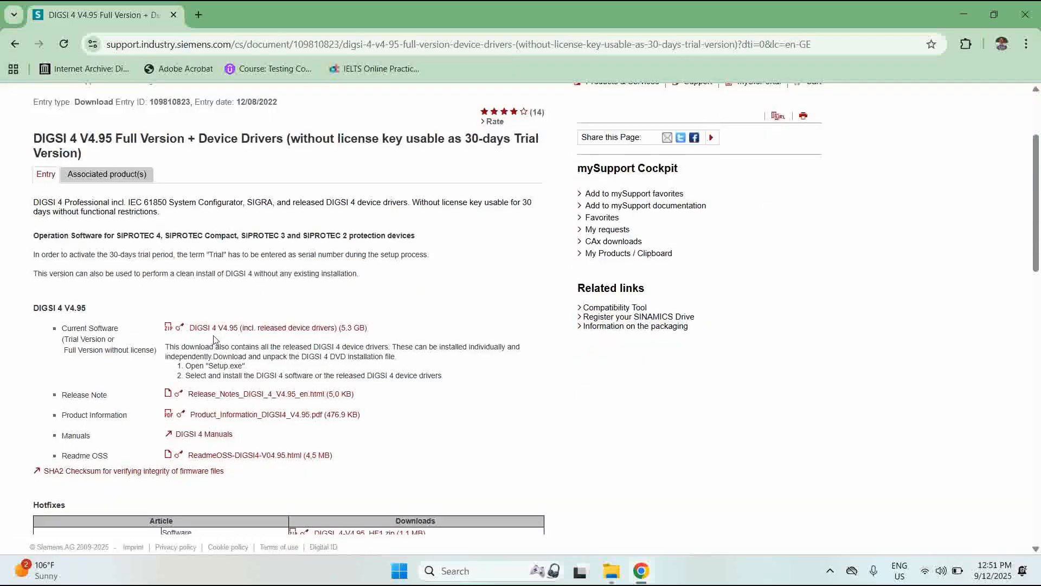
scroll(down, 3)
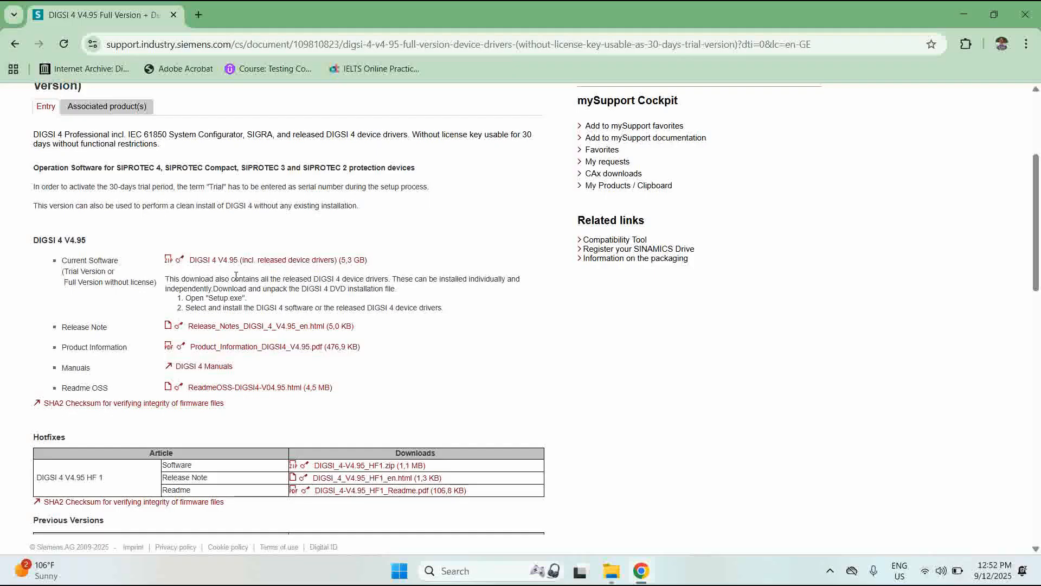
mouse_move(212, 272)
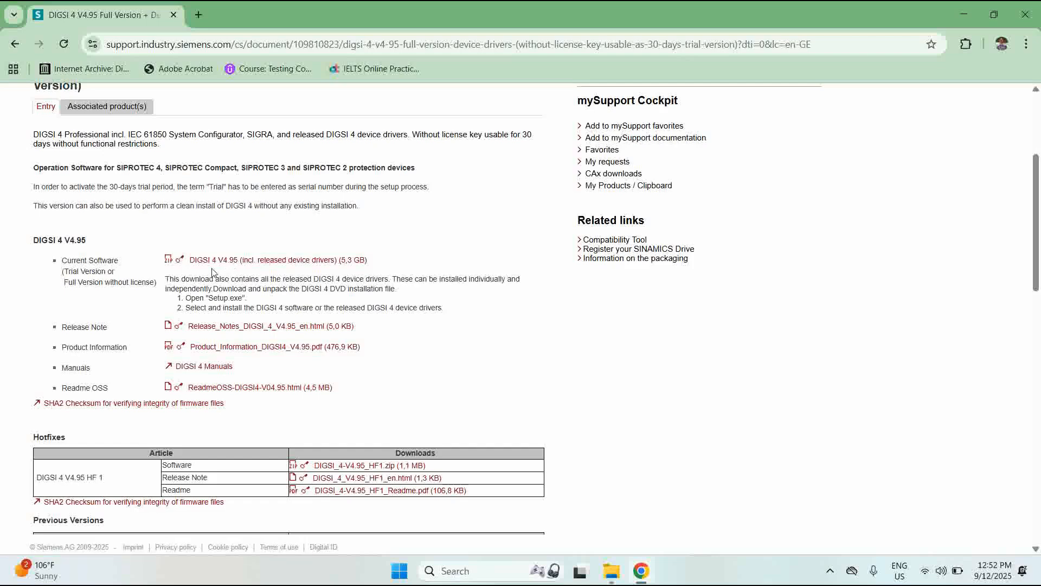
mouse_move(230, 269)
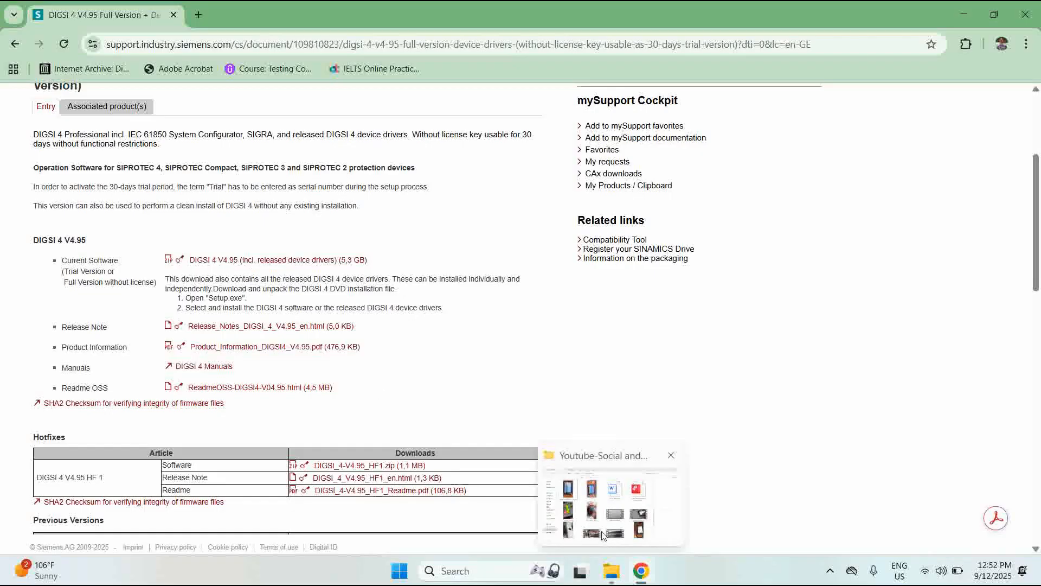
- Open the DIGSI4_Setup_DVD release folder in File Explorer and select the setup application
click(610, 571)
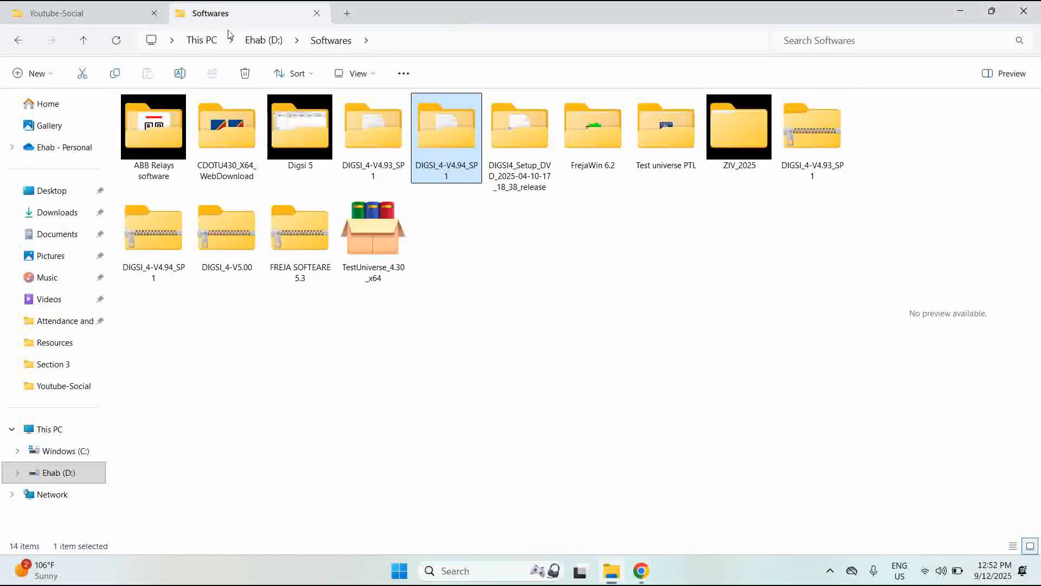
mouse_move(437, 186)
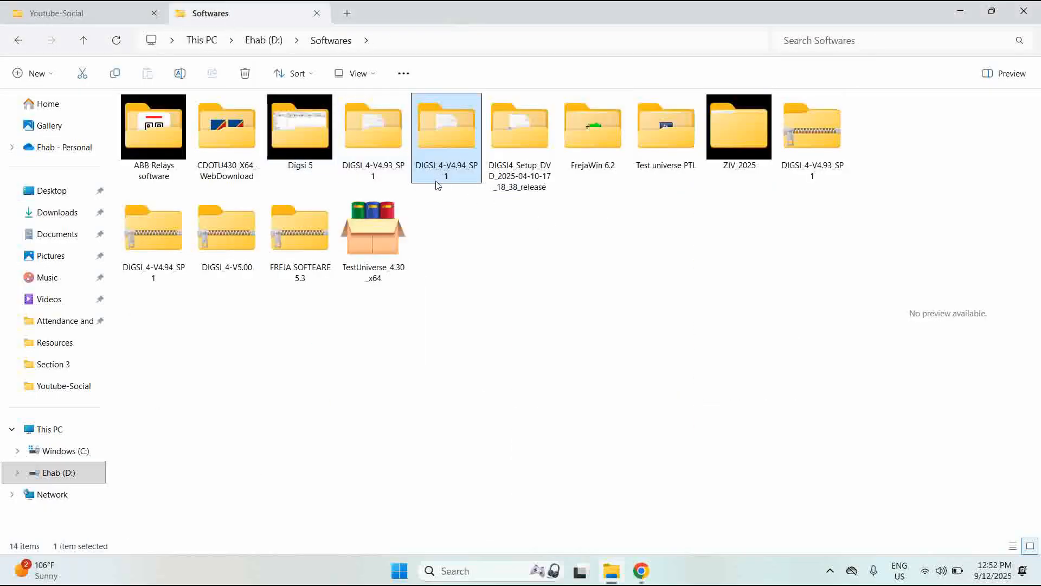
mouse_move(455, 174)
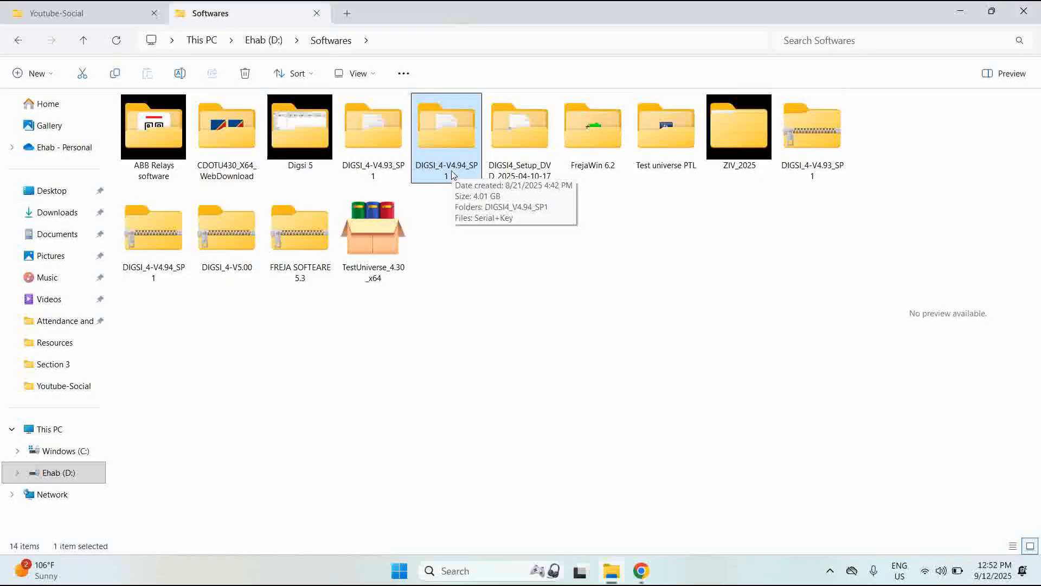
mouse_move(405, 158)
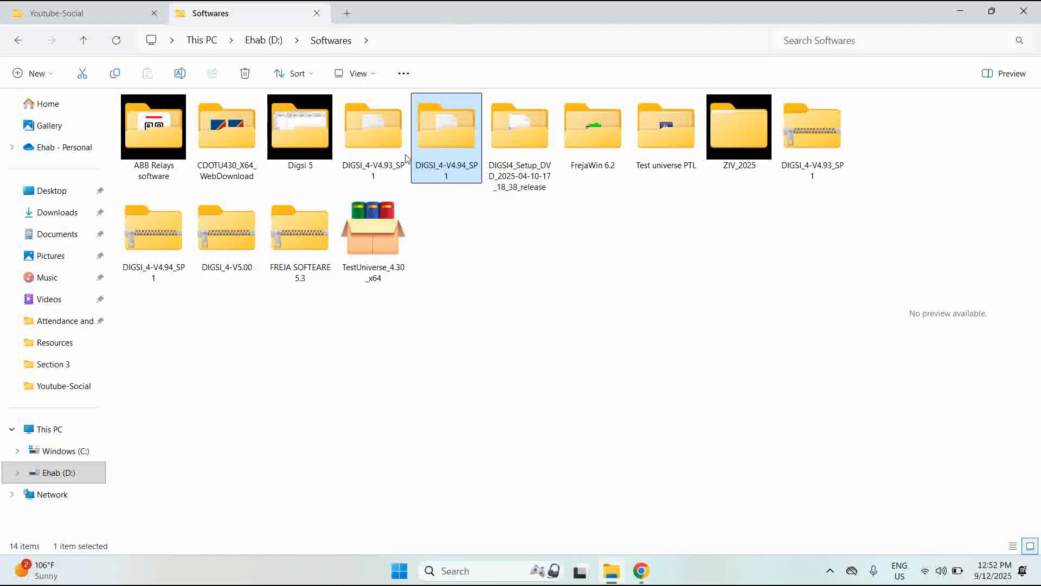
click(520, 126)
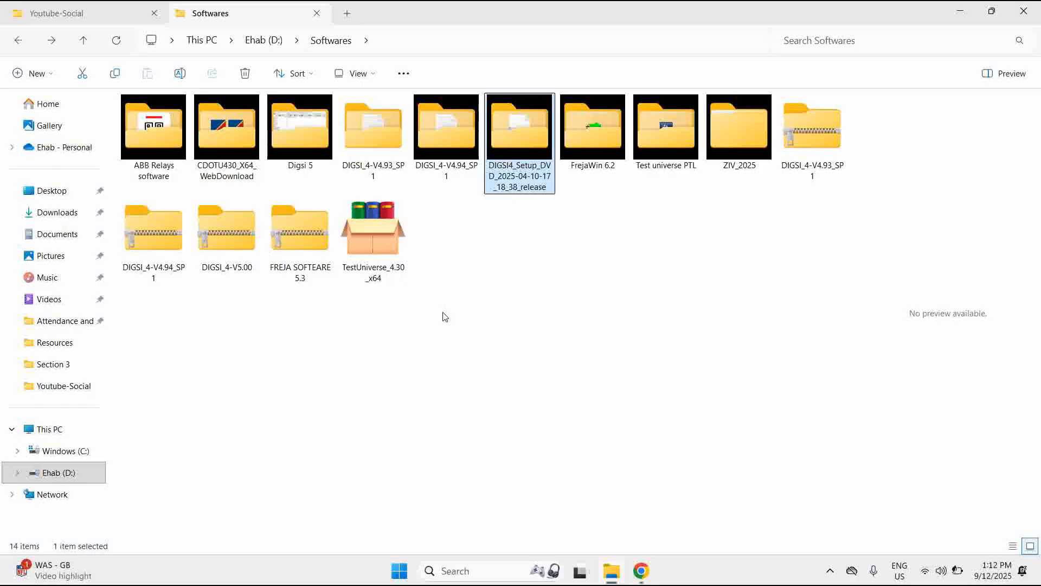
mouse_move(511, 145)
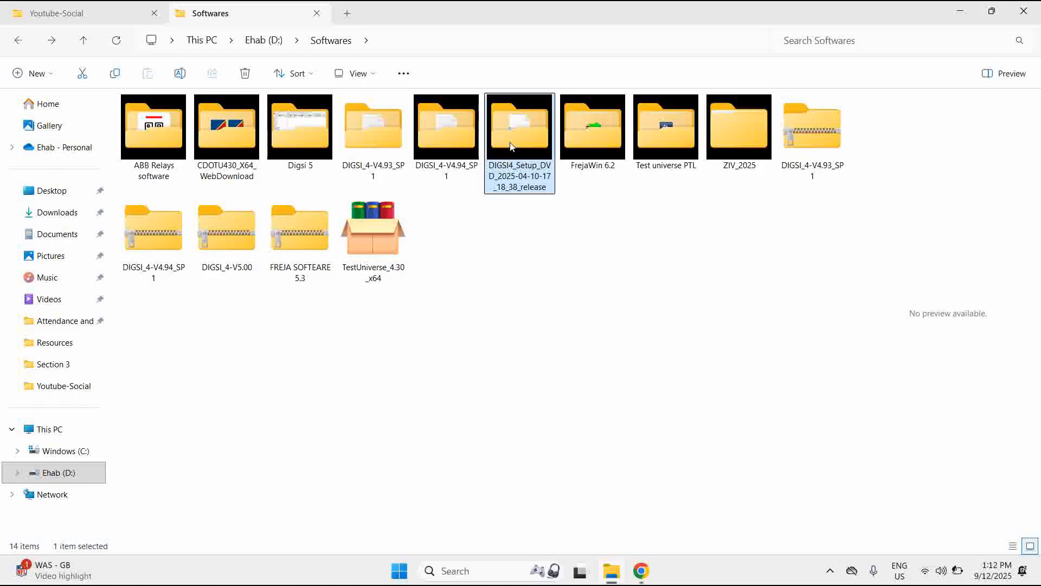
double_click(520, 126)
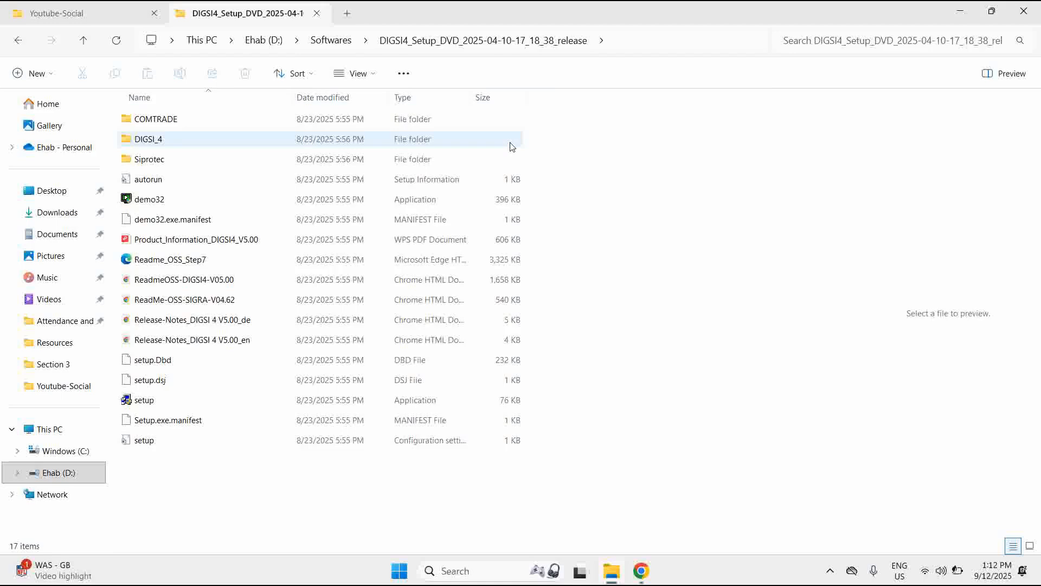
click(144, 400)
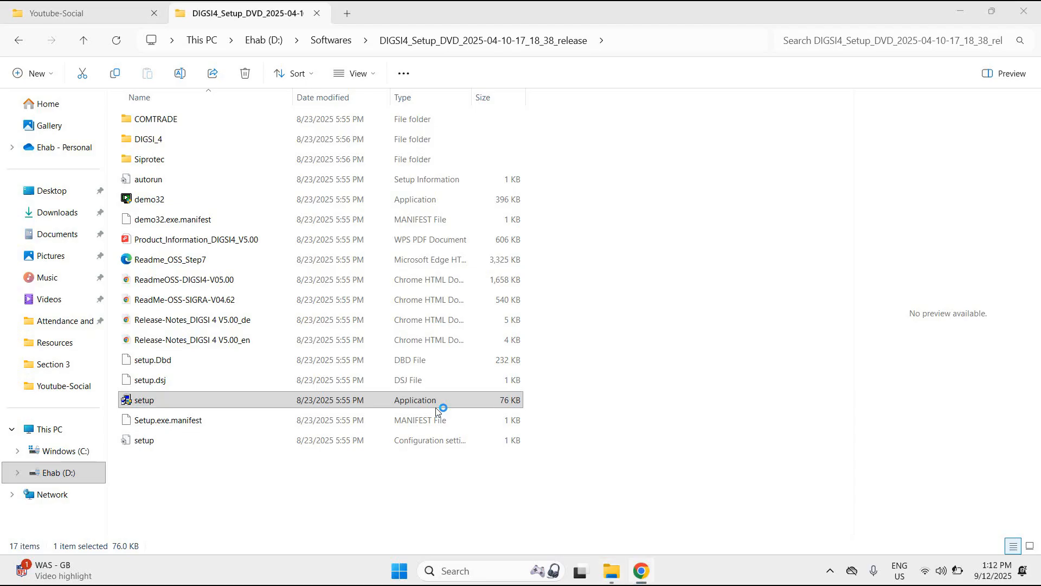
- Run the DIGSI 4 setup application and choose English in the launcher
double_click(143, 399)
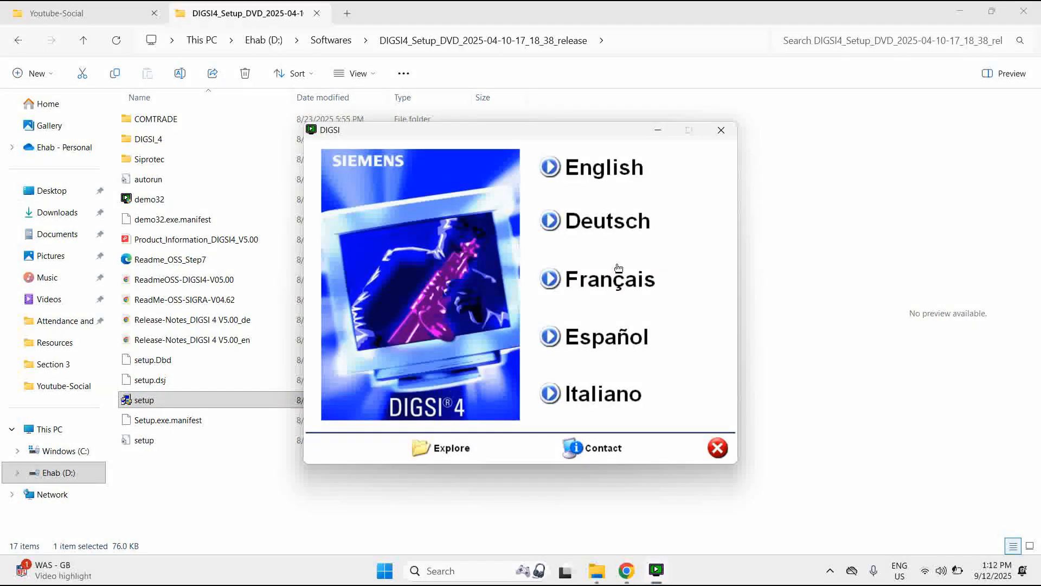
click(604, 168)
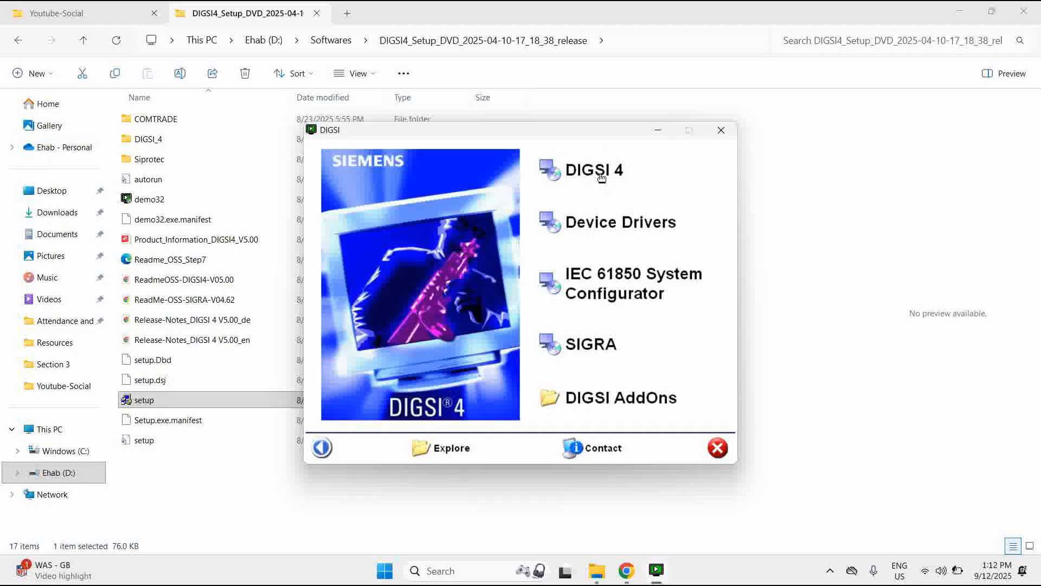
mouse_move(629, 235)
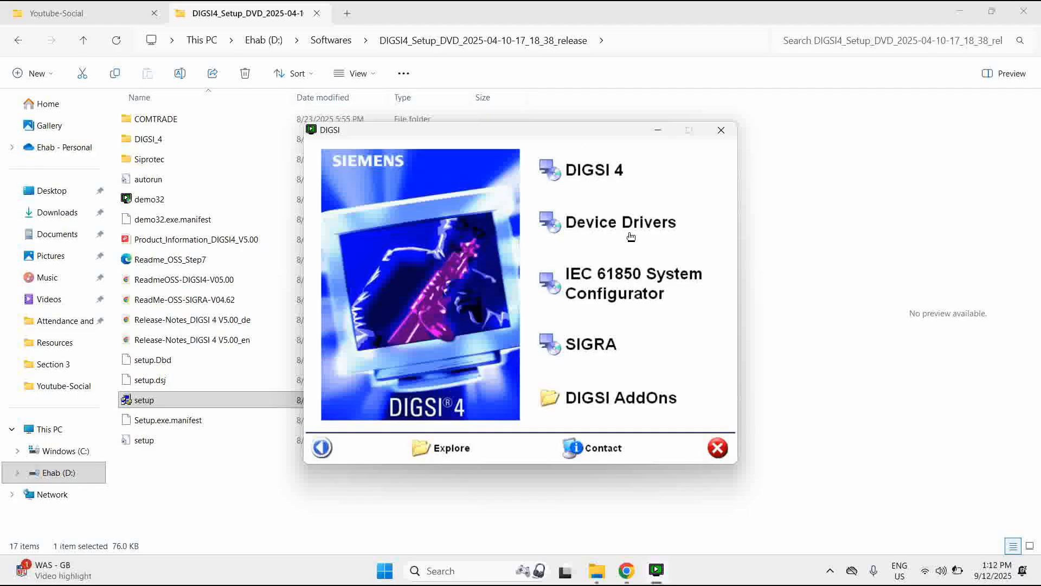
mouse_move(623, 234)
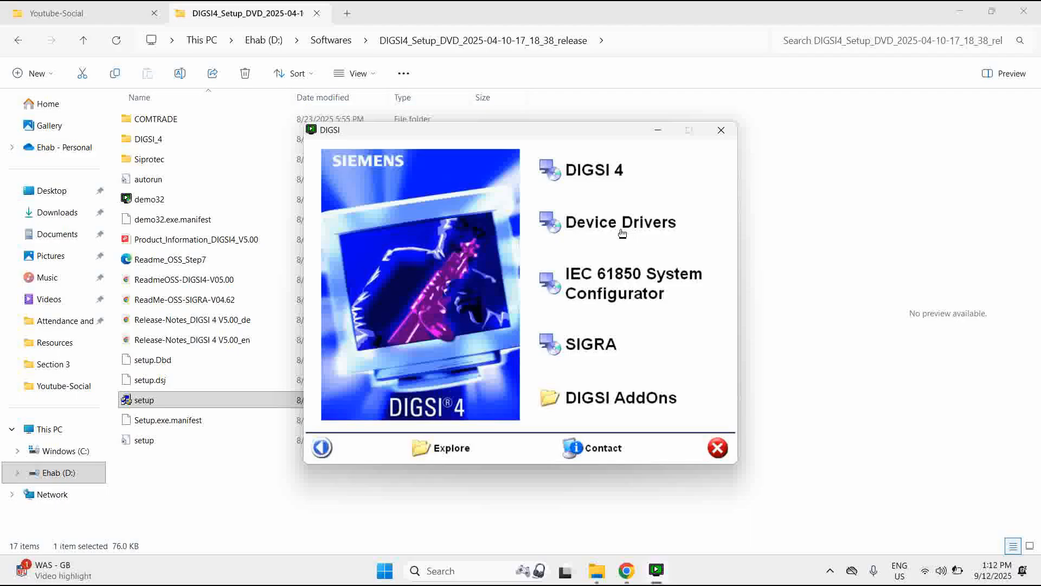
mouse_move(625, 247)
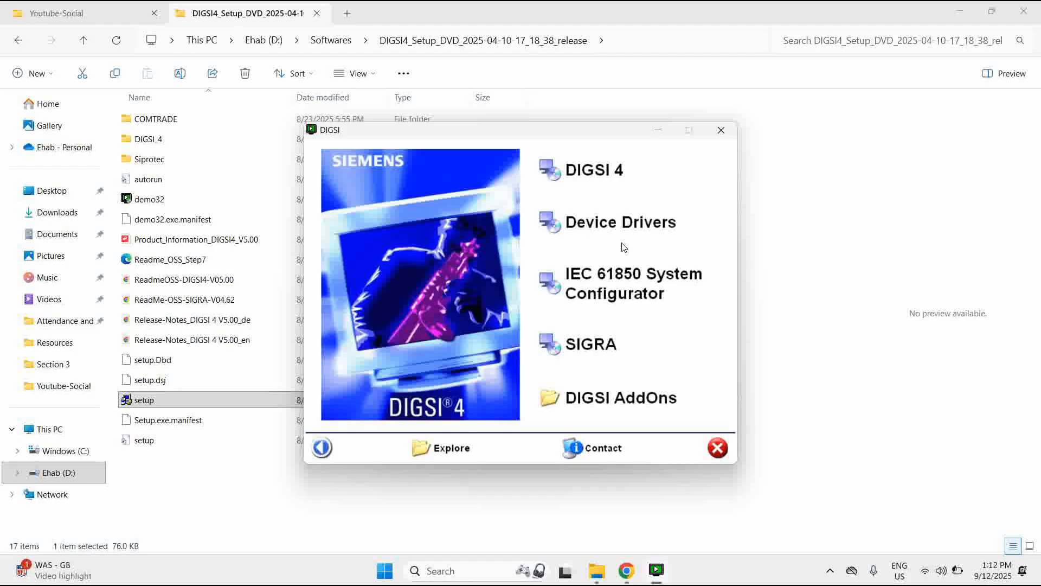
mouse_move(606, 163)
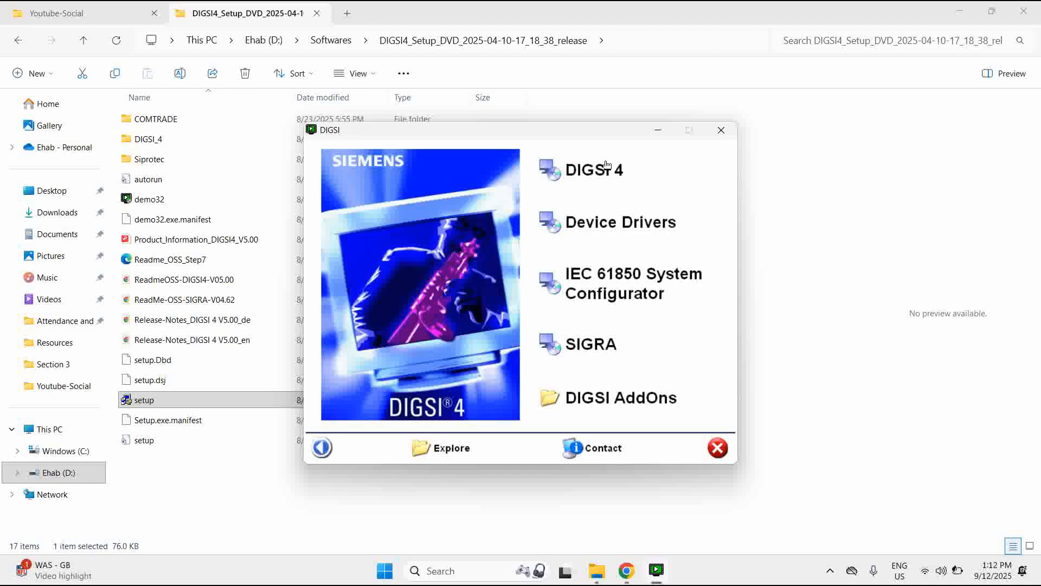
mouse_move(595, 171)
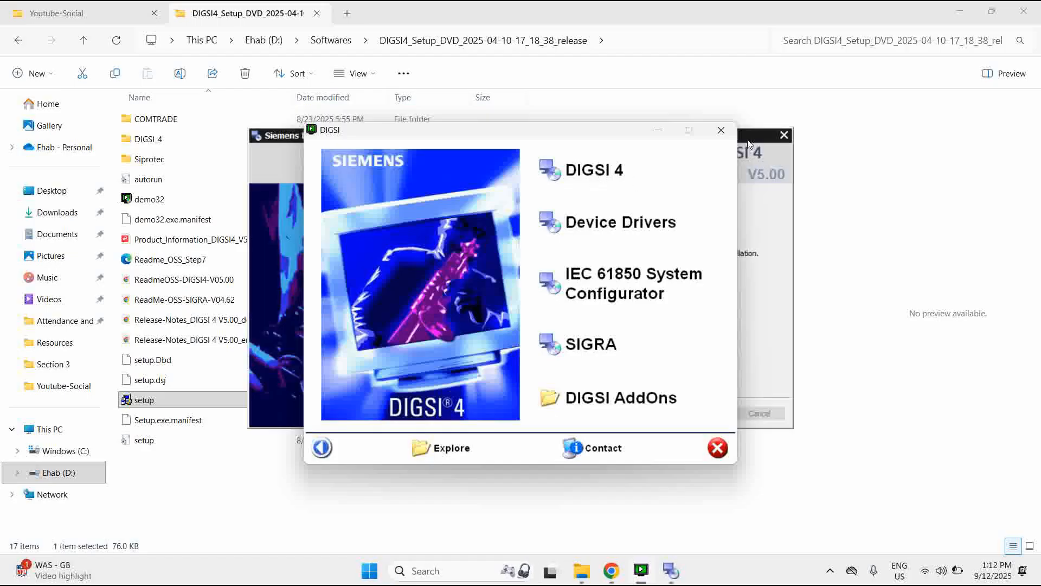
- Cancel the DIGSI 4 V5.00 Setup Wizard, confirm, and close the interrupted wizard
click(592, 169)
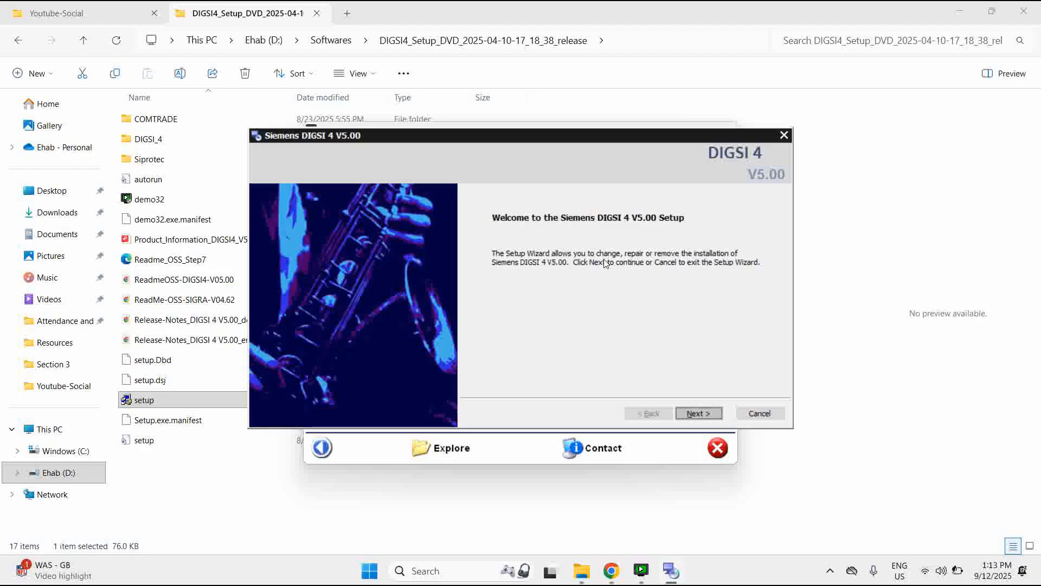
mouse_move(642, 276)
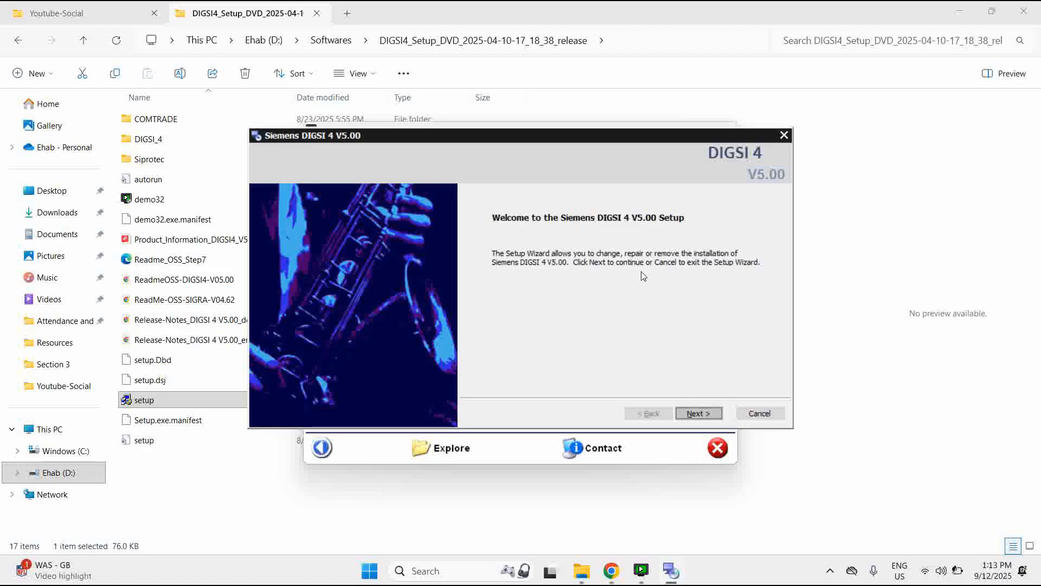
mouse_move(723, 182)
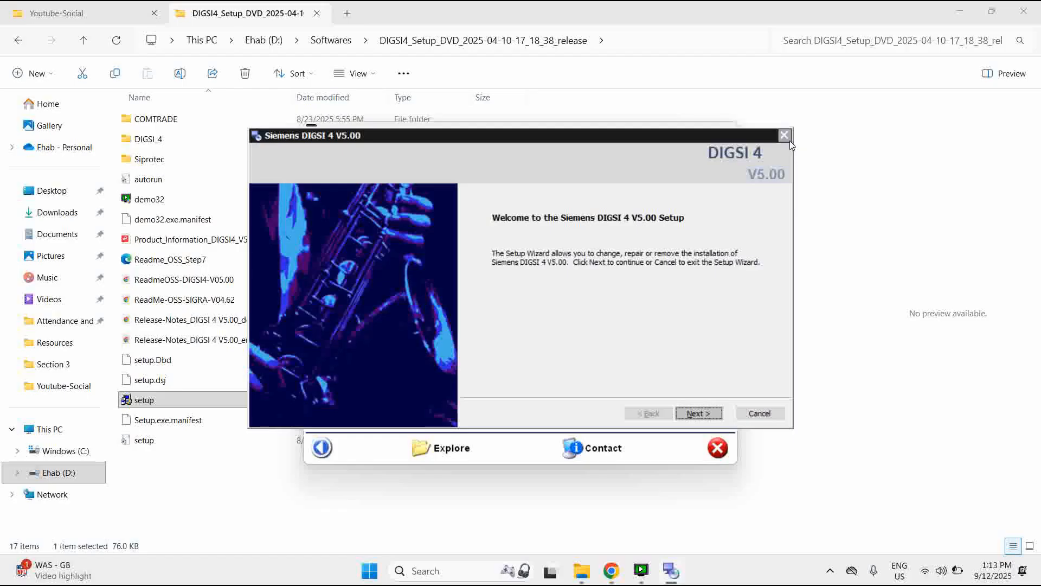
click(784, 135)
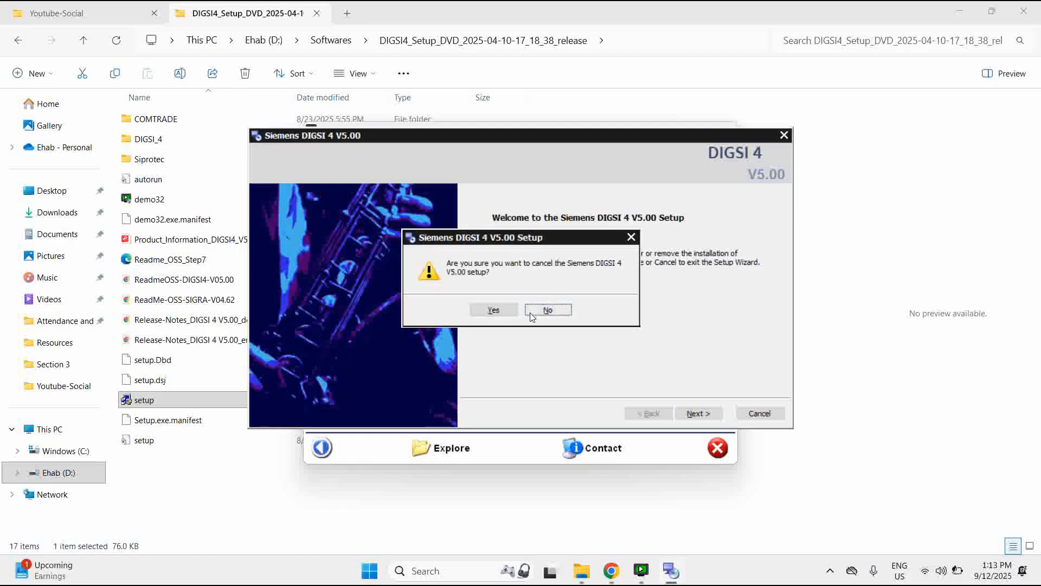
click(547, 310)
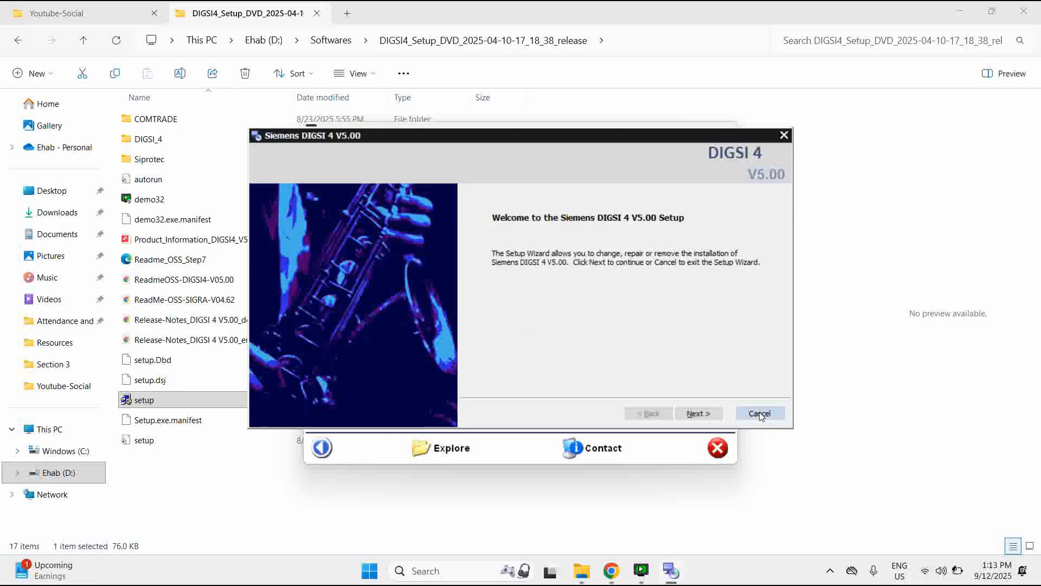
click(760, 413)
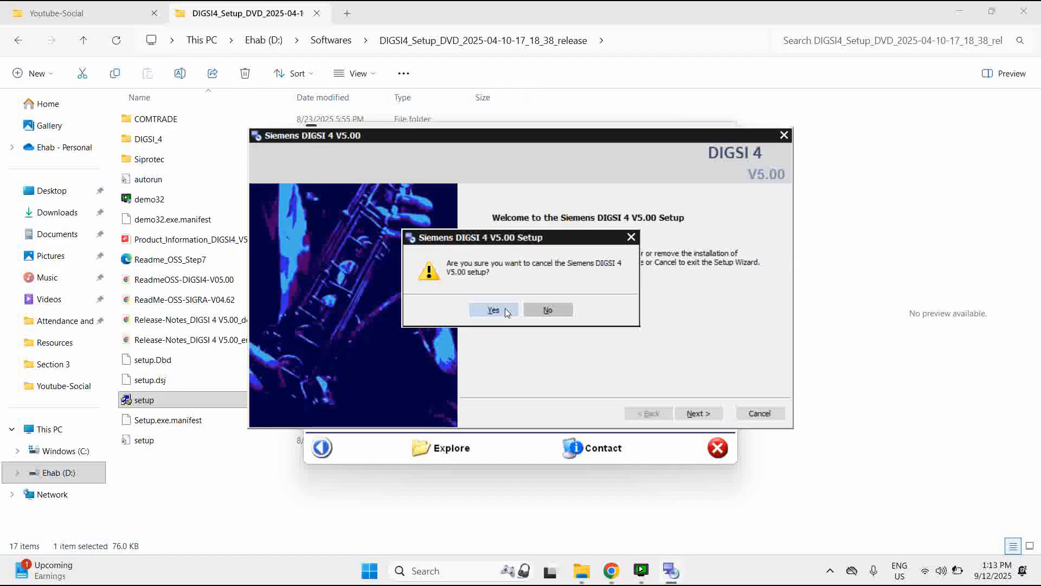
click(492, 310)
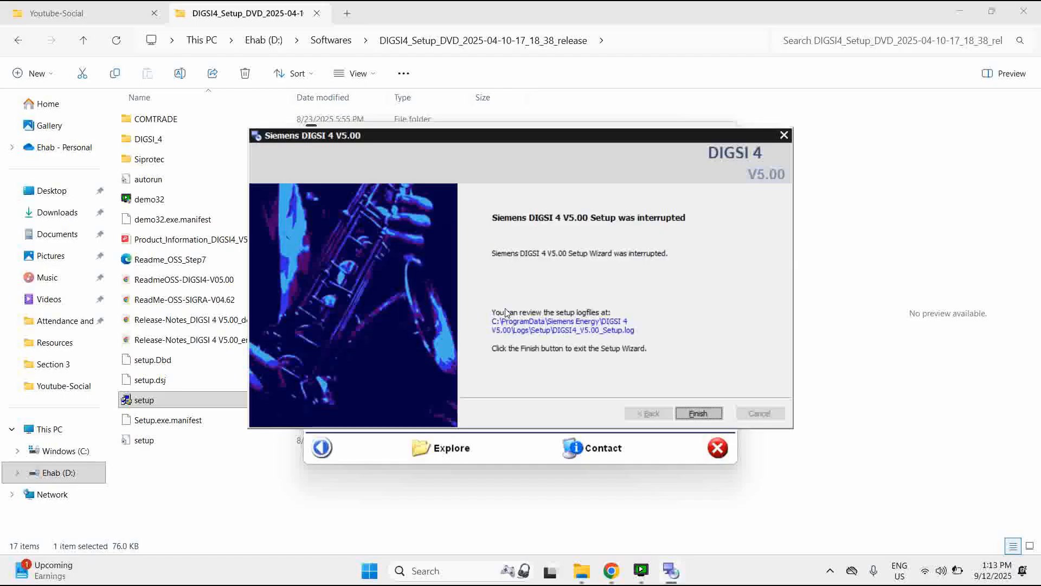
click(698, 413)
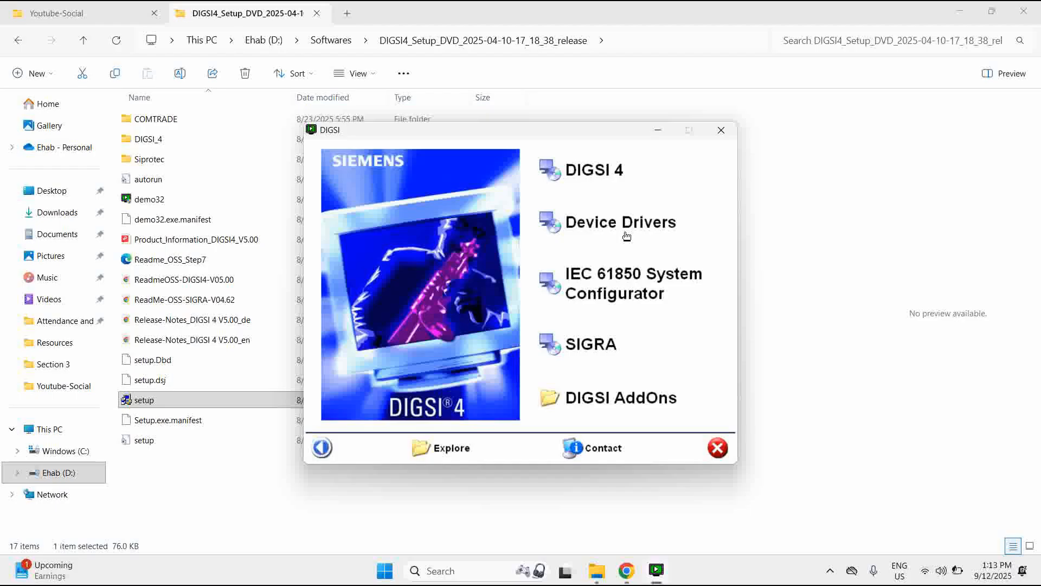
mouse_move(649, 206)
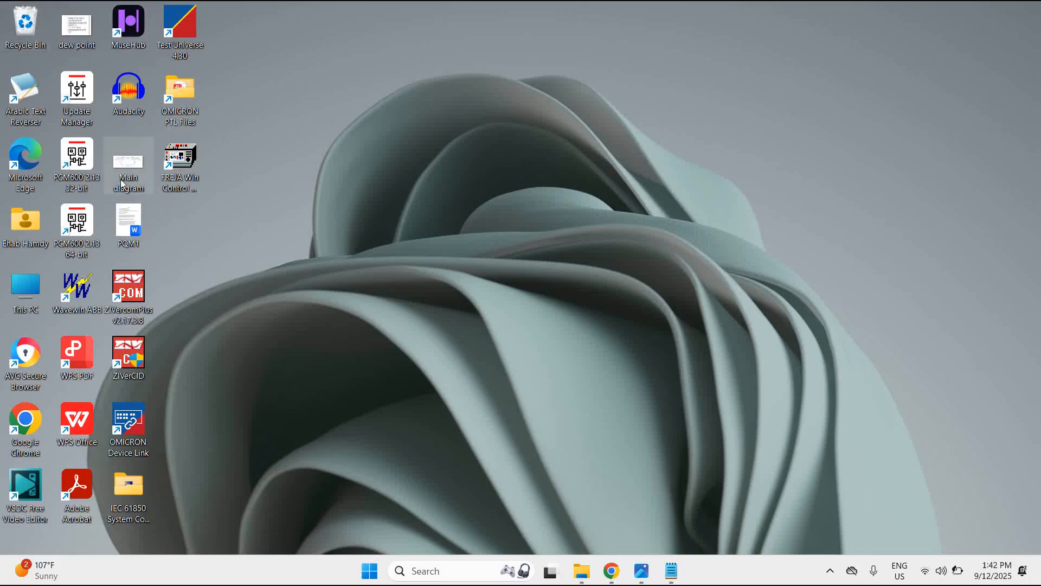
- Launch DIGSI V5.00 from the Windows Search recent apps list
double_click(128, 159)
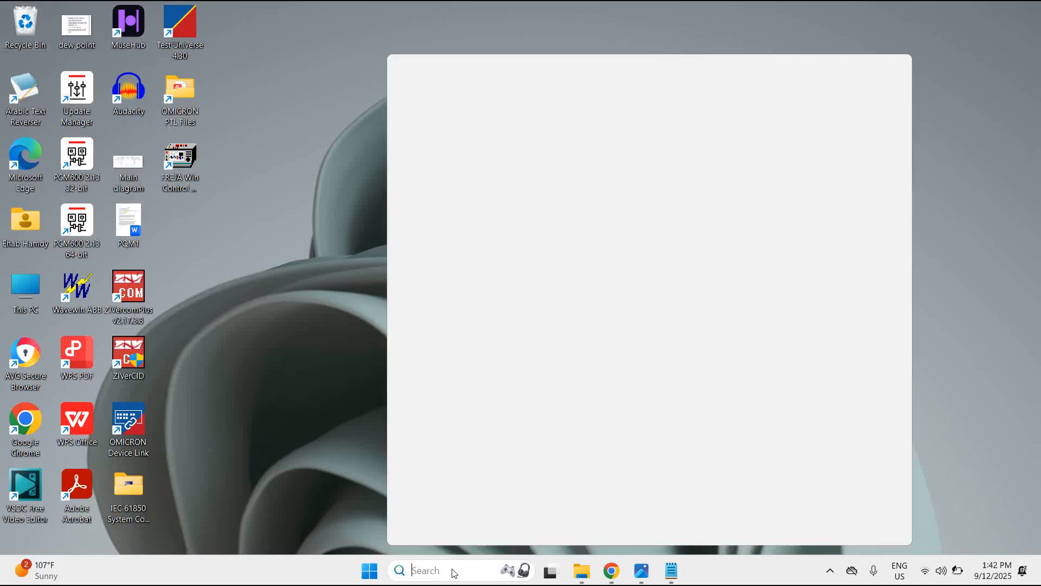
click(426, 571)
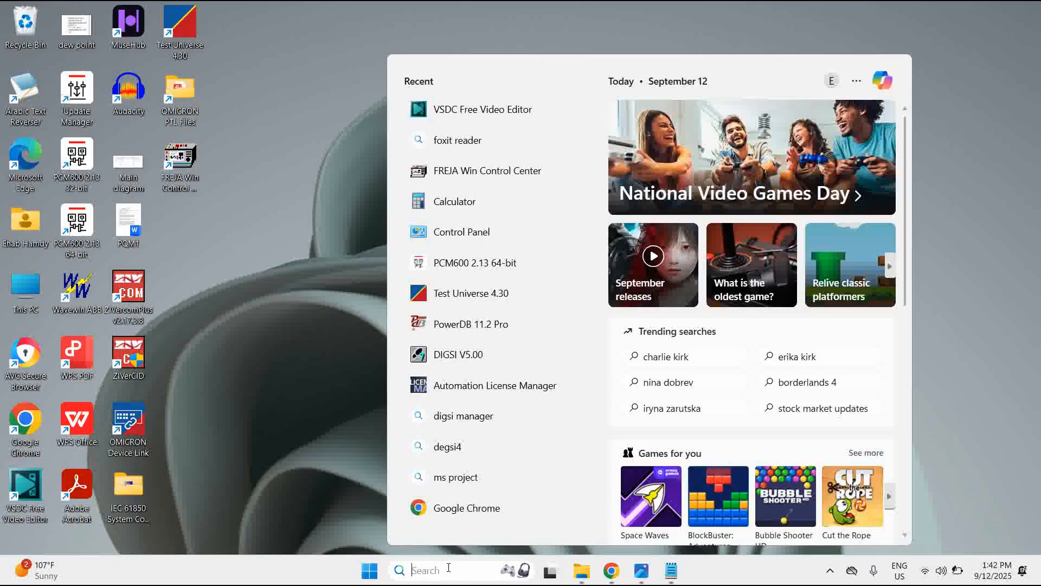
mouse_move(448, 569)
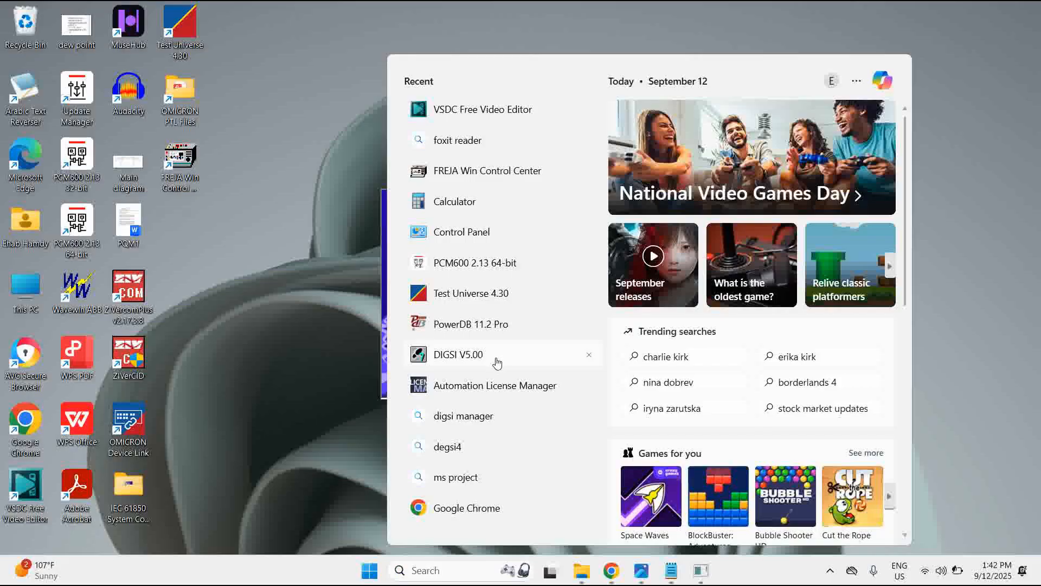
click(456, 354)
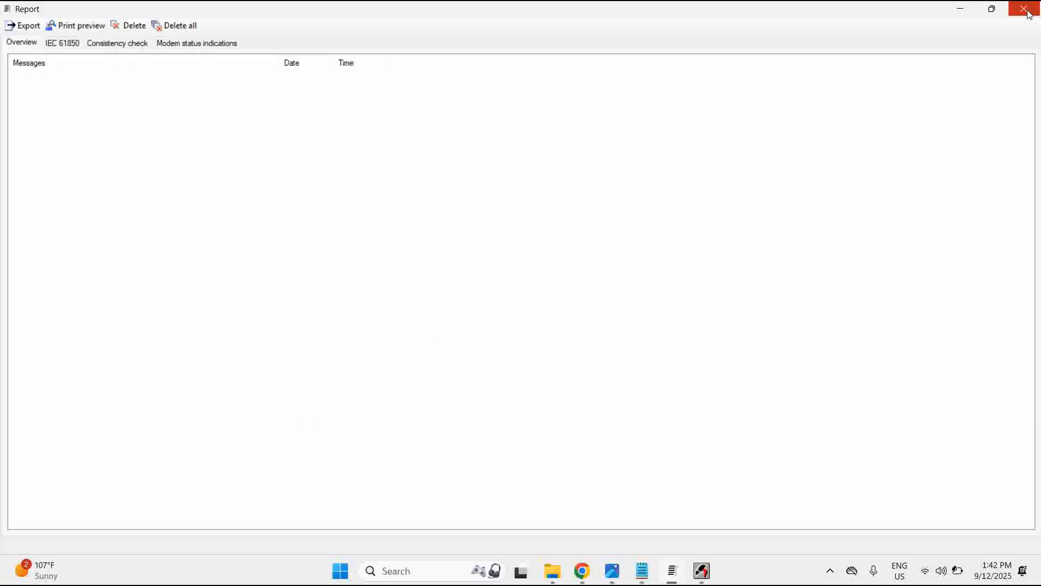
- Close the empty Report window to reveal DIGSI Manager
click(1032, 8)
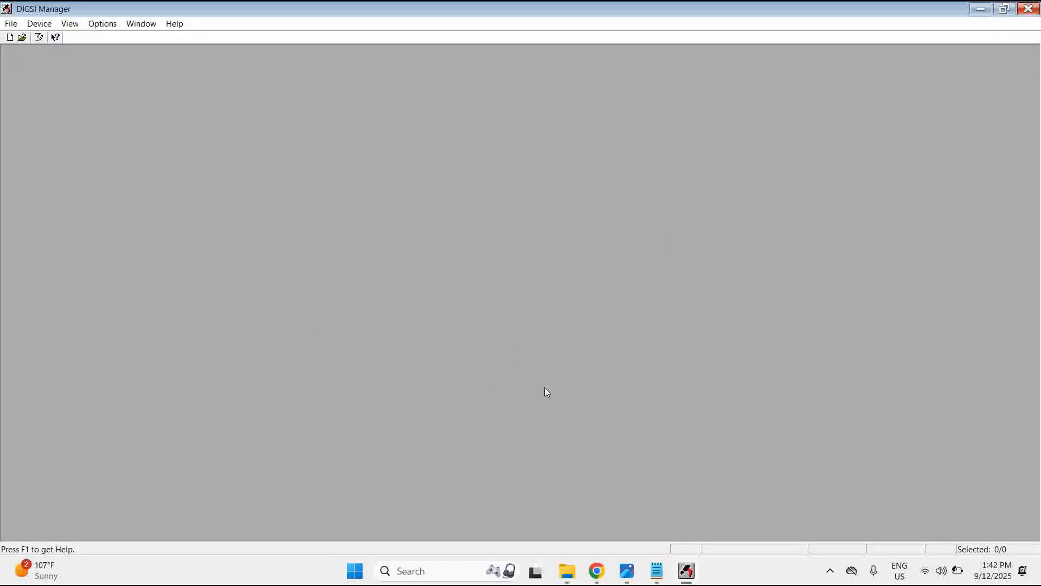
mouse_move(449, 417)
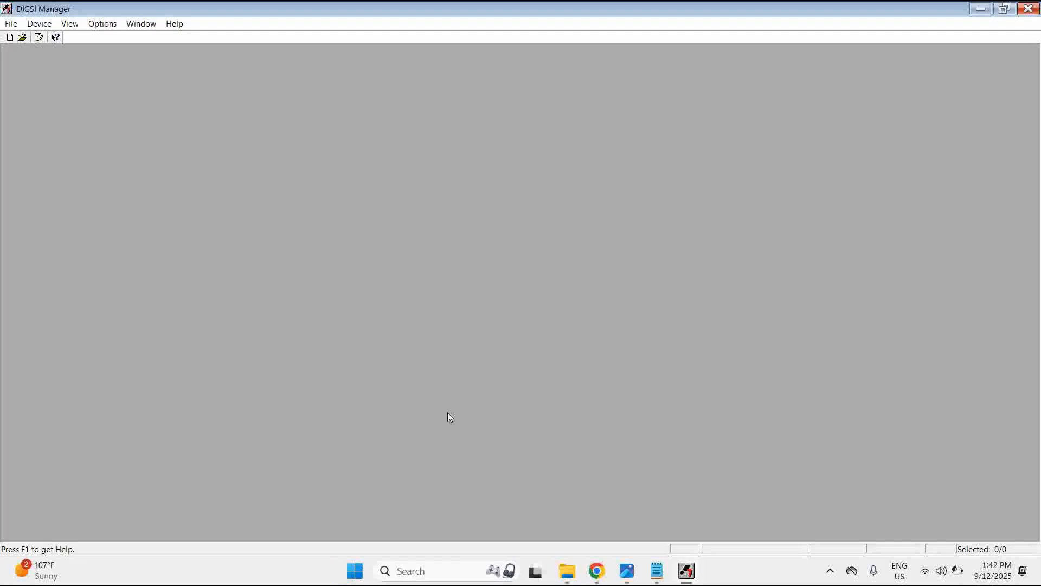
mouse_move(618, 400)
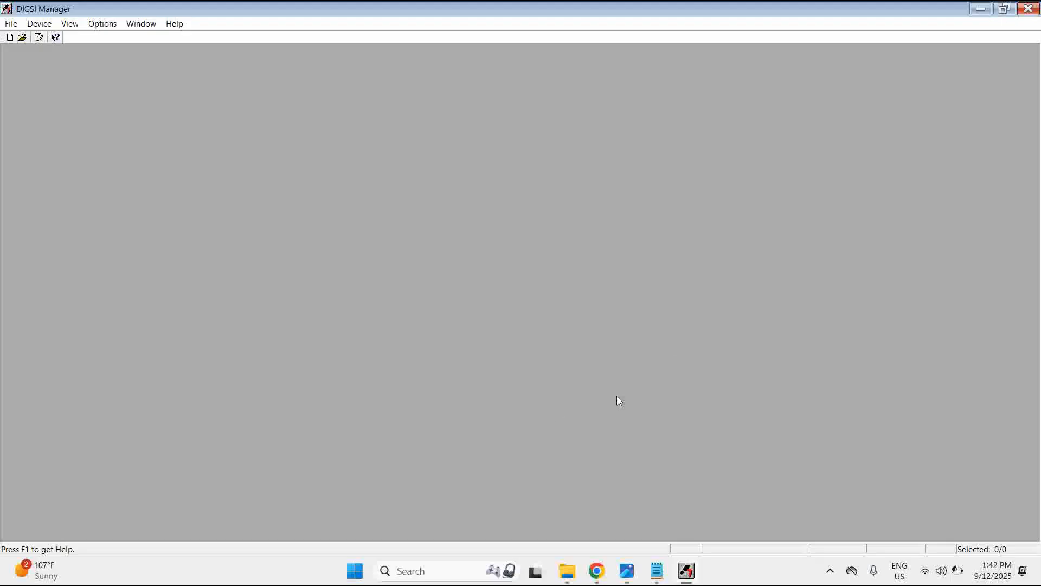
mouse_move(265, 255)
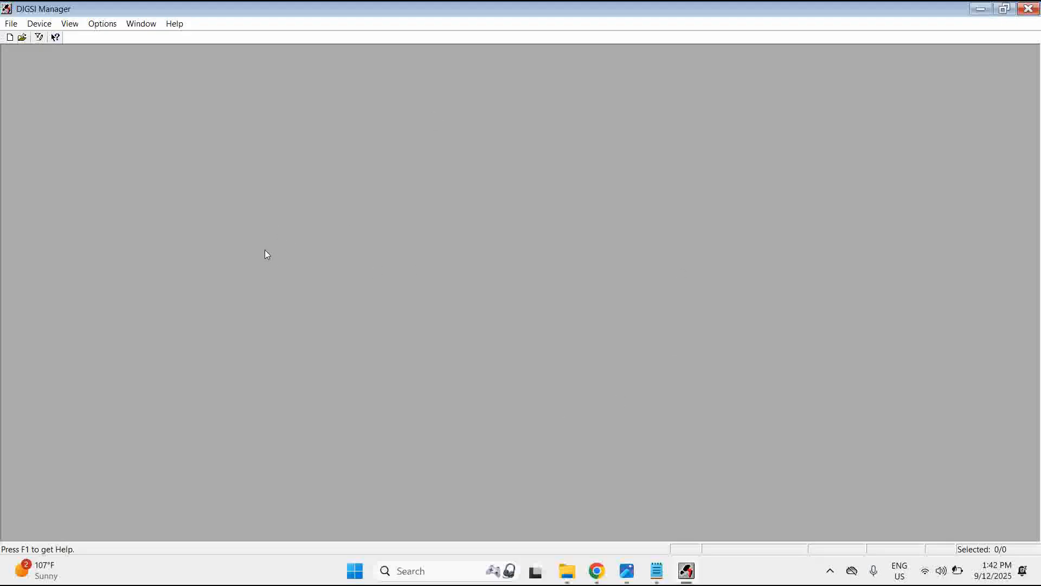
mouse_move(32, 98)
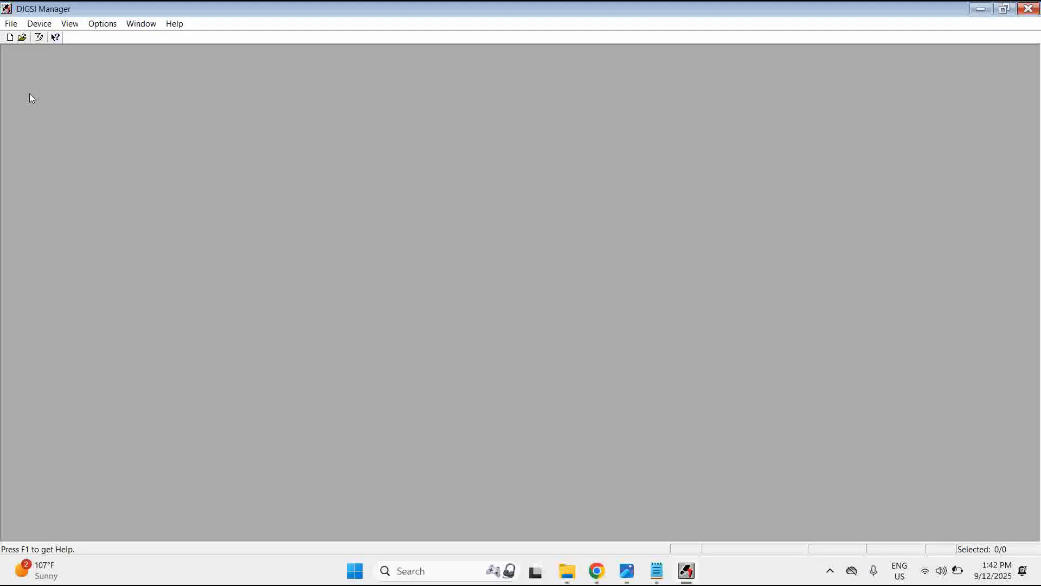
mouse_move(27, 98)
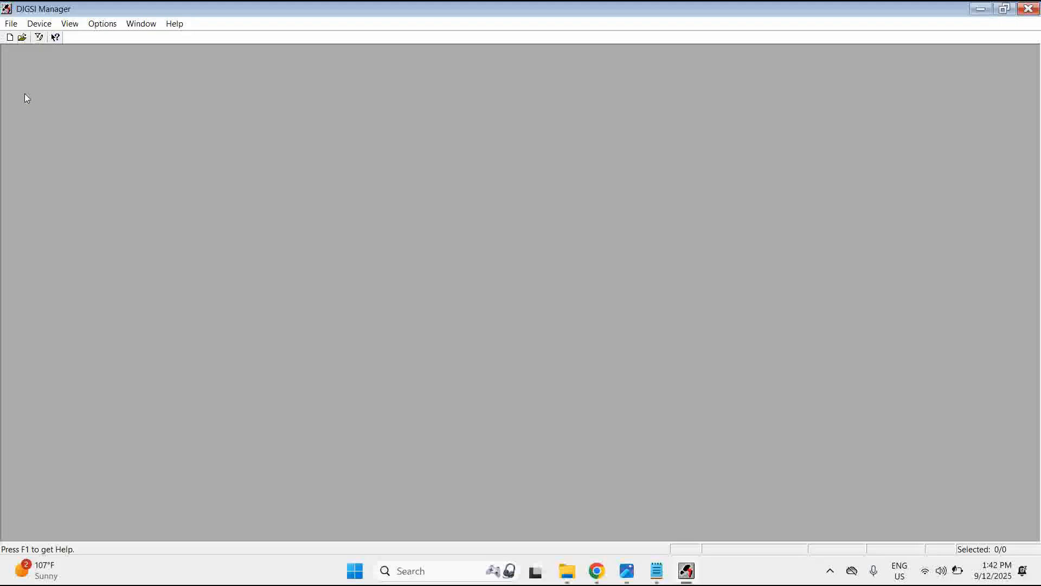
mouse_move(15, 57)
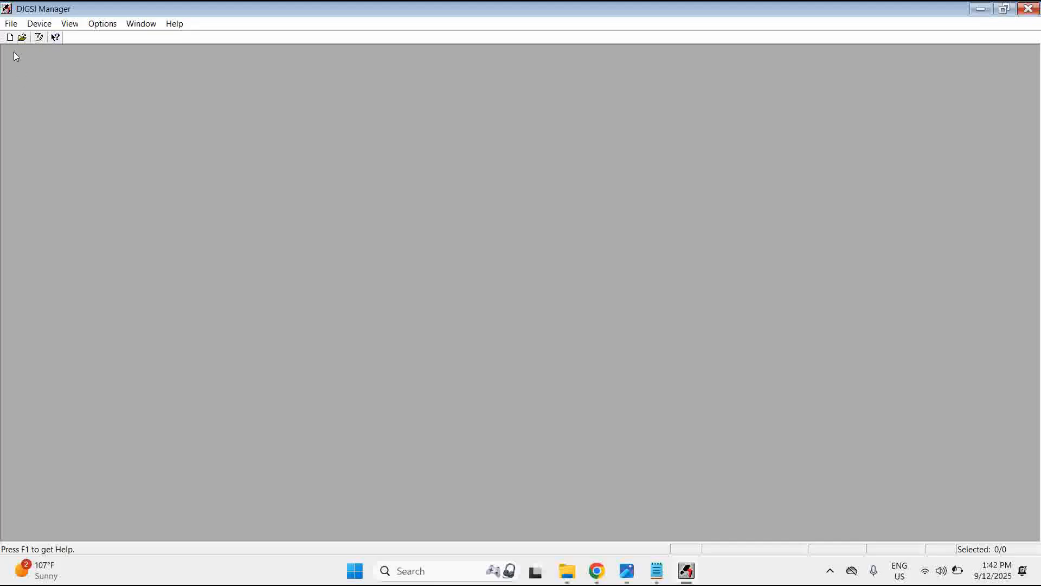
- Create and open a new project named 'Youtube prject' via File > New
click(9, 37)
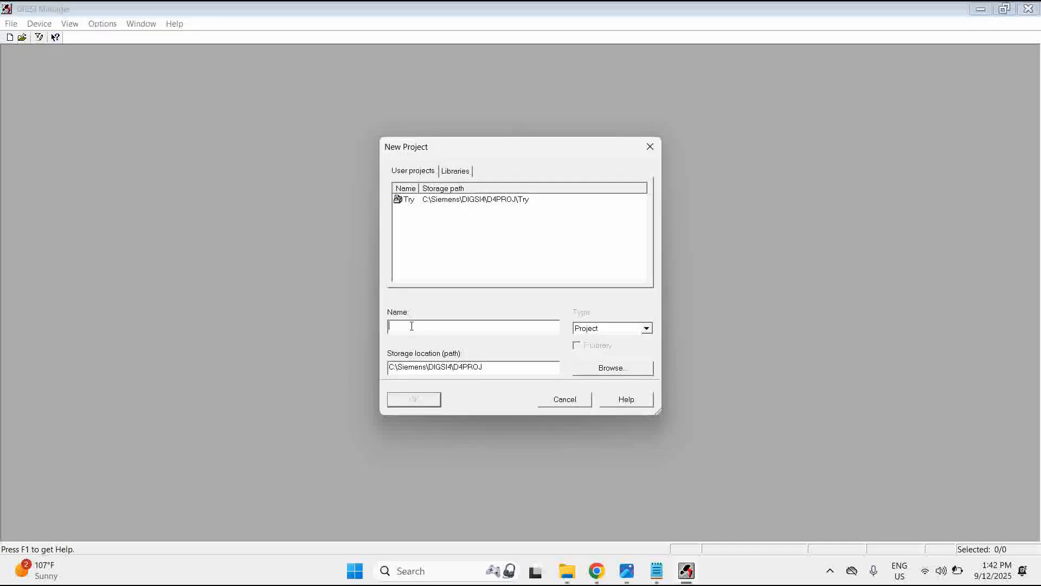
text(You)
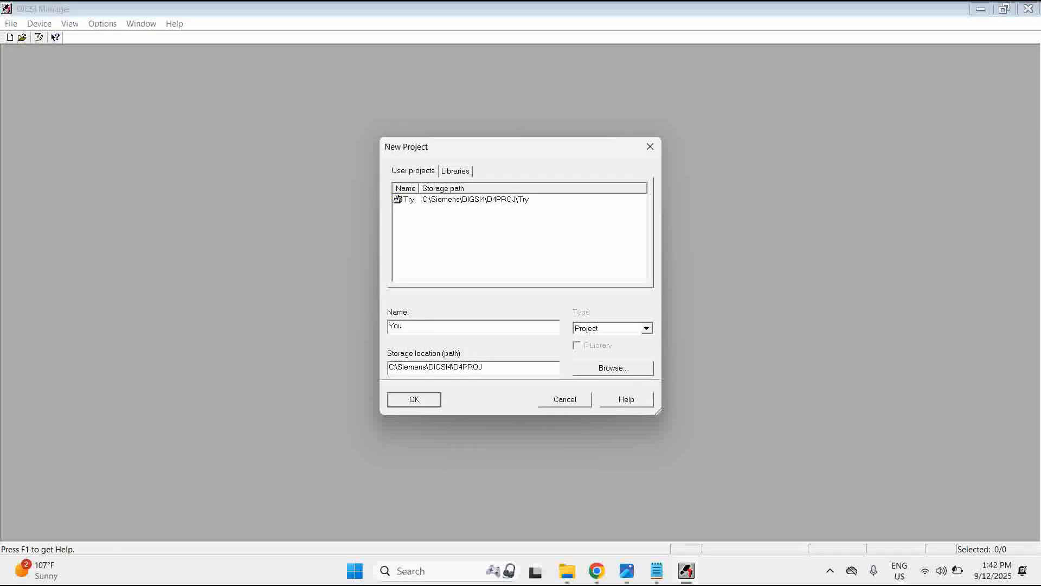
text(Youtube)
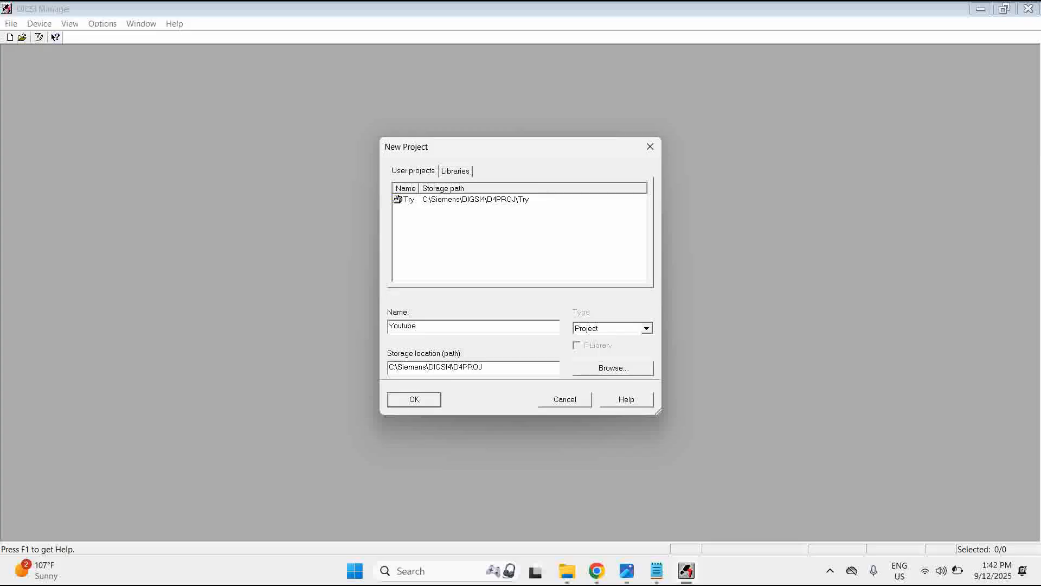
text(prject)
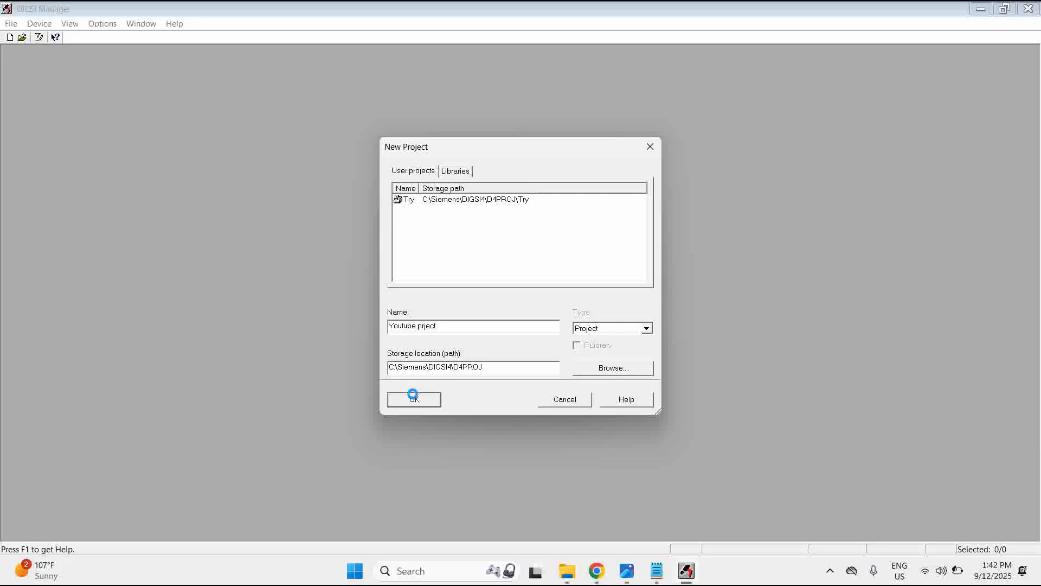
click(414, 399)
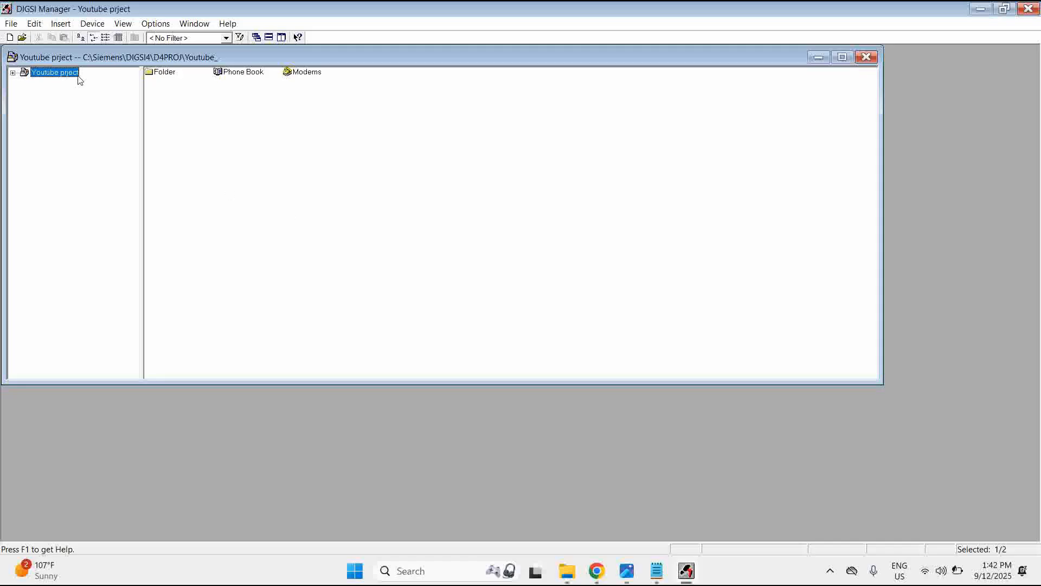
- Expand the project and insert a second folder into it
click(12, 71)
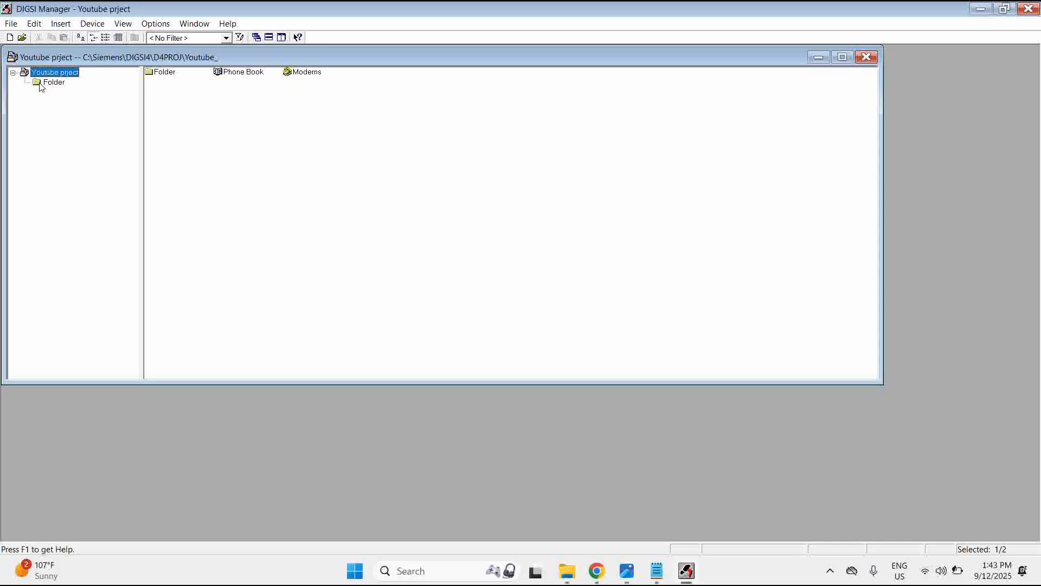
right_click(54, 72)
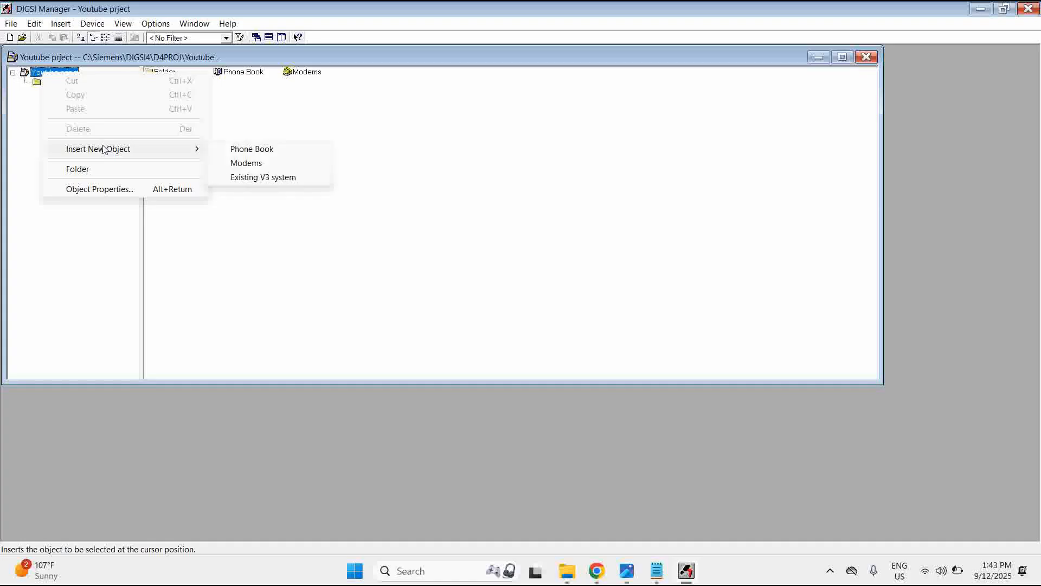
click(77, 168)
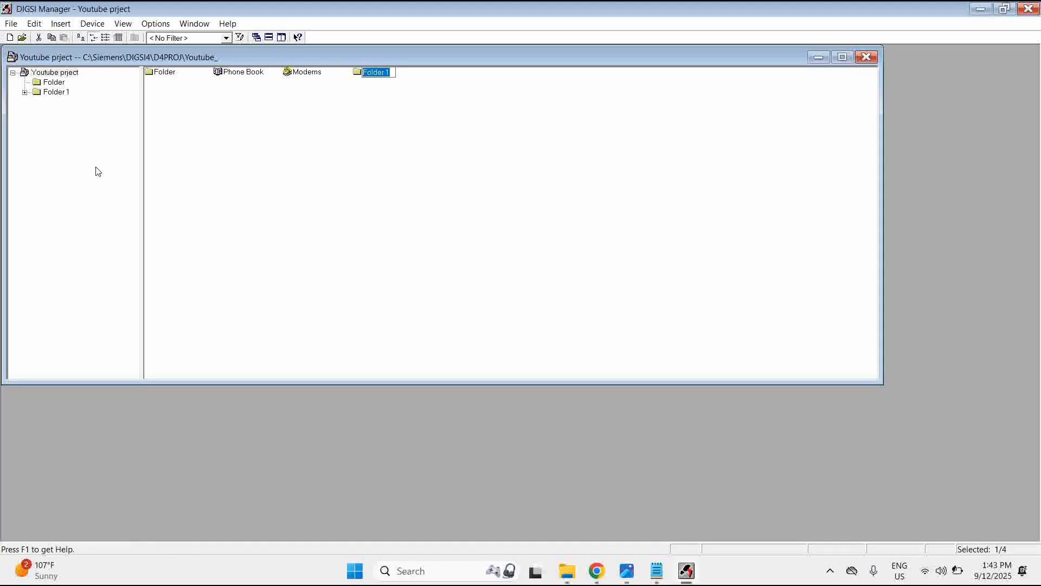
- Rename the two folders to 132 KV and 13.8 KV
click(55, 82)
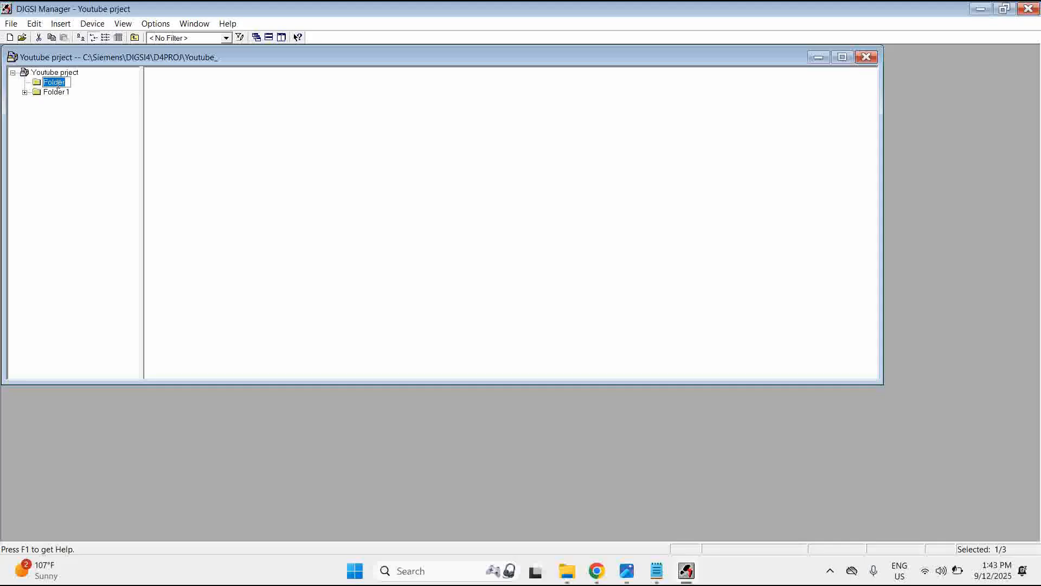
text(1)
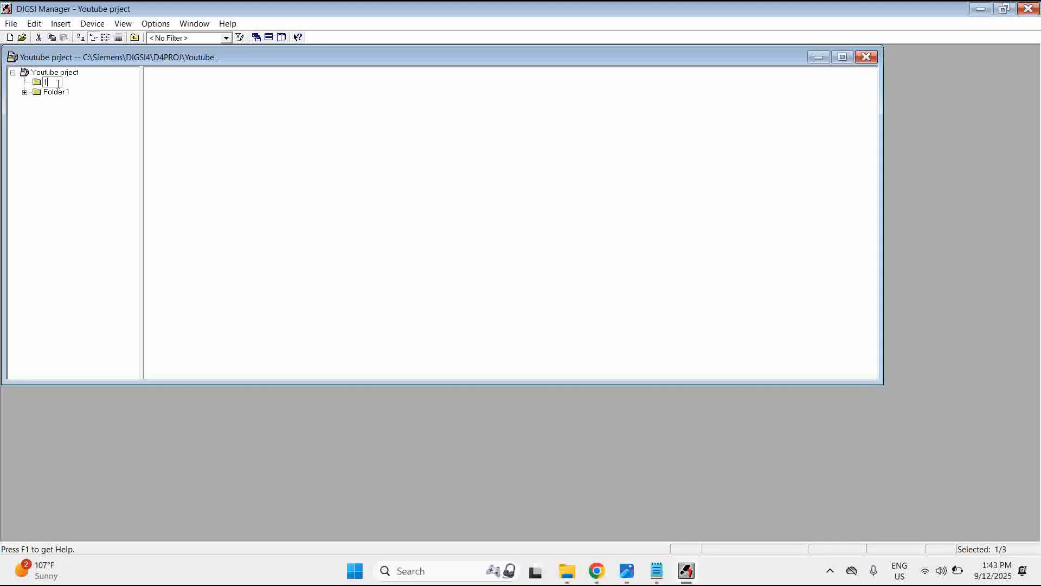
text(32 KV)
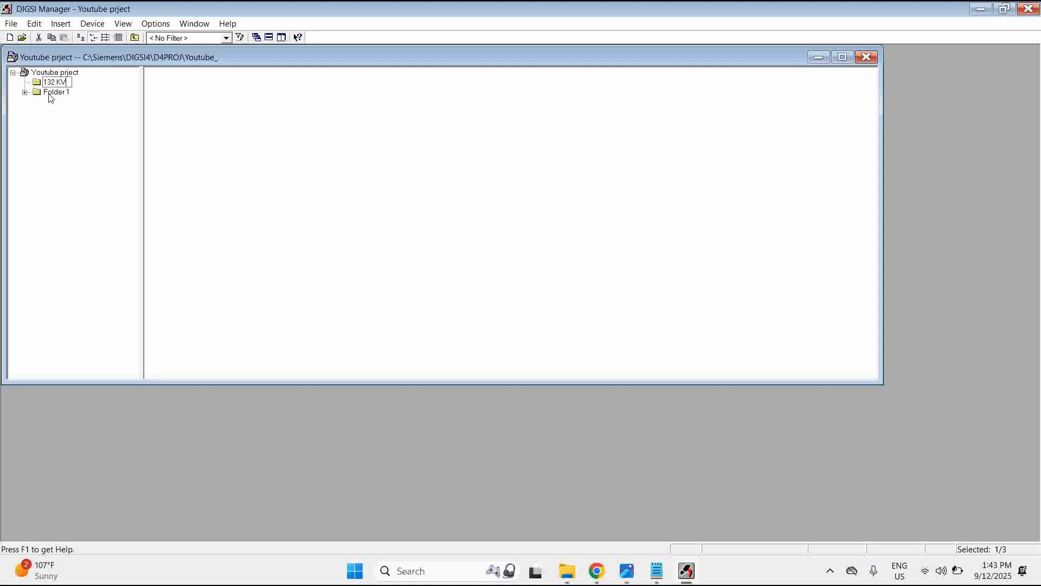
click(57, 92)
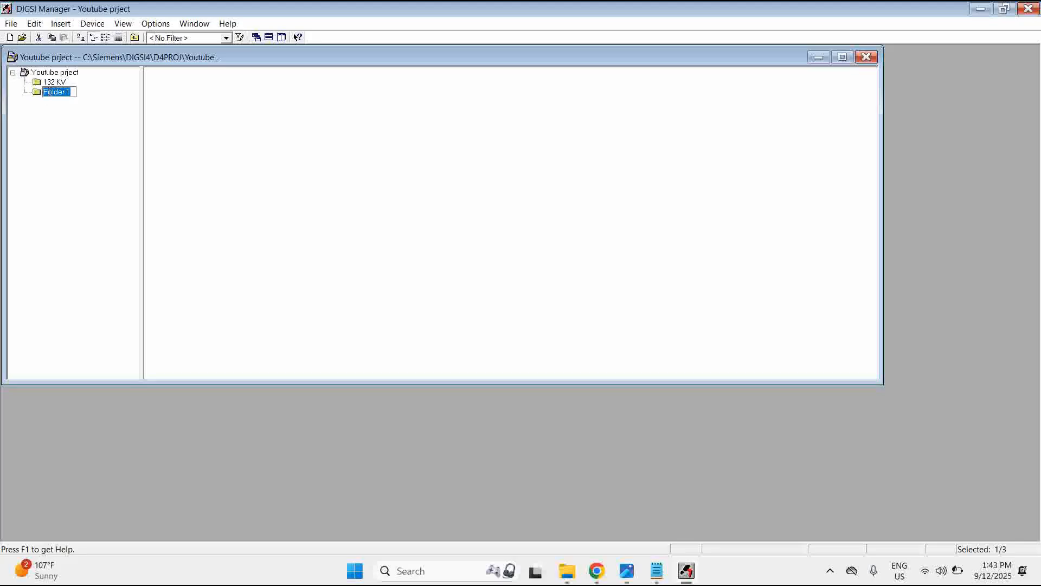
text(13.8 KV)
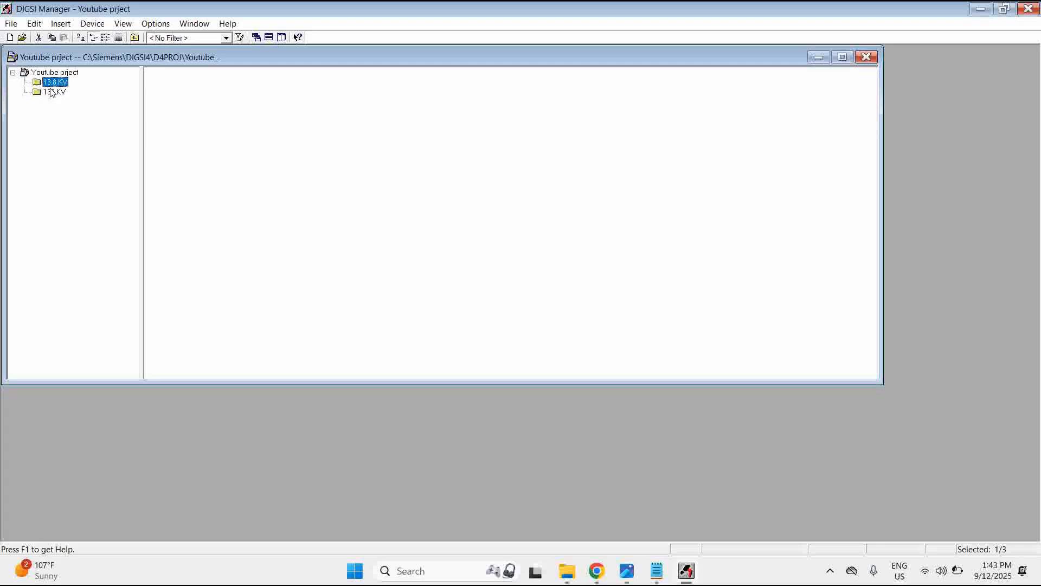
- Insert a new SIPROTEC device into the 132 KV folder, opening the Device catalog
right_click(53, 91)
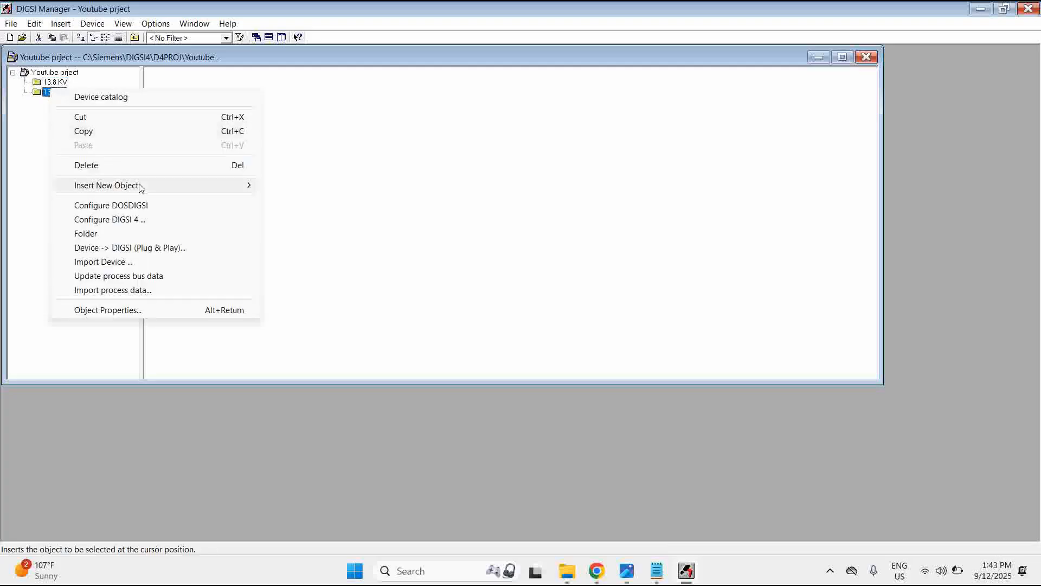
mouse_move(107, 186)
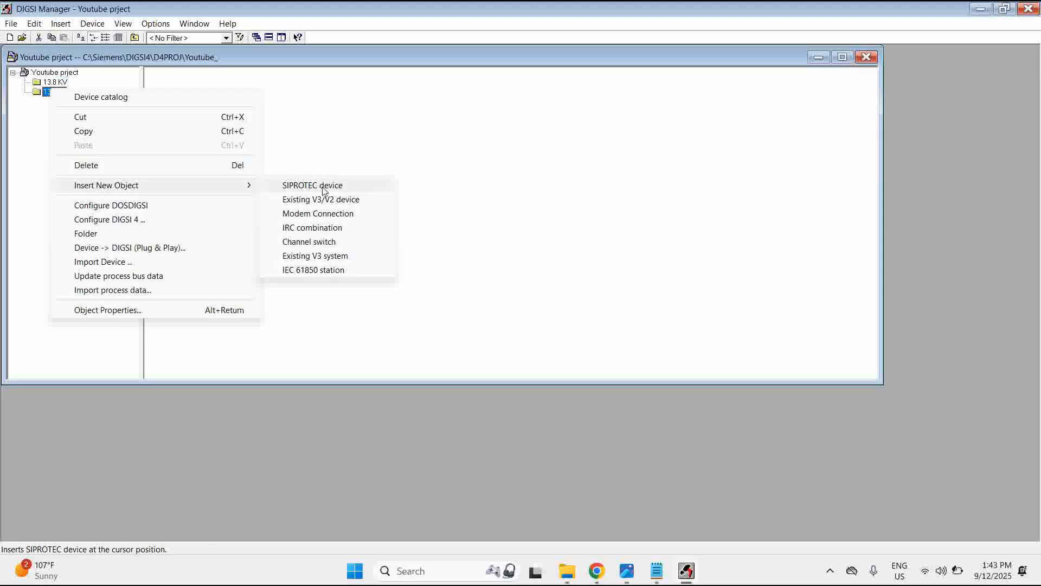
click(313, 185)
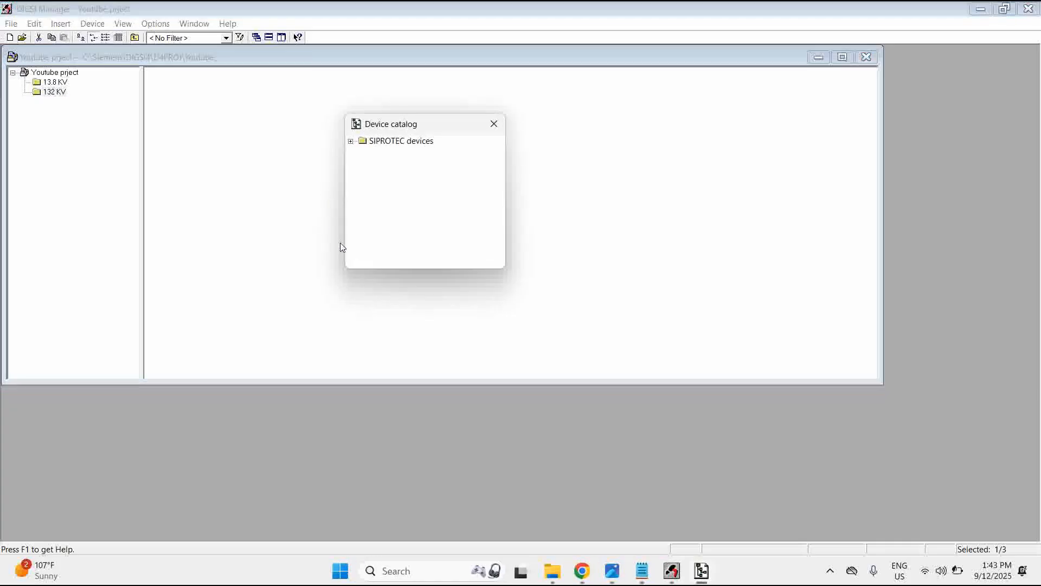
mouse_move(356, 199)
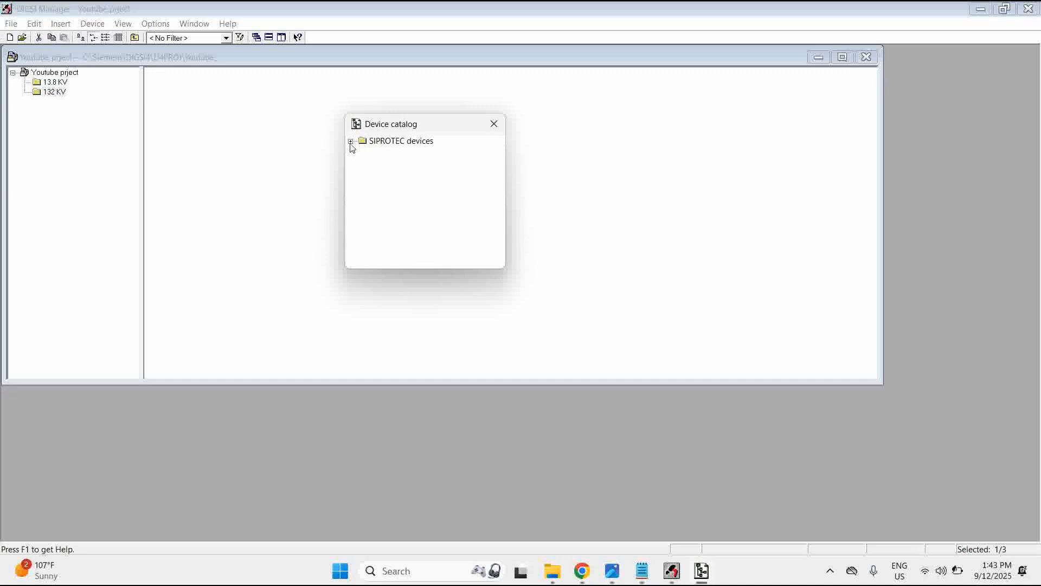
- Expand SIPROTEC devices, the 7SD cable differential family, and 7SD522 in the device catalog
click(351, 141)
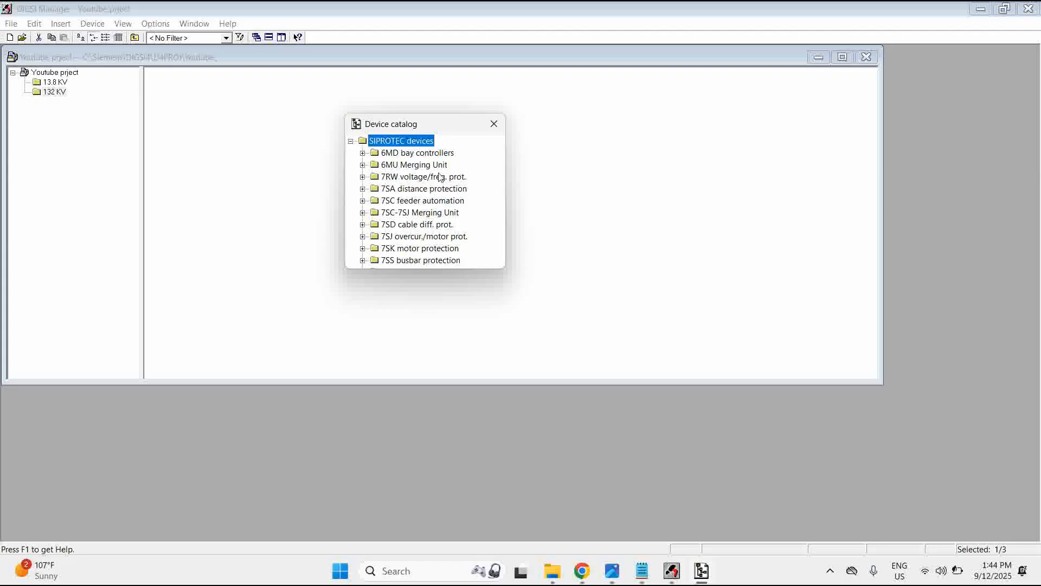
mouse_move(358, 191)
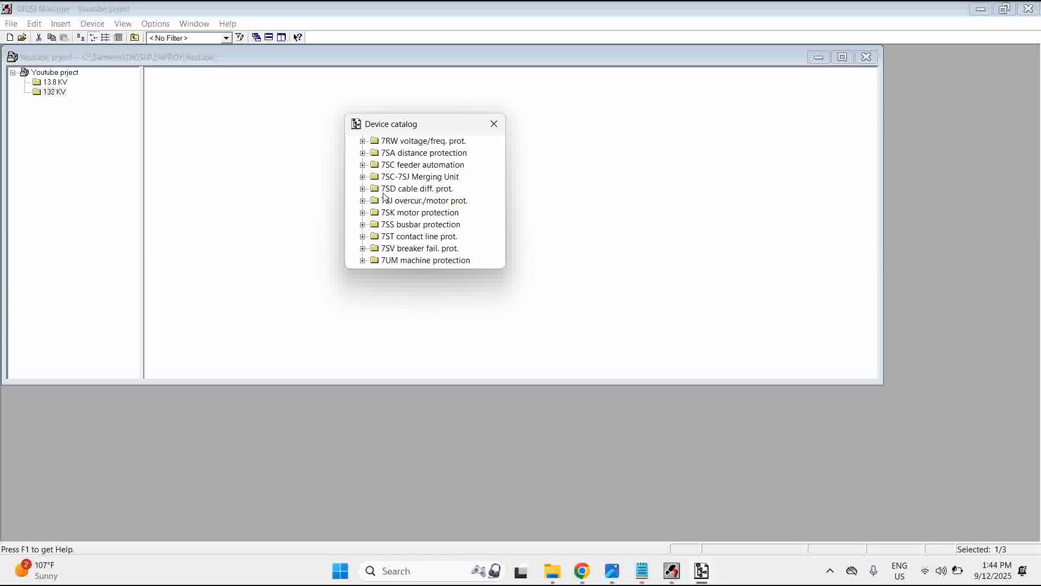
click(363, 189)
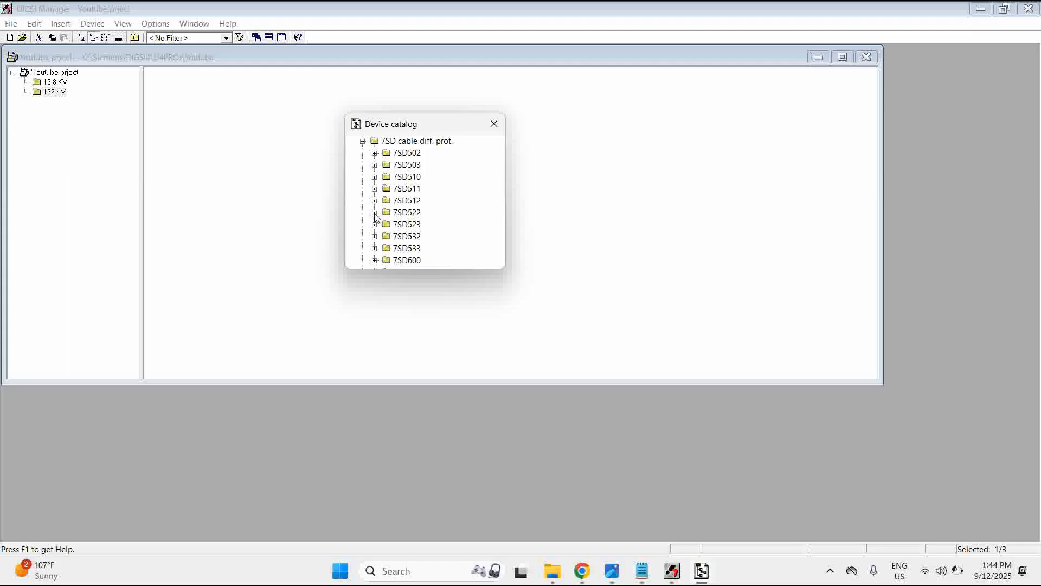
click(375, 212)
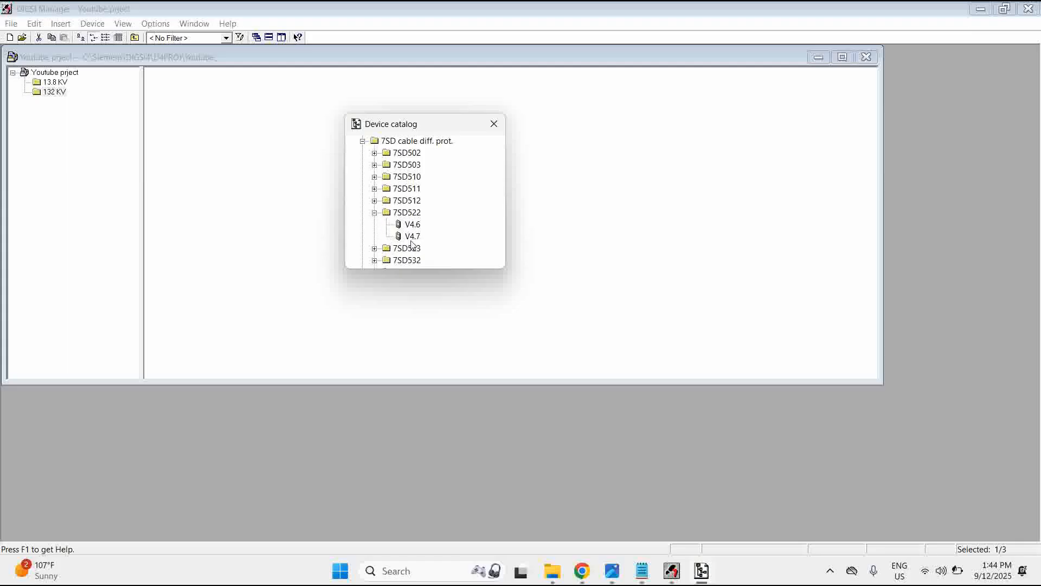
mouse_move(407, 229)
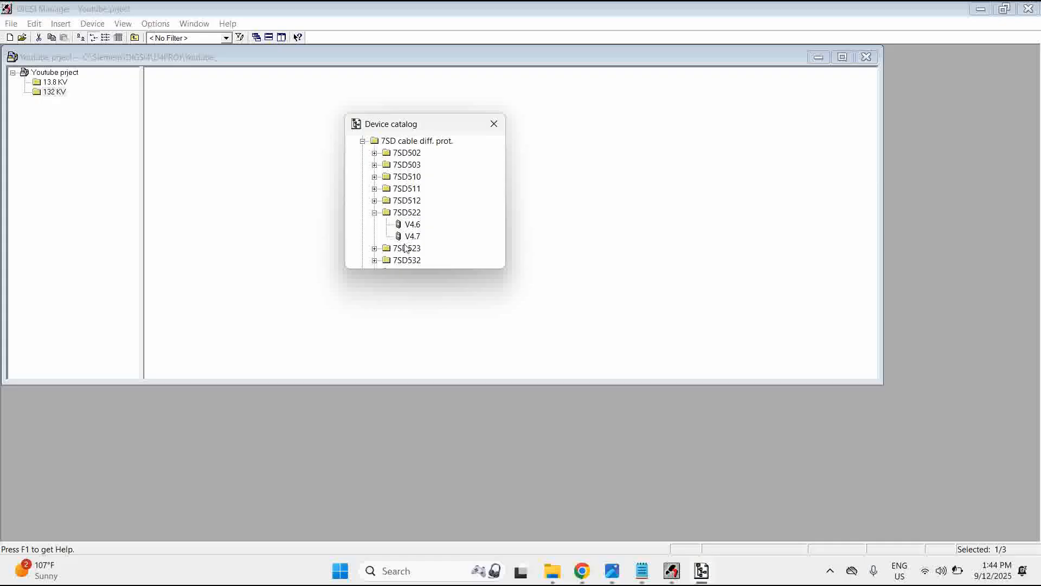
mouse_move(406, 219)
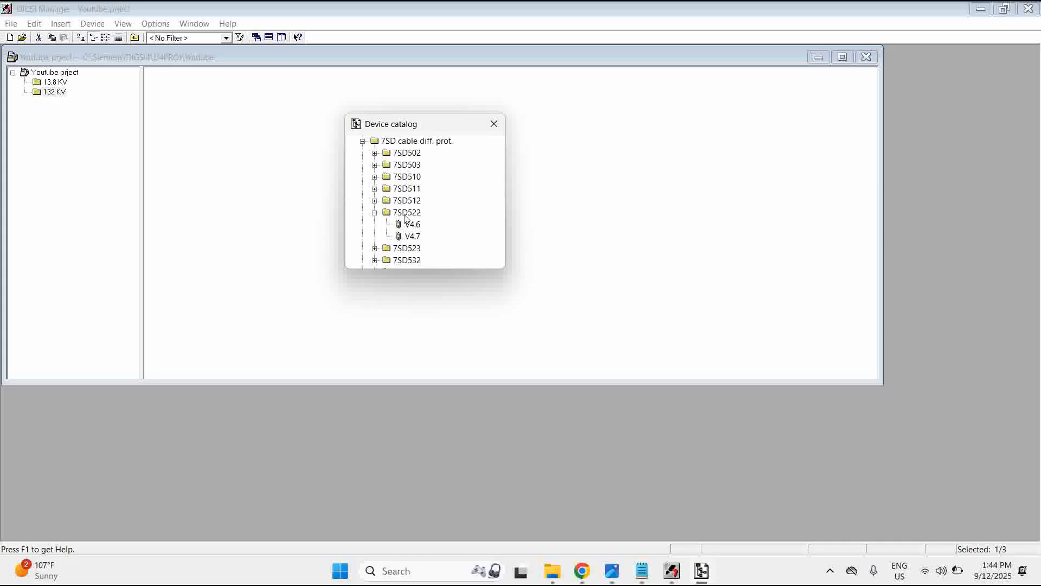
mouse_move(413, 236)
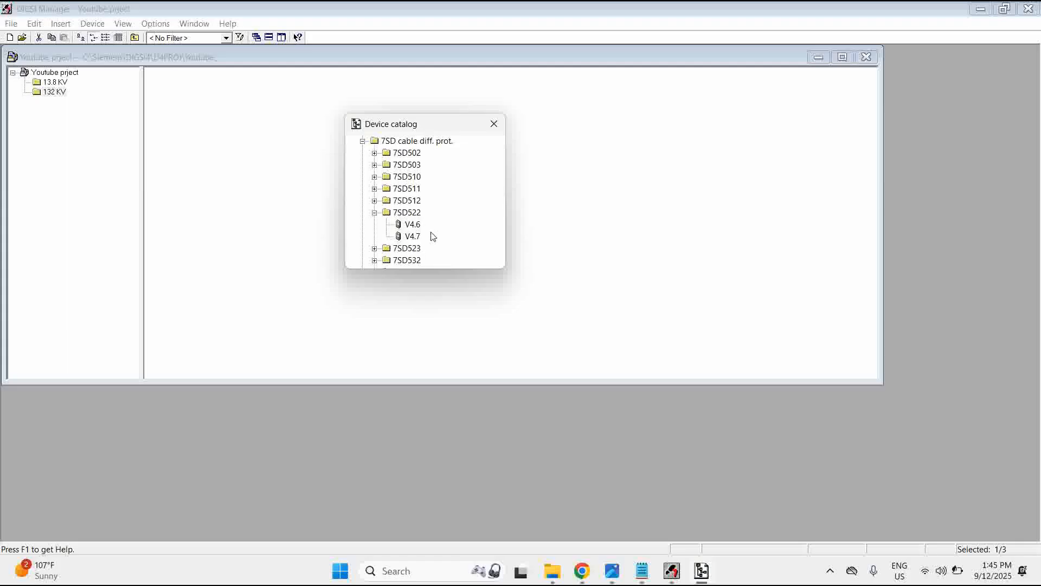
mouse_move(412, 226)
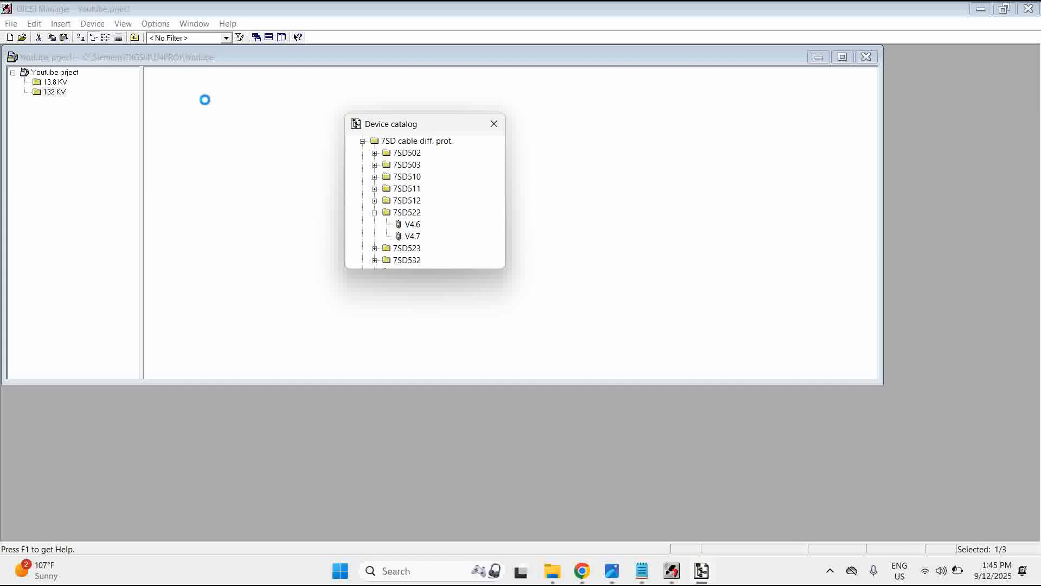
- Insert 7SD522 V4.7 by double-clicking it, opening its SIPROTEC device properties
double_click(412, 224)
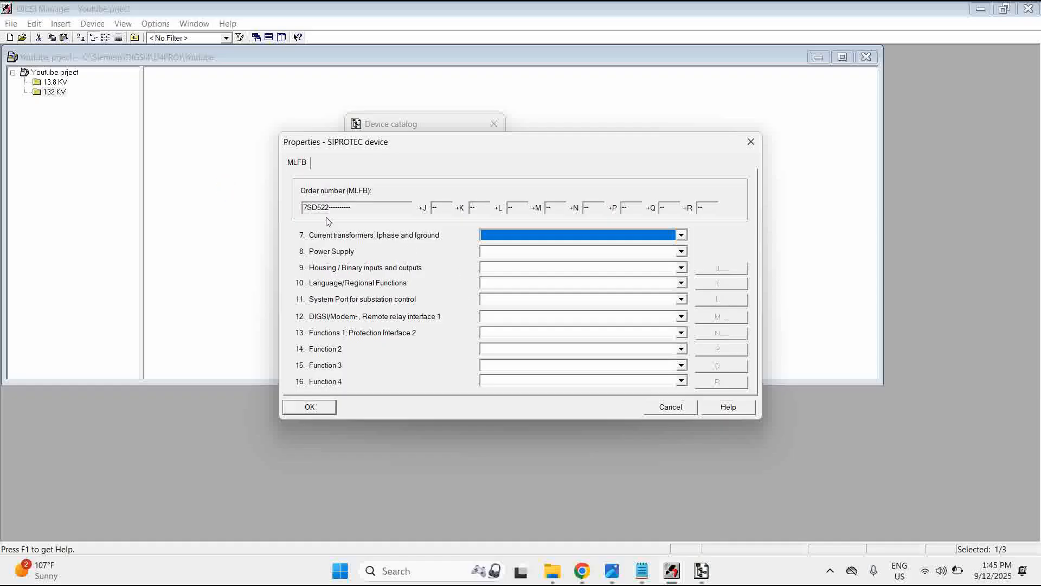
mouse_move(480, 158)
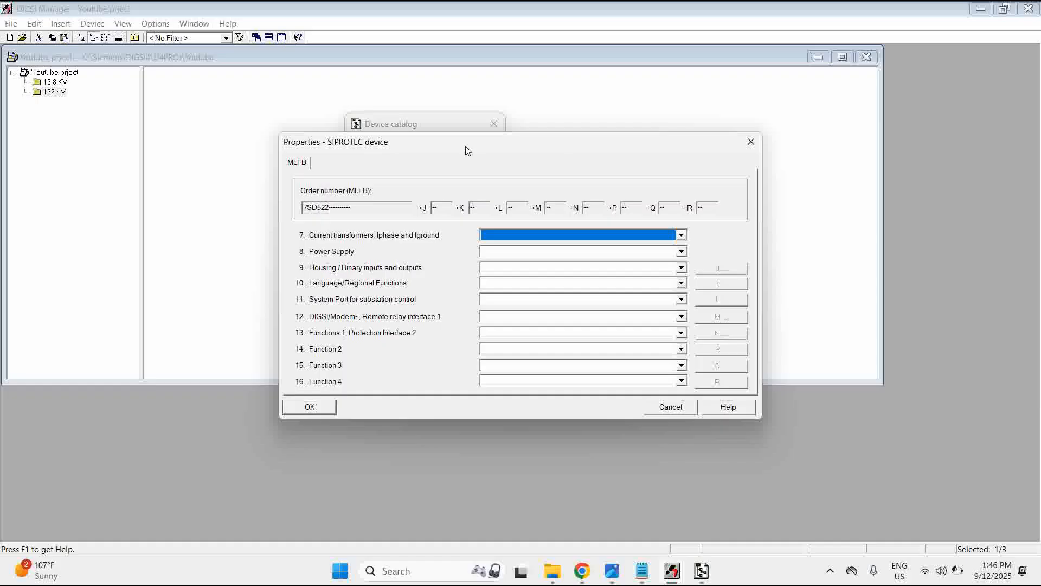
mouse_move(491, 341)
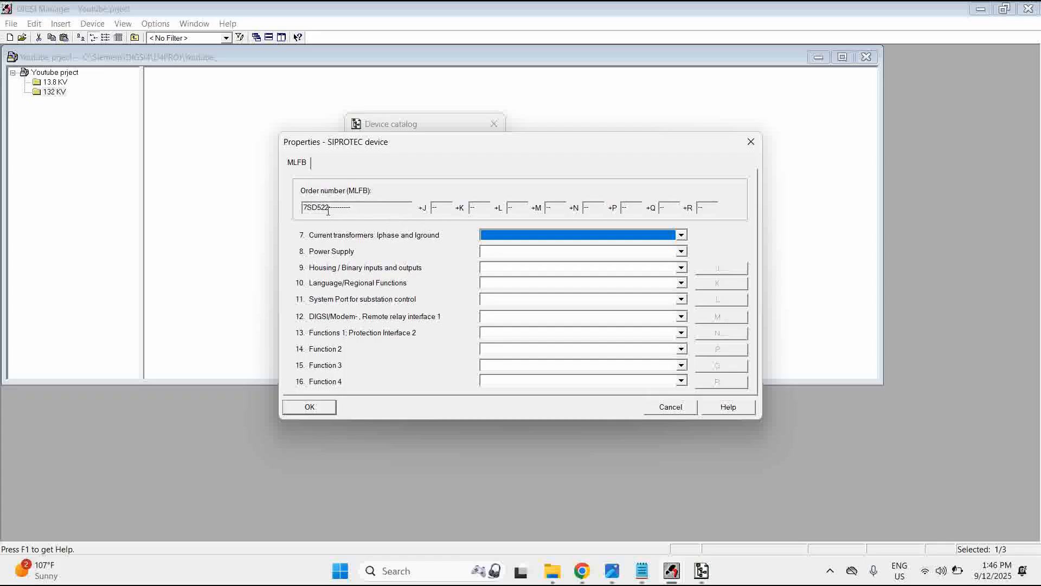
mouse_move(379, 210)
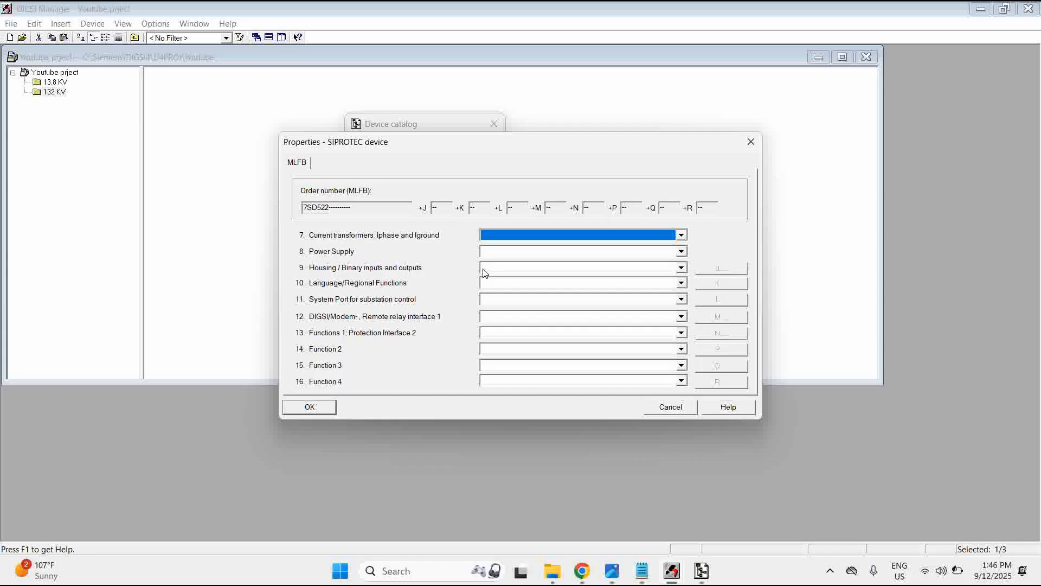
mouse_move(475, 342)
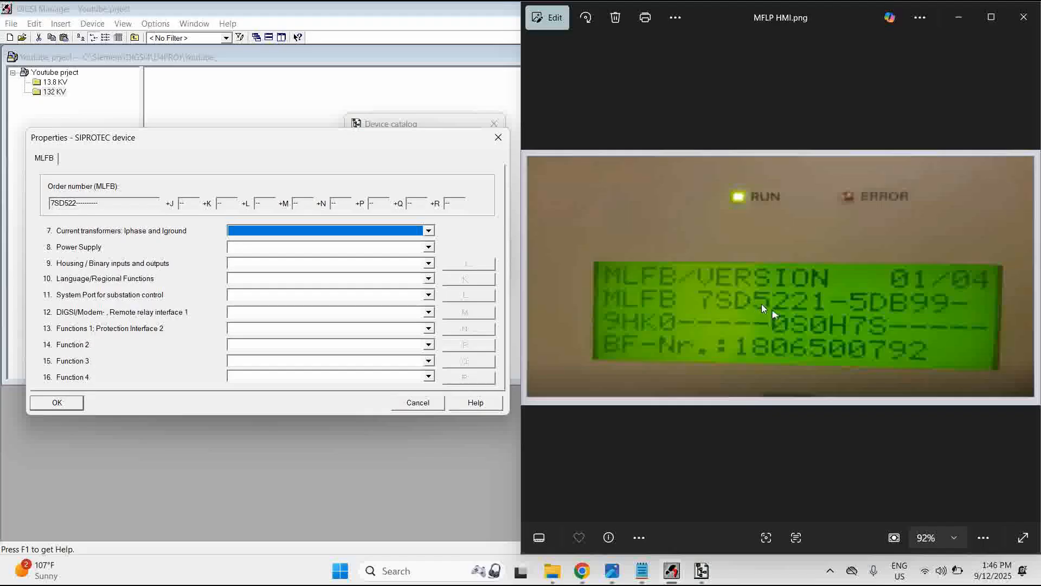
mouse_move(339, 262)
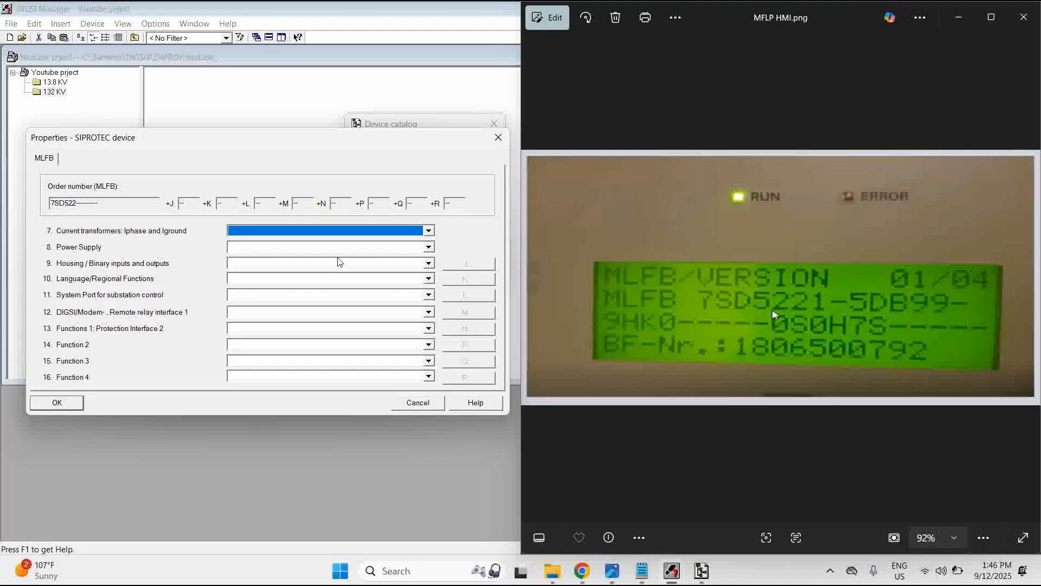
- Choose 1 A current inputs, DC 110–250 V supply, and Region World, 50/60 Hz, English
click(429, 231)
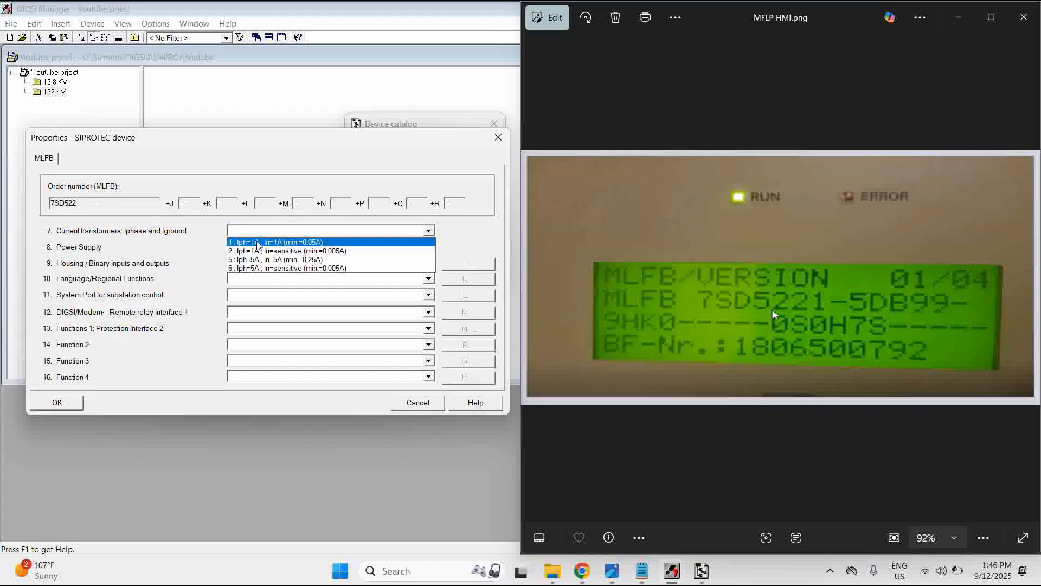
click(275, 241)
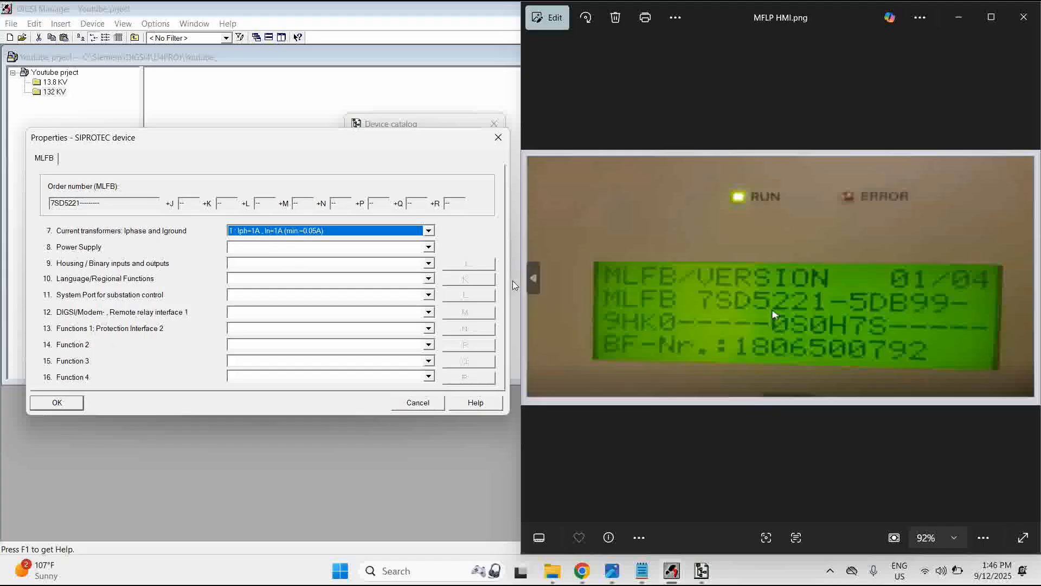
click(429, 246)
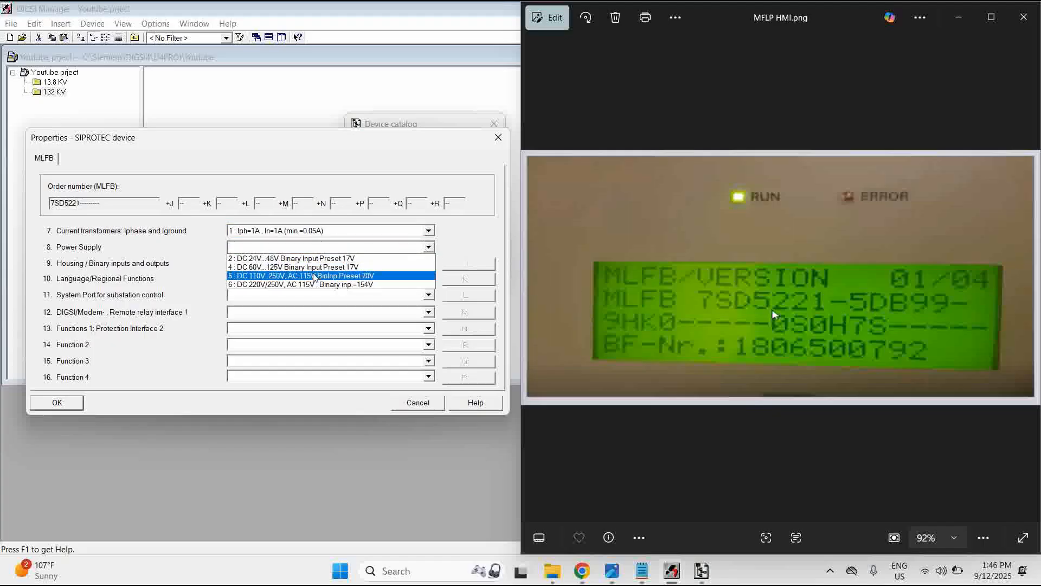
click(299, 275)
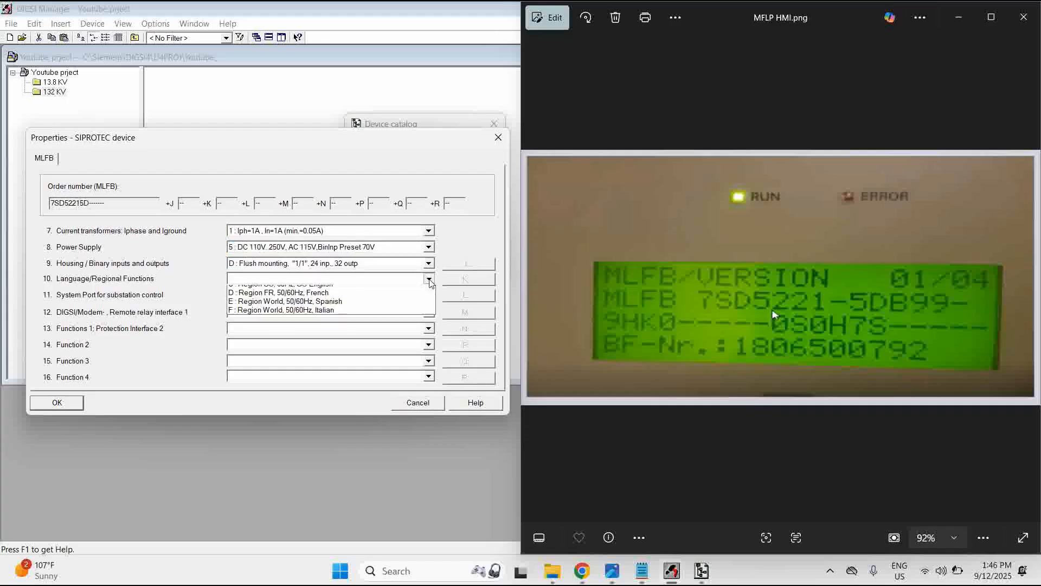
click(286, 278)
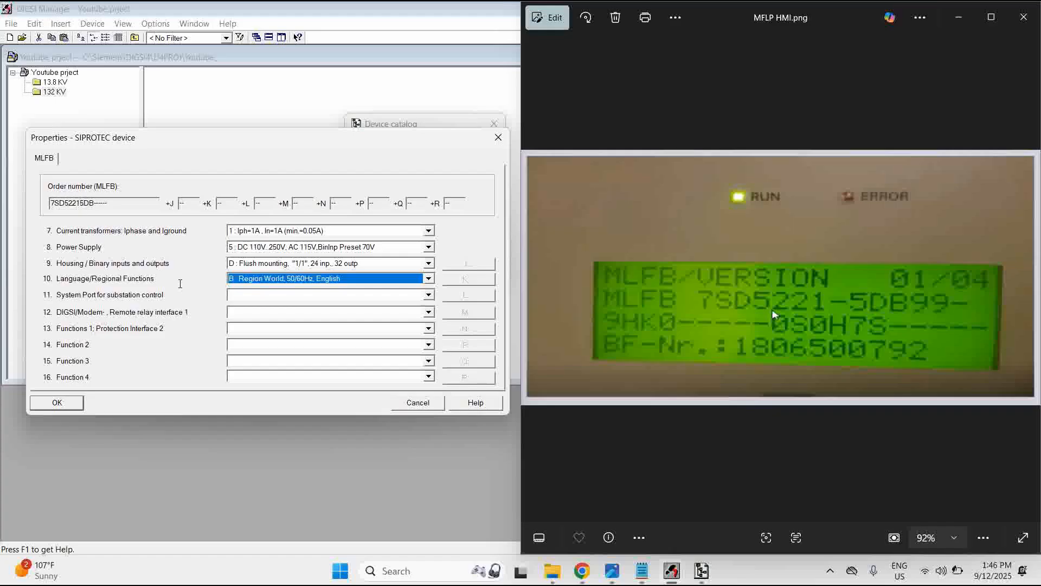
mouse_move(179, 282)
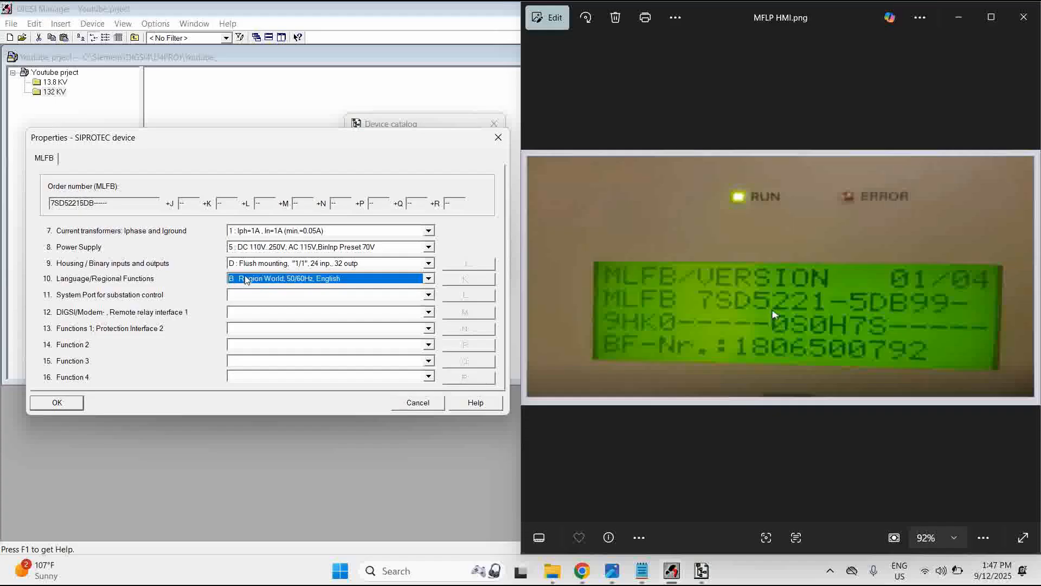
mouse_move(97, 266)
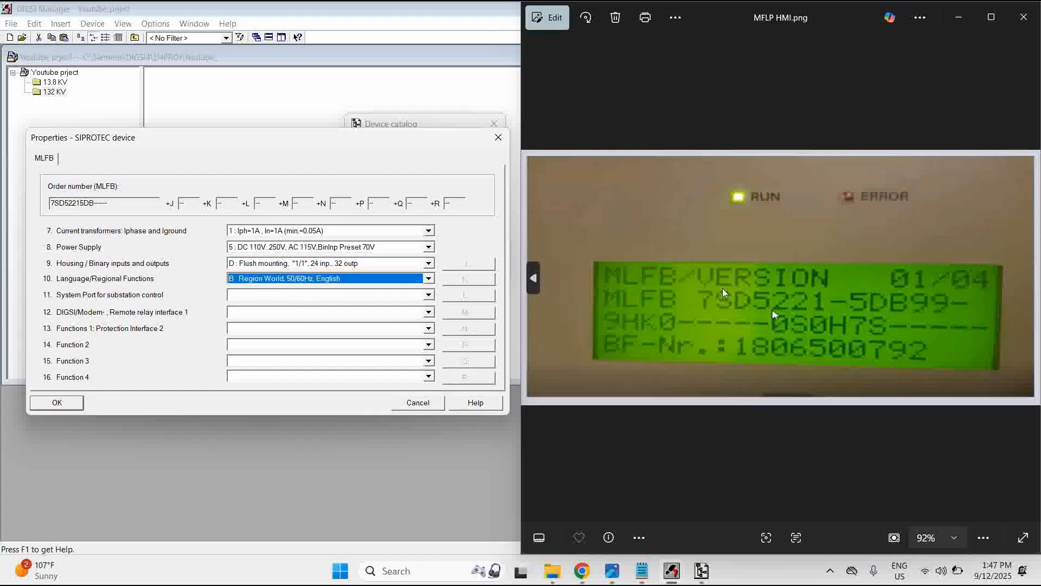
mouse_move(759, 329)
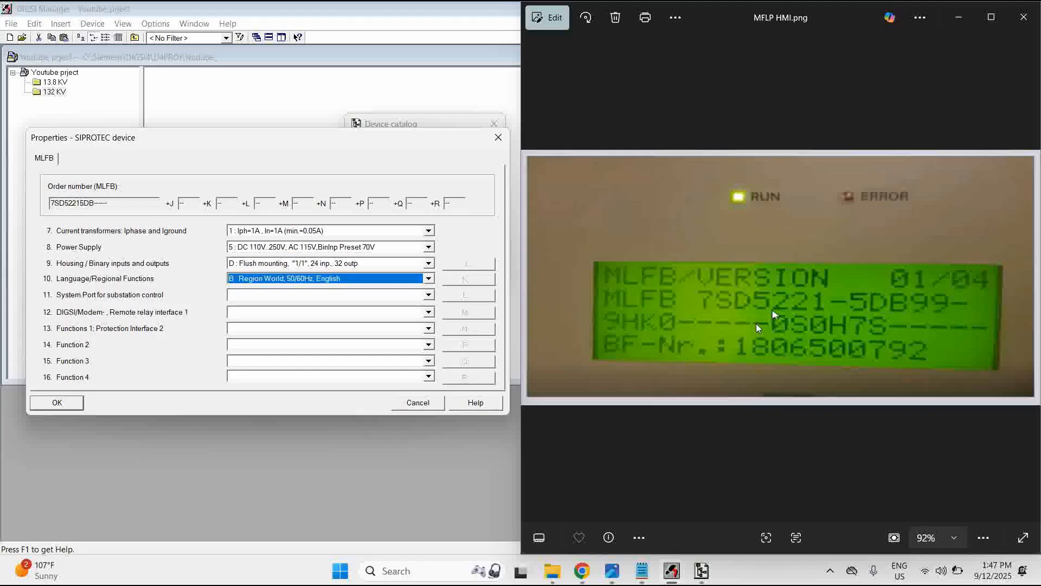
mouse_move(905, 316)
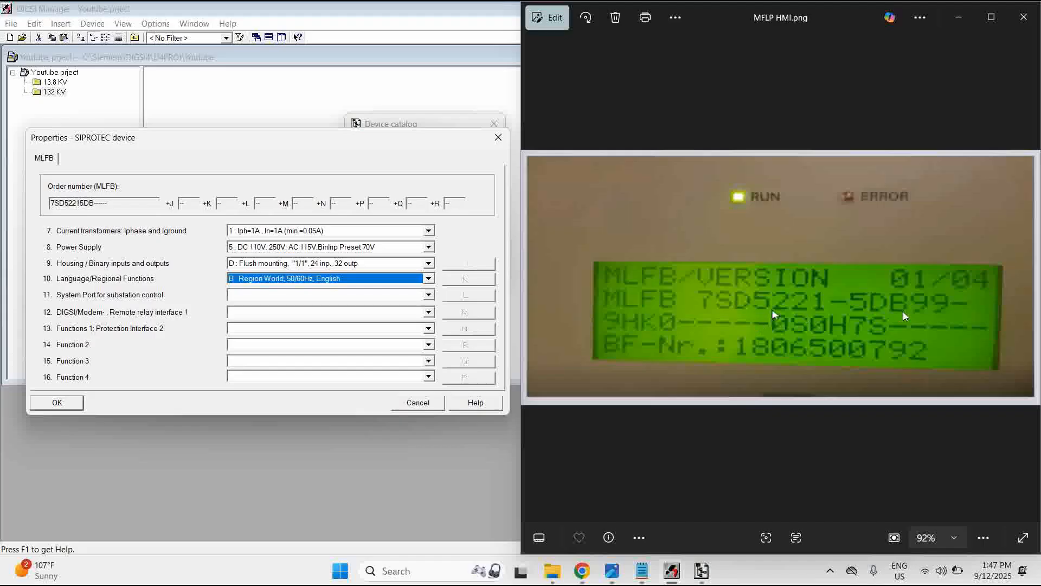
click(428, 294)
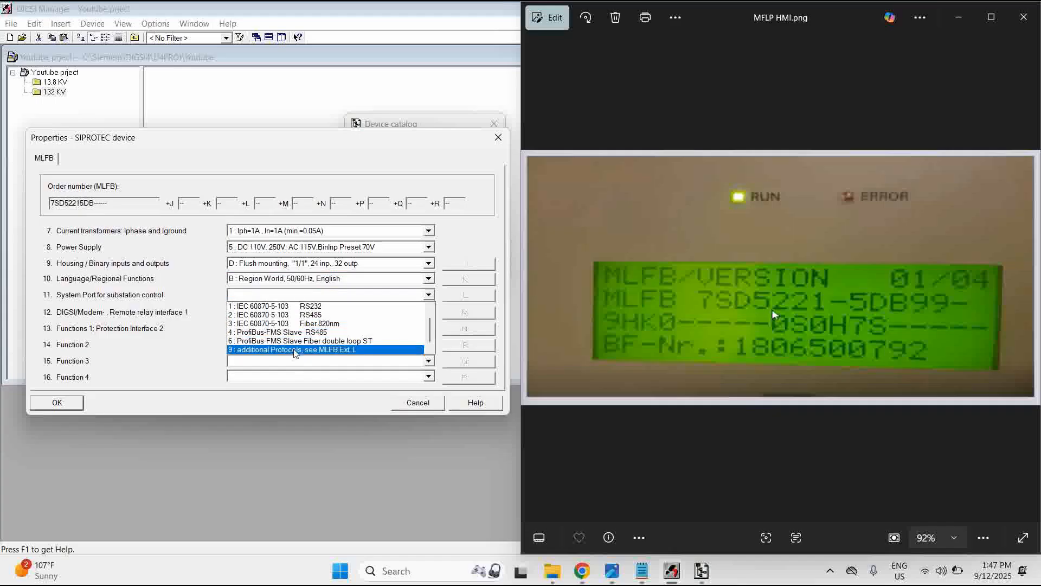
- Set the system port to IEC 61850 fibre EN100-double and Functions 1 to 9: Protection Interface 2
click(293, 350)
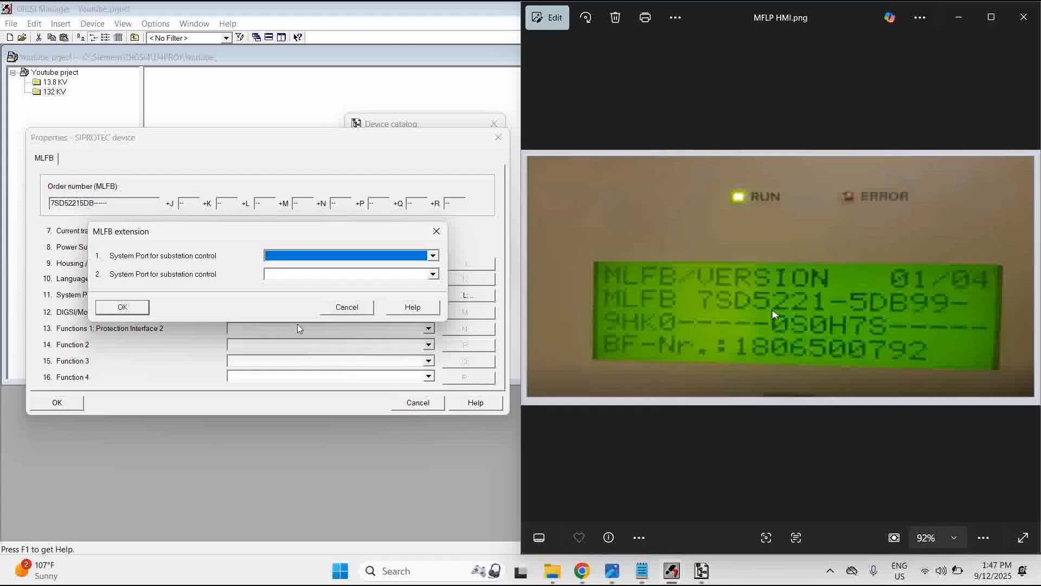
mouse_move(788, 375)
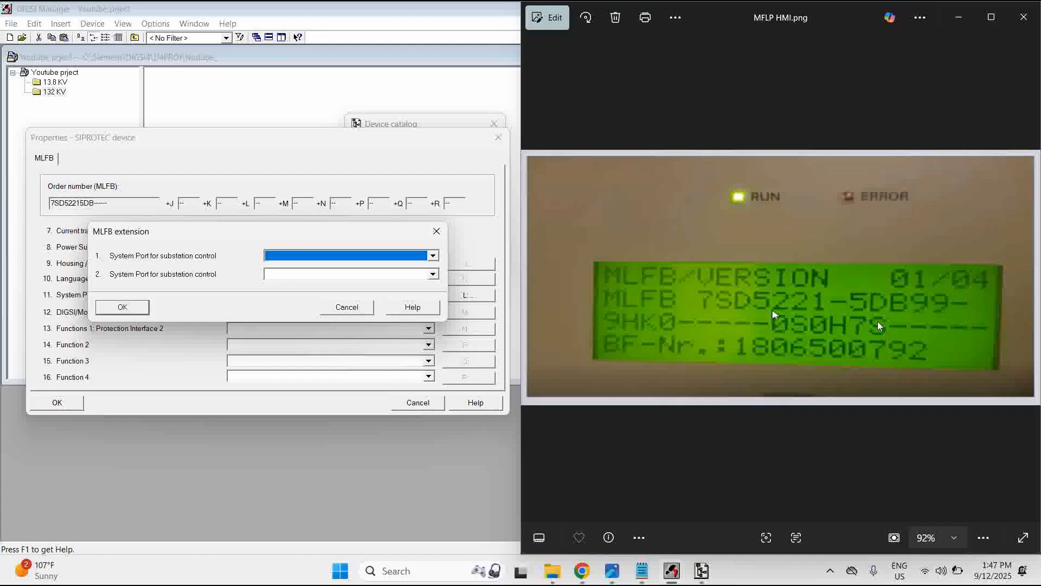
mouse_move(820, 341)
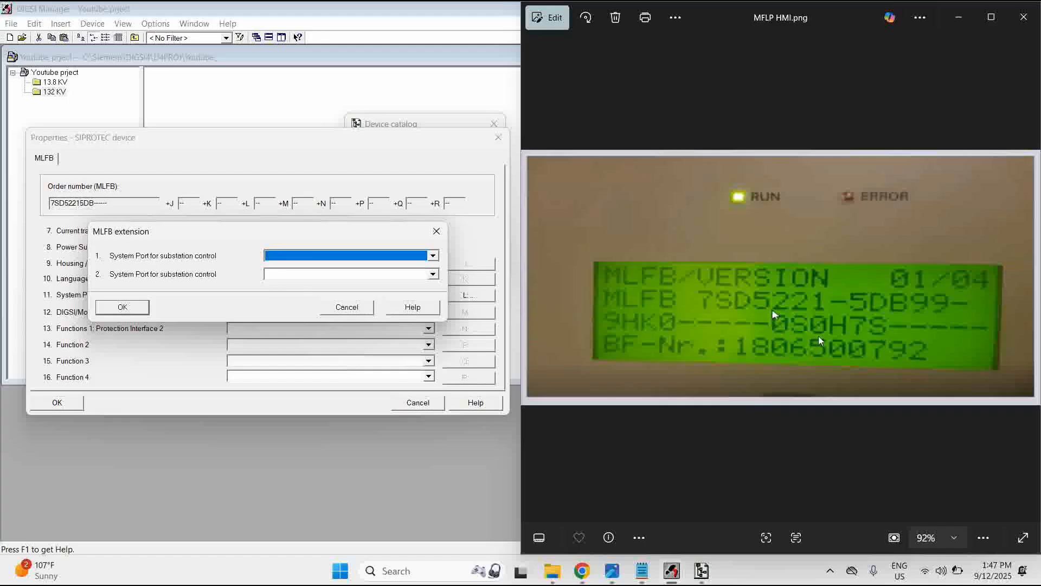
mouse_move(827, 340)
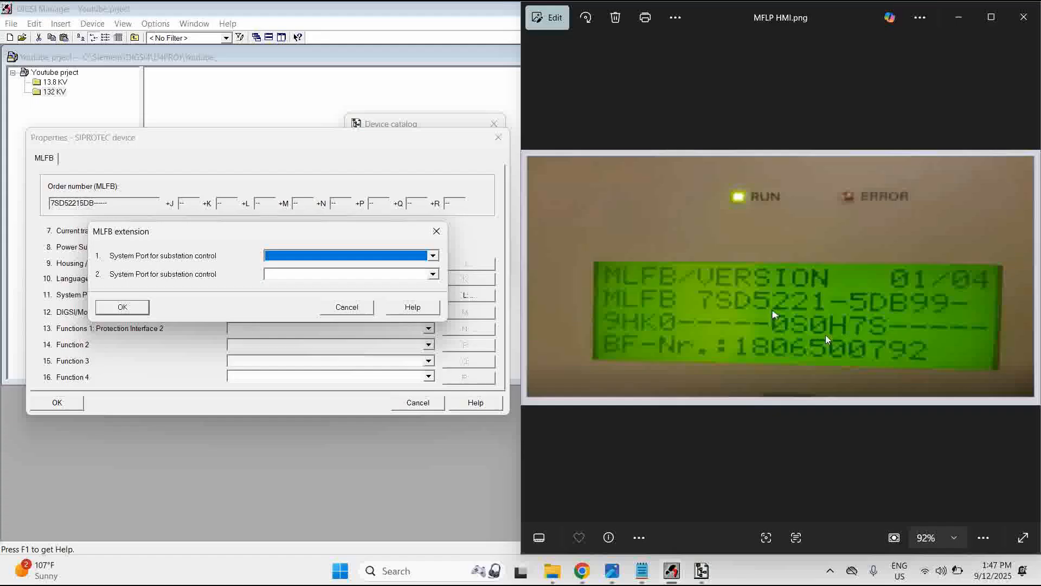
mouse_move(810, 341)
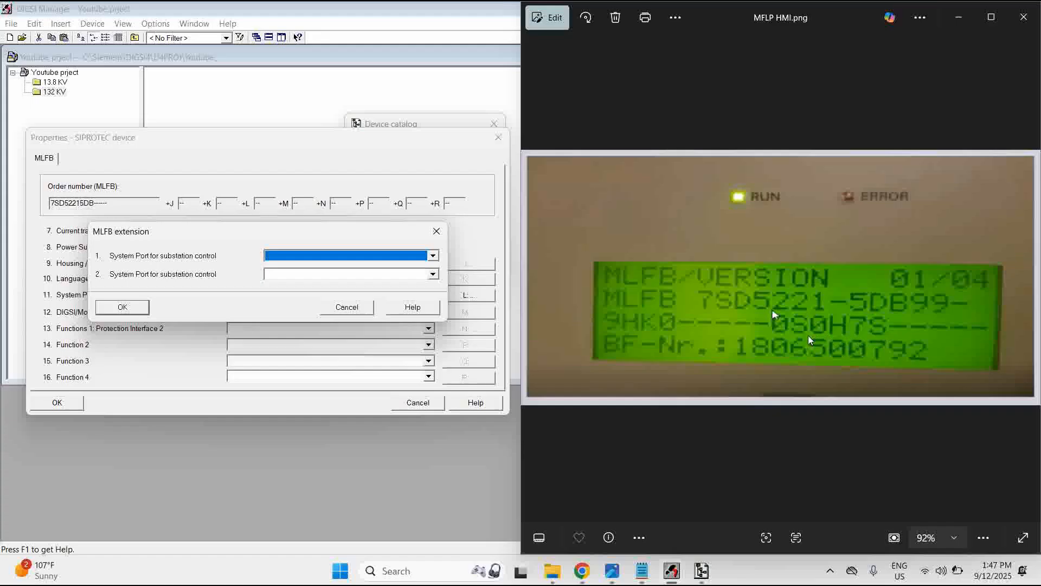
mouse_move(912, 317)
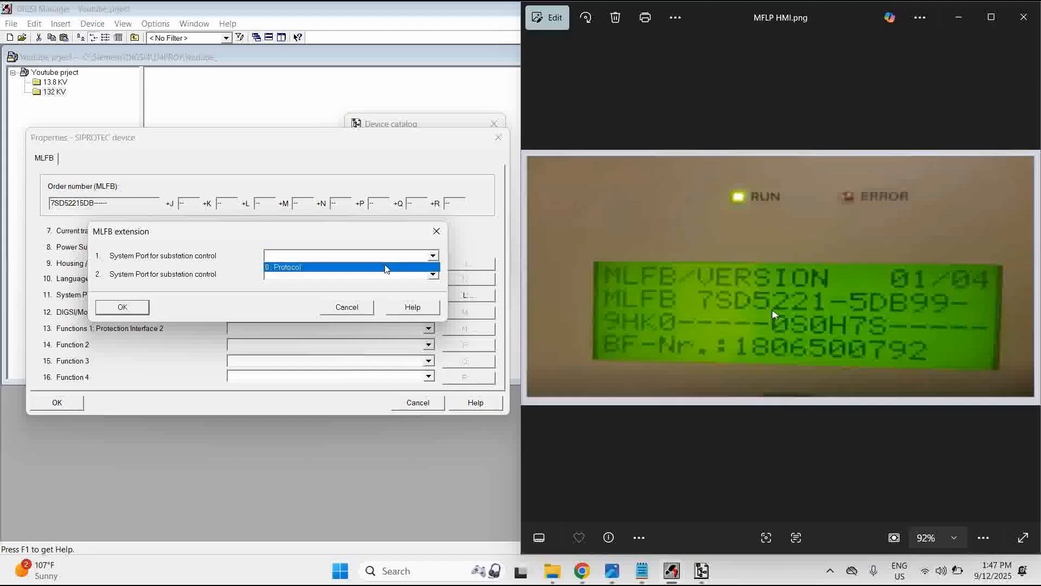
click(431, 274)
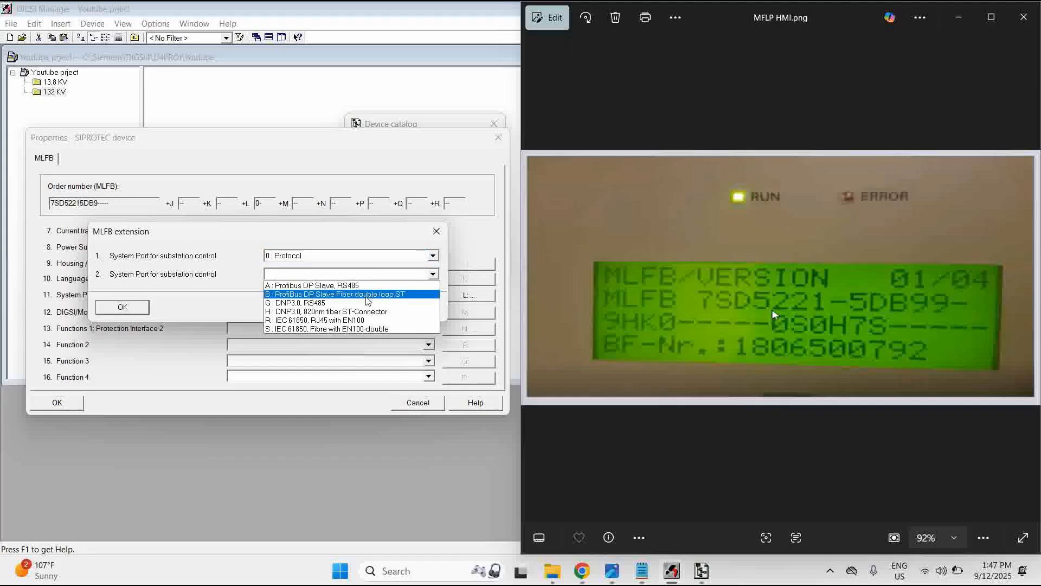
click(335, 293)
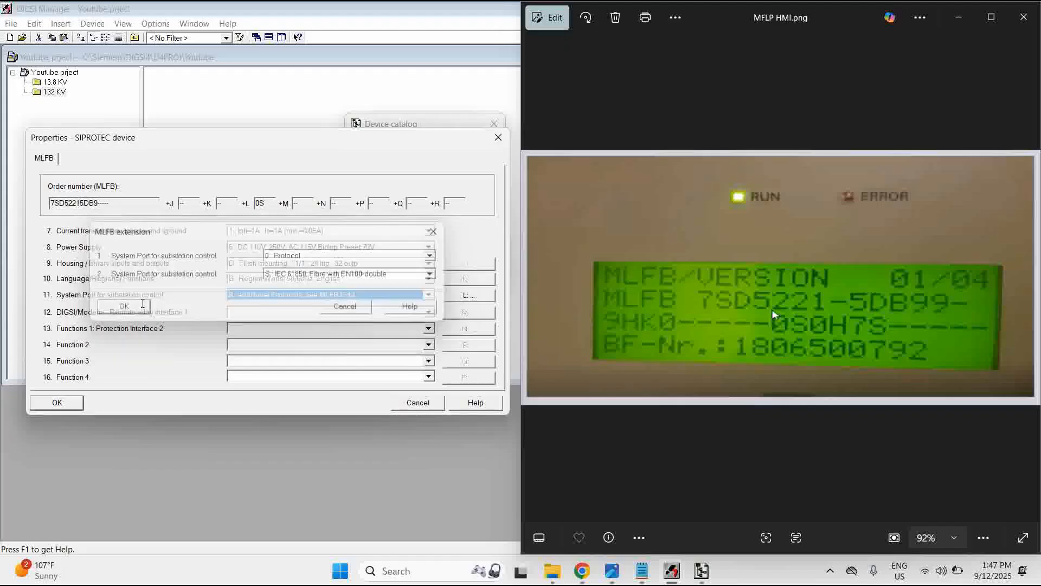
click(123, 305)
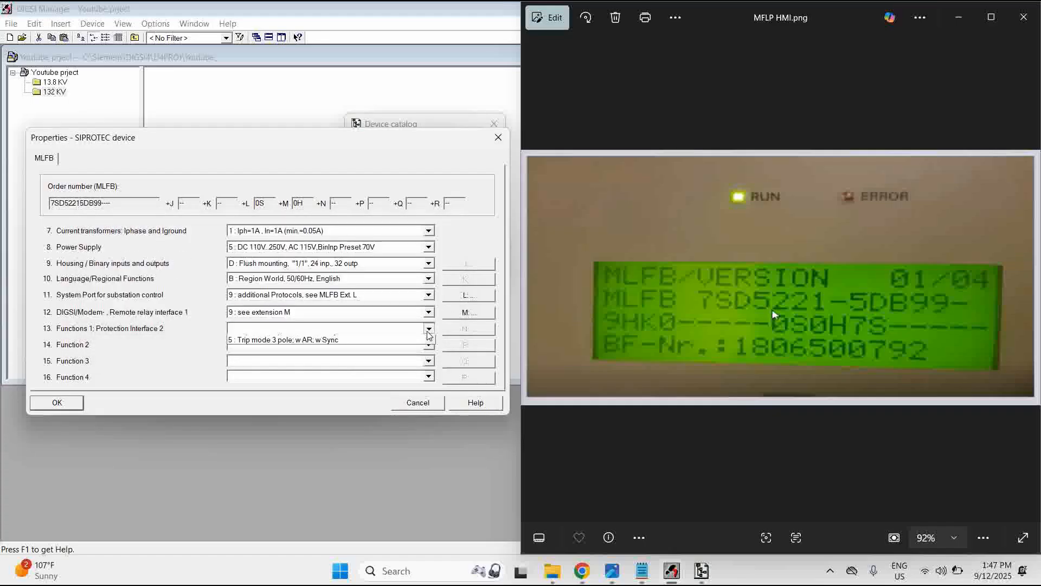
click(429, 328)
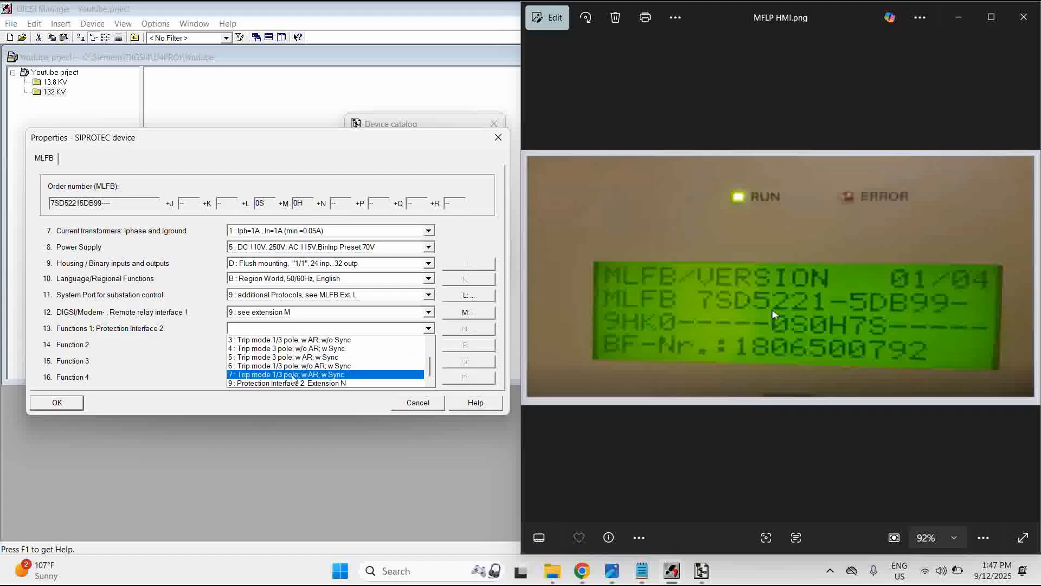
click(289, 373)
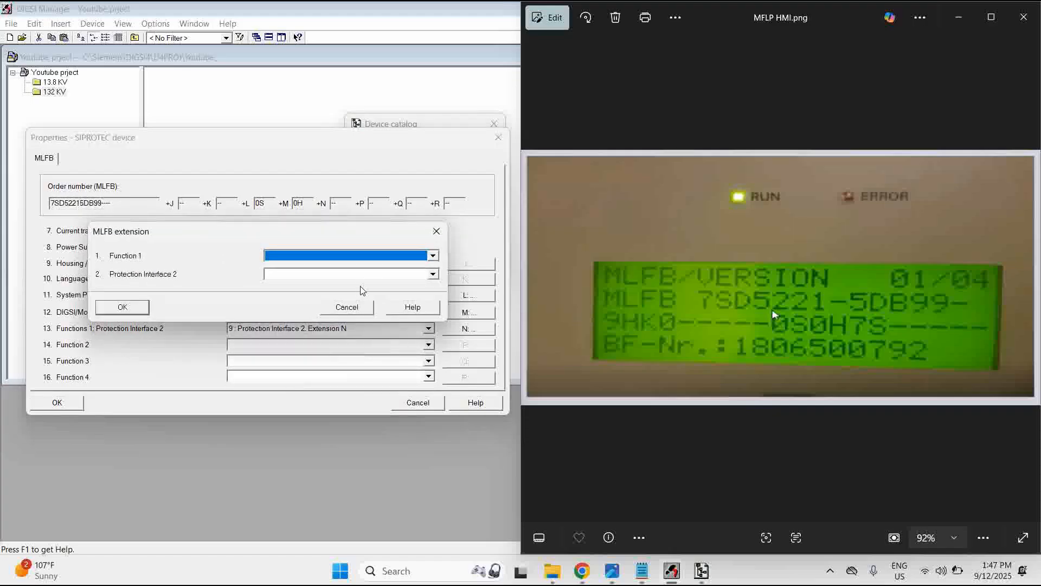
- Choose 7: 1/3-pole trip with AR and Sync and J: 1550 nm fibre, 100 km
click(432, 255)
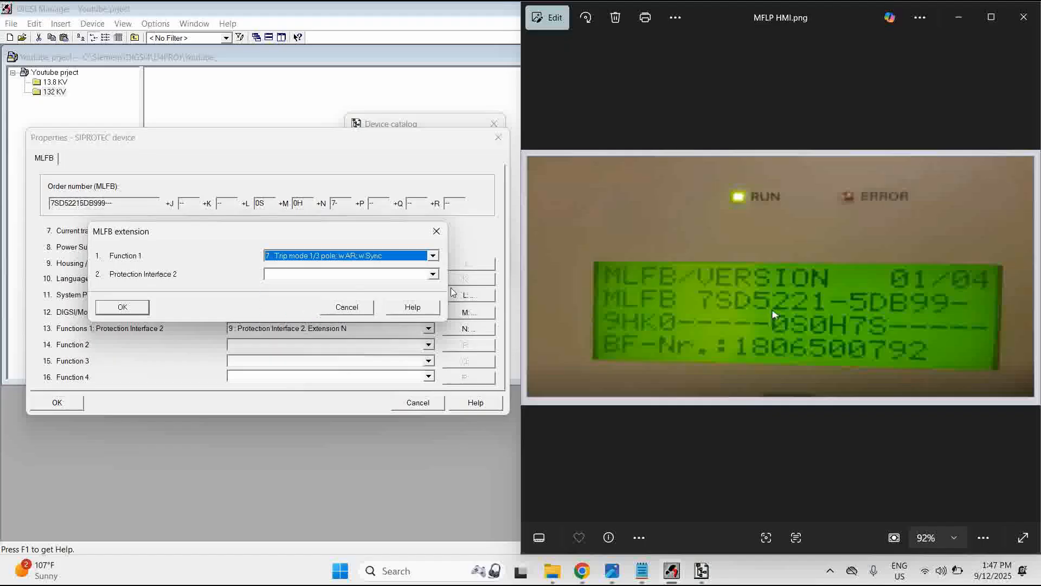
click(432, 273)
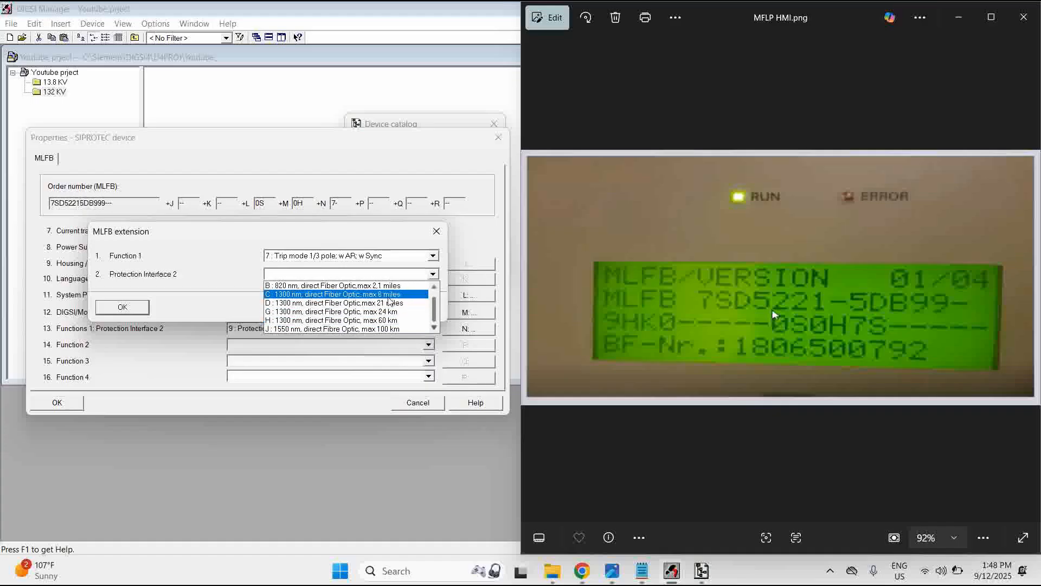
click(335, 328)
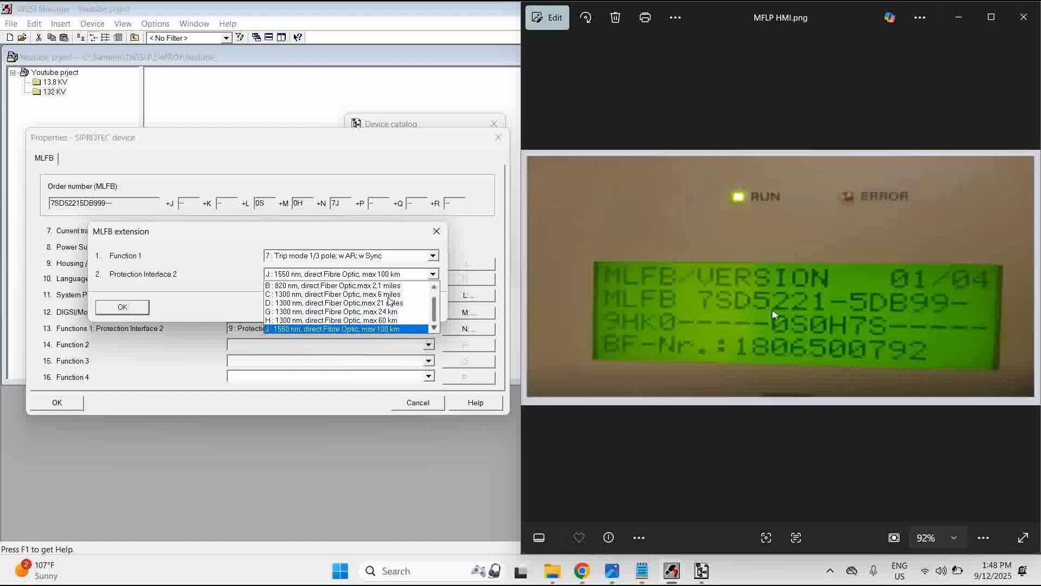
click(338, 285)
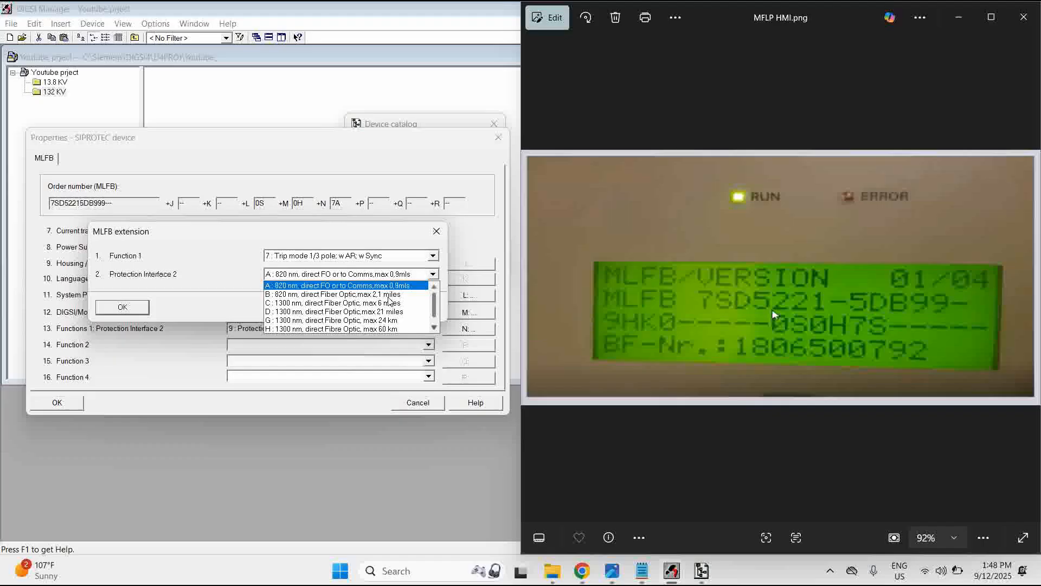
click(339, 329)
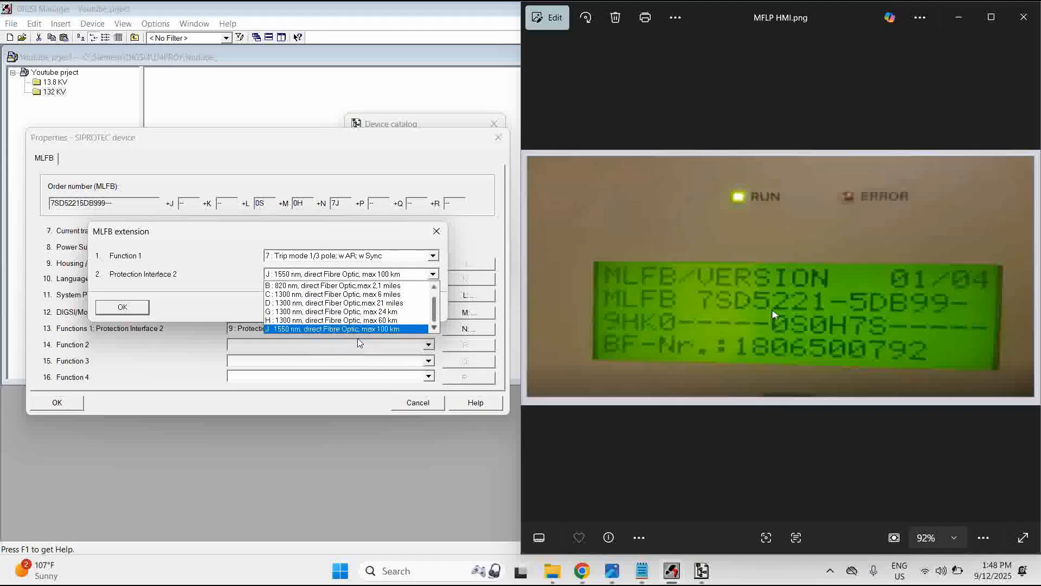
mouse_move(790, 299)
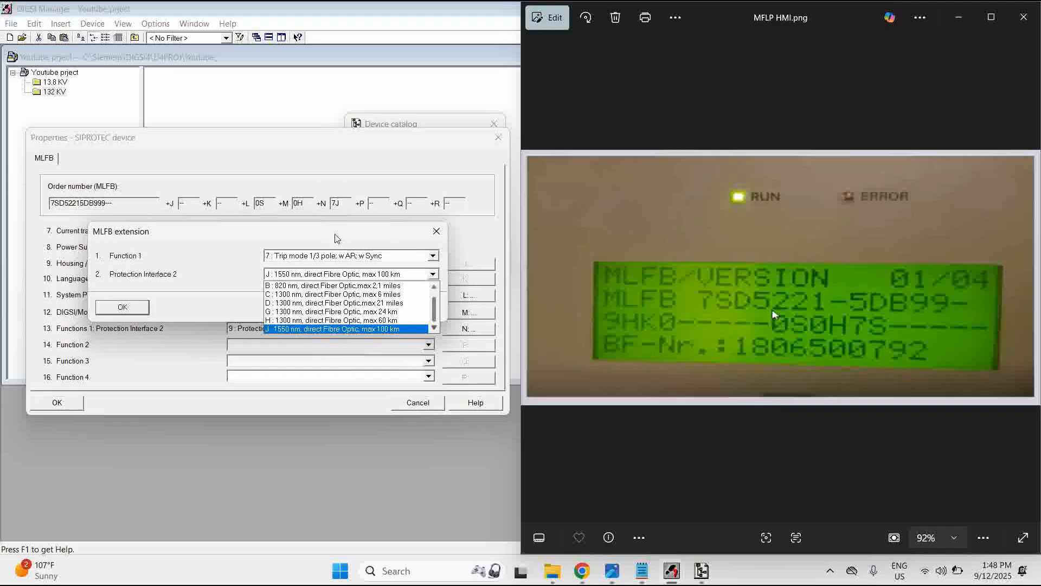
click(335, 329)
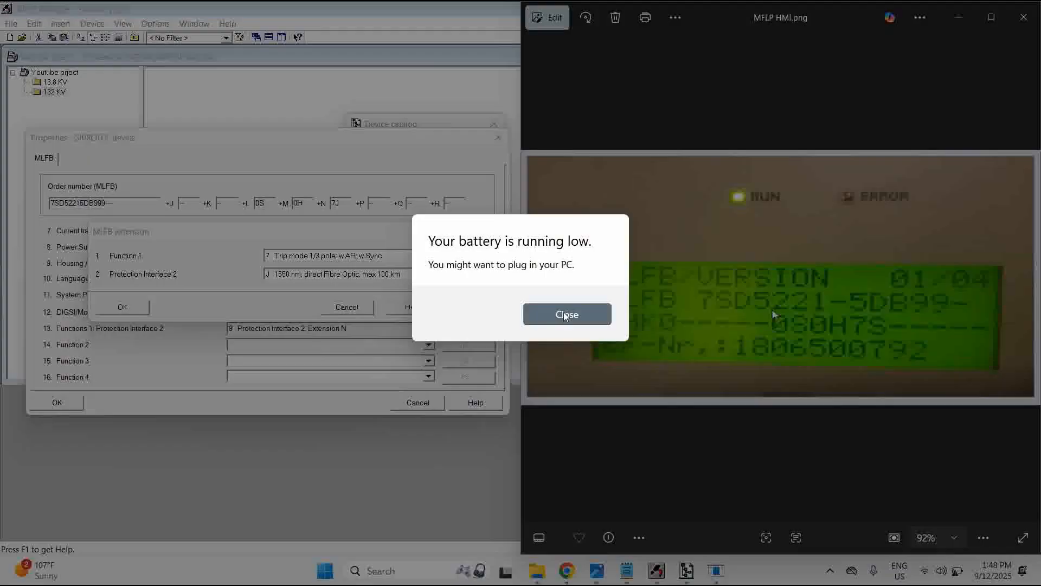
click(566, 314)
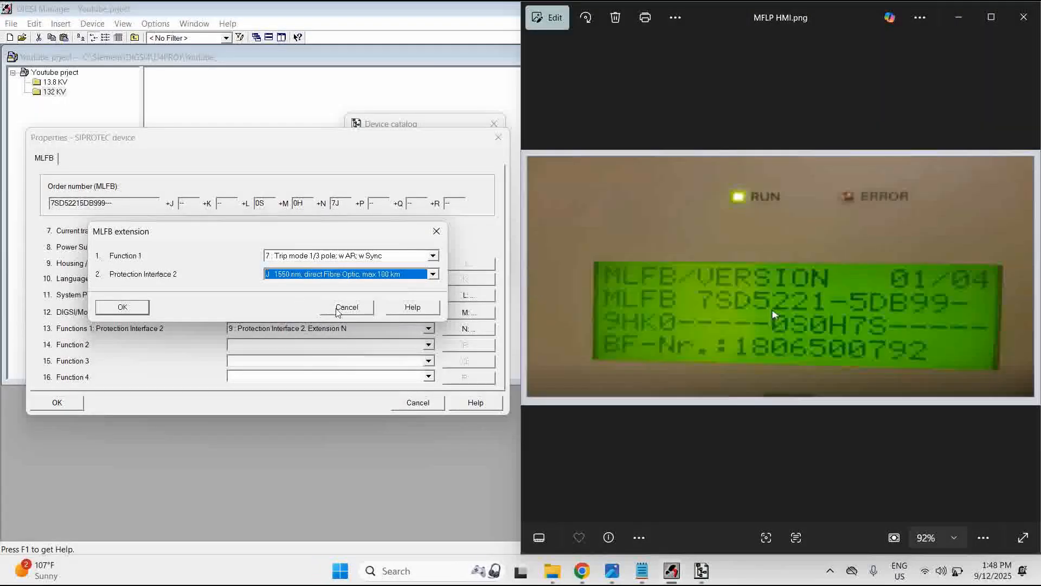
- Abort the first 7SD522 insertion and add a 7SD522 V4.6 into the 132 KV folder
click(347, 307)
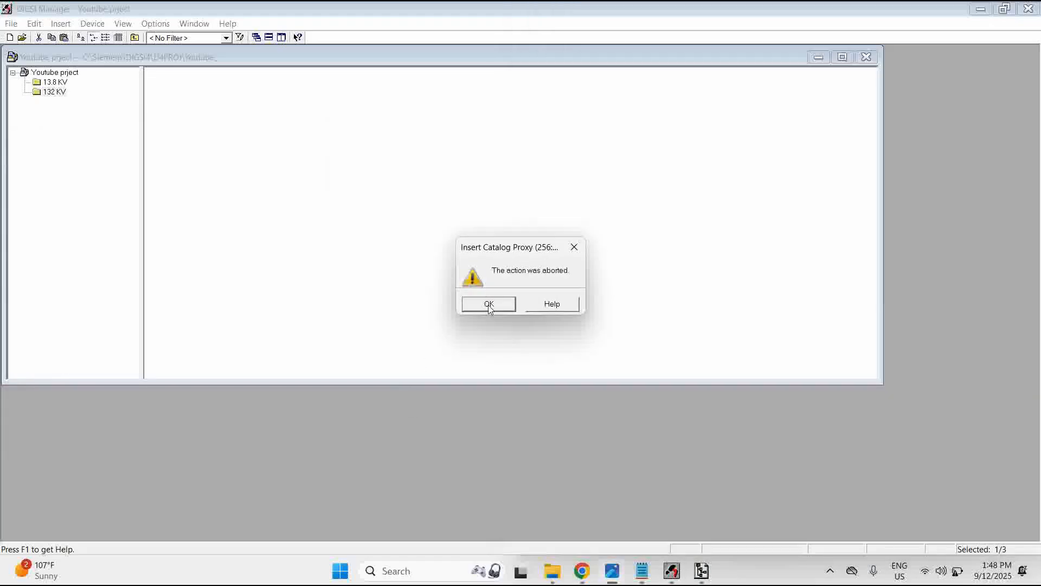
click(488, 304)
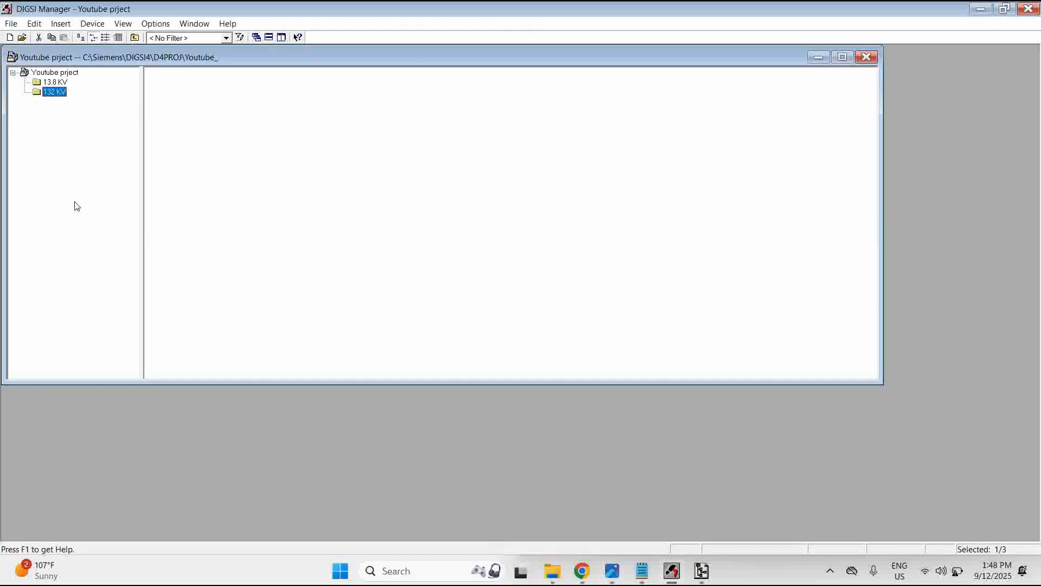
right_click(53, 91)
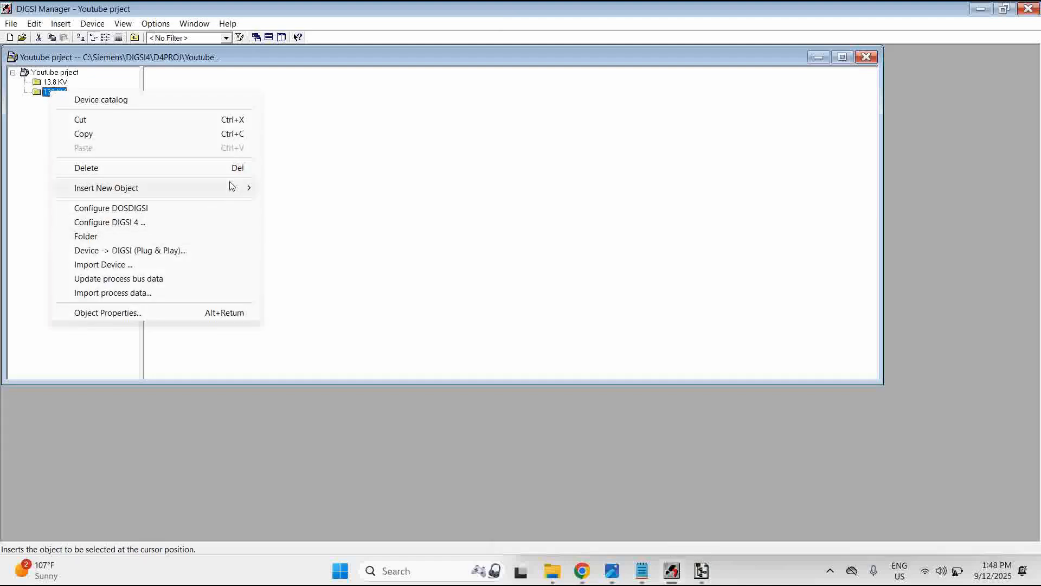
click(101, 100)
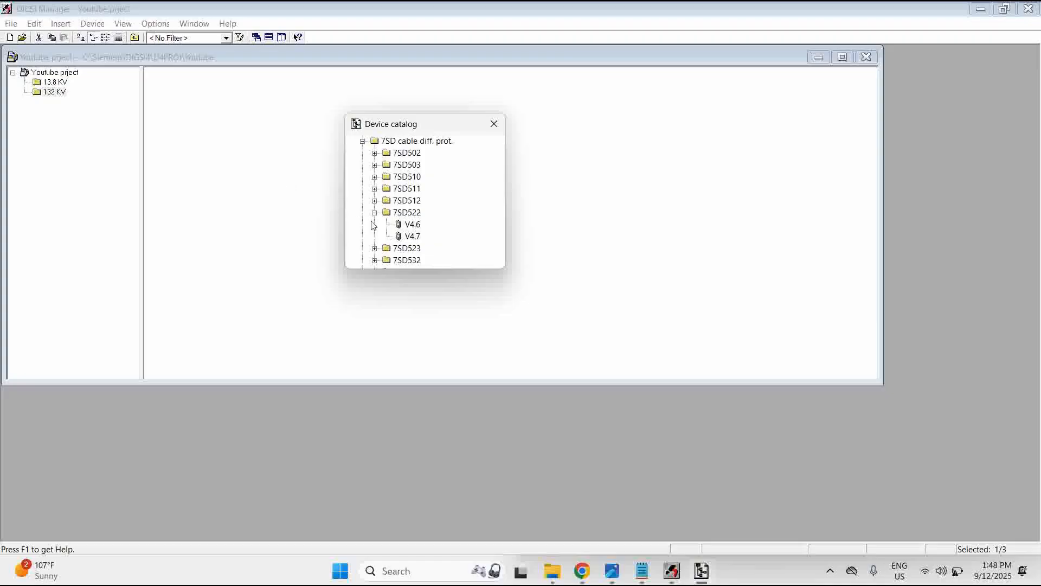
click(412, 224)
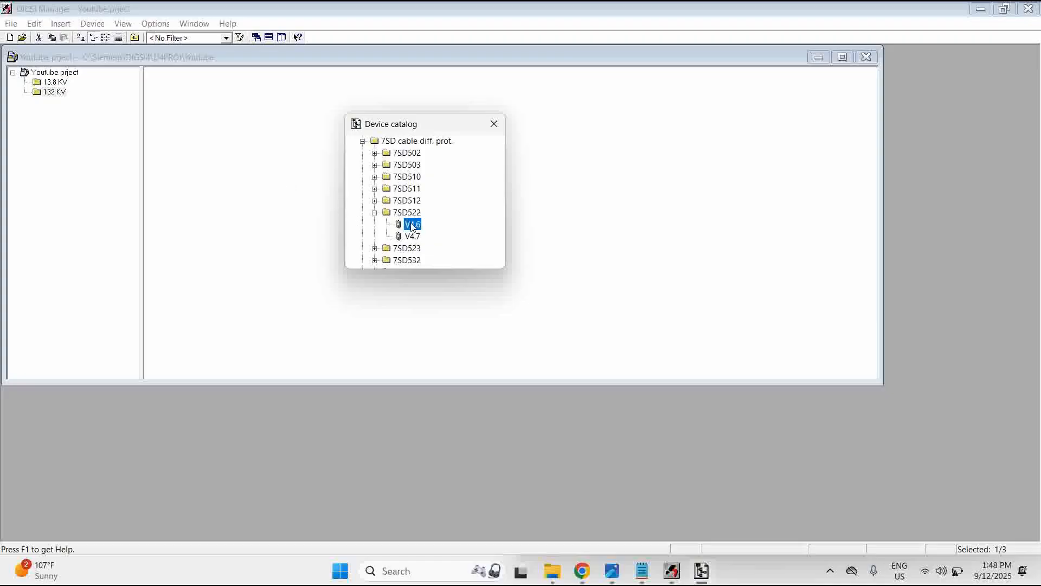
mouse_move(226, 192)
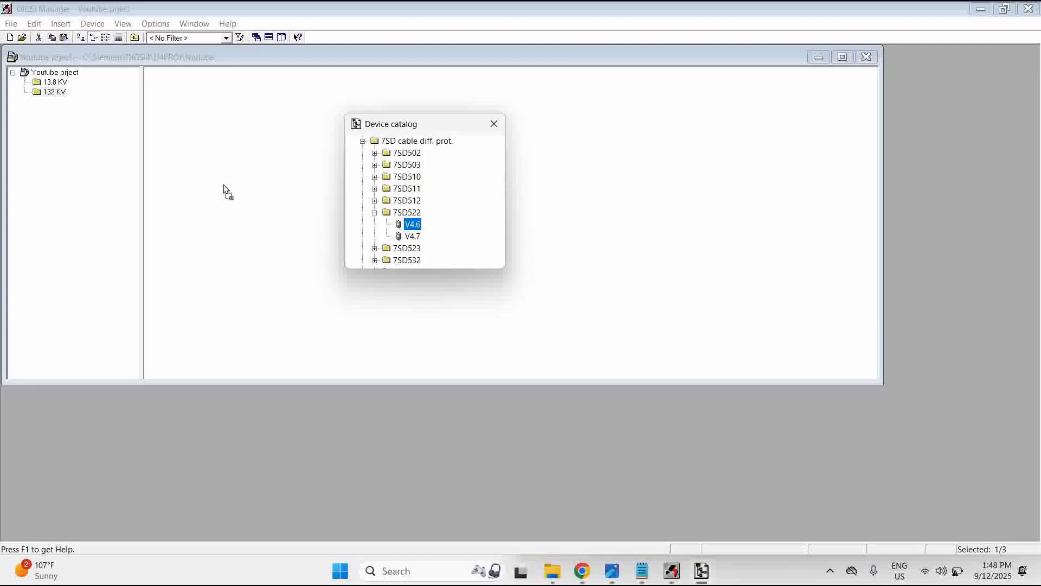
double_click(412, 224)
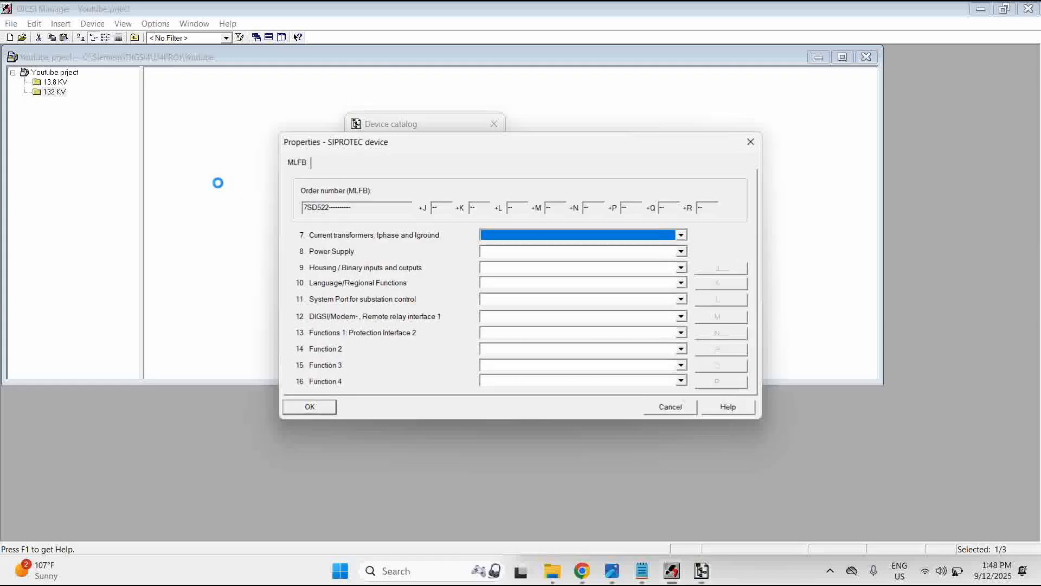
mouse_move(707, 269)
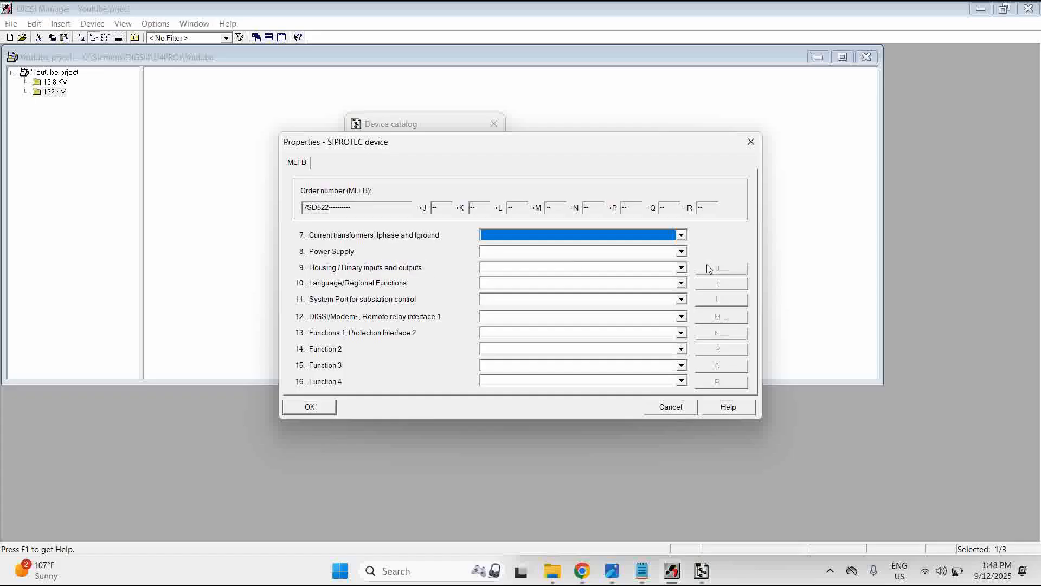
- Fill CT, power supply, flush housing, language and the IEC 61850 EN100-double port options
click(611, 570)
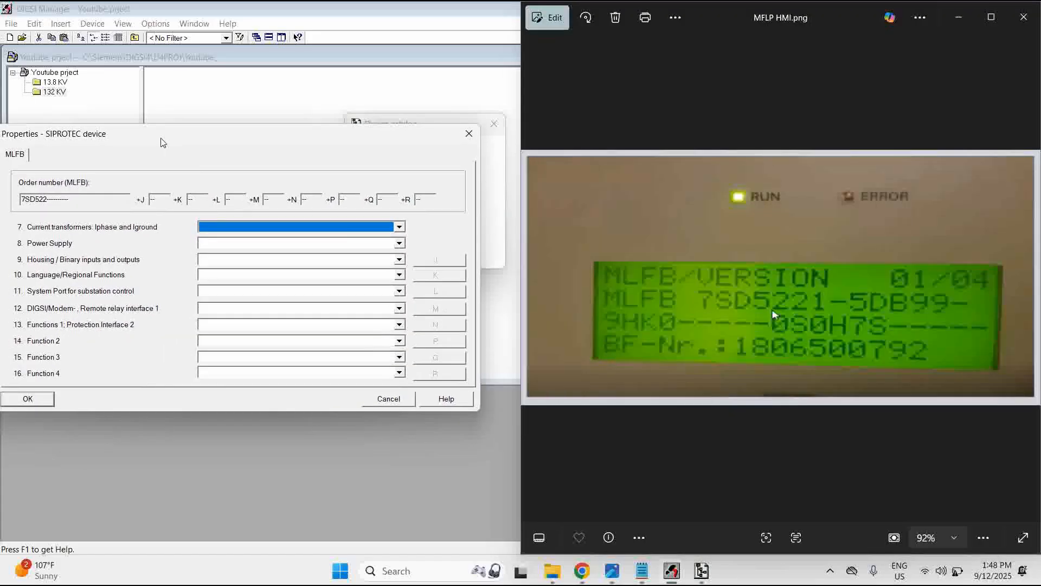
click(399, 227)
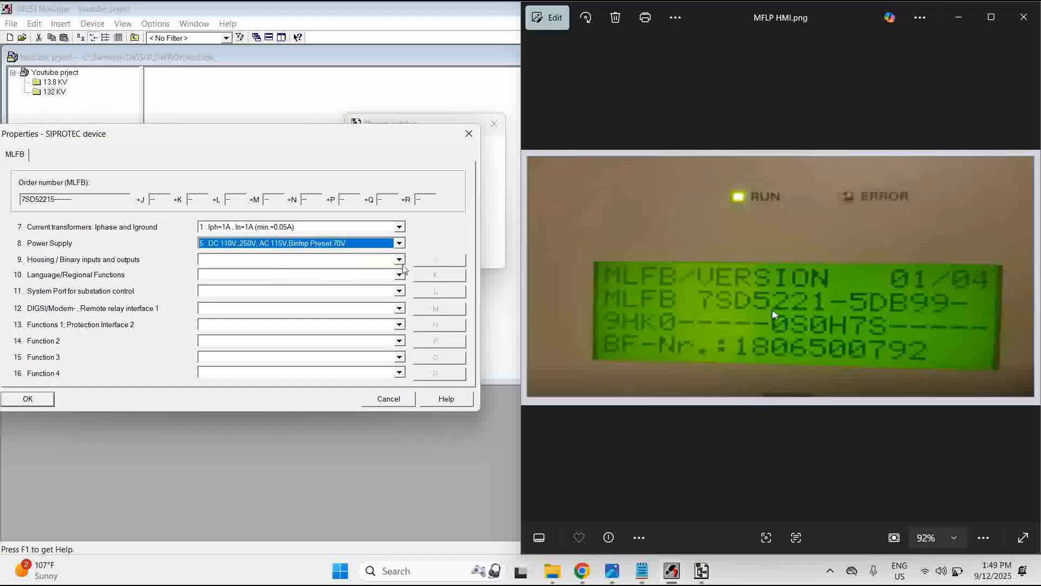
click(299, 260)
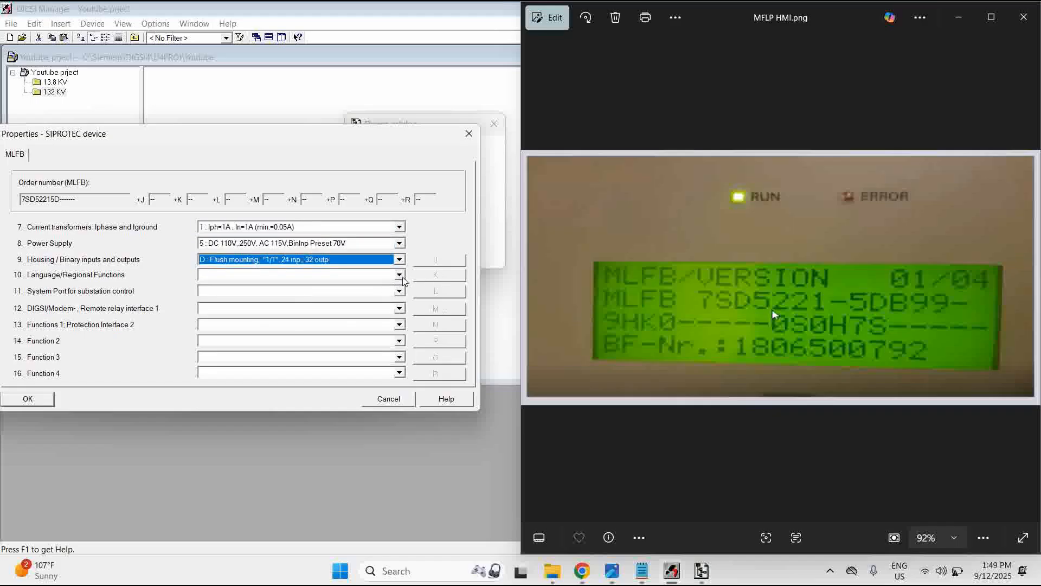
click(399, 274)
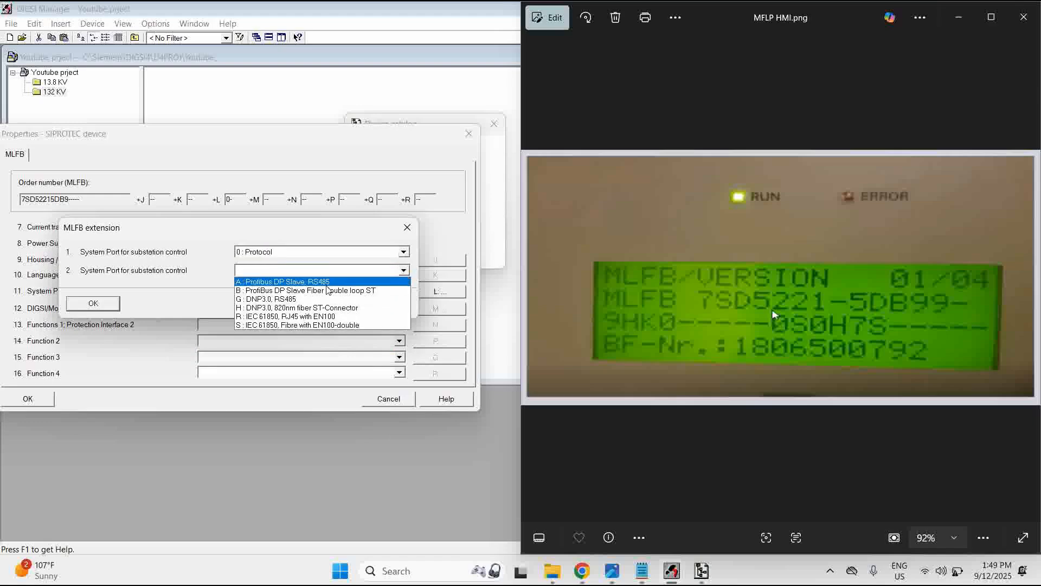
click(302, 325)
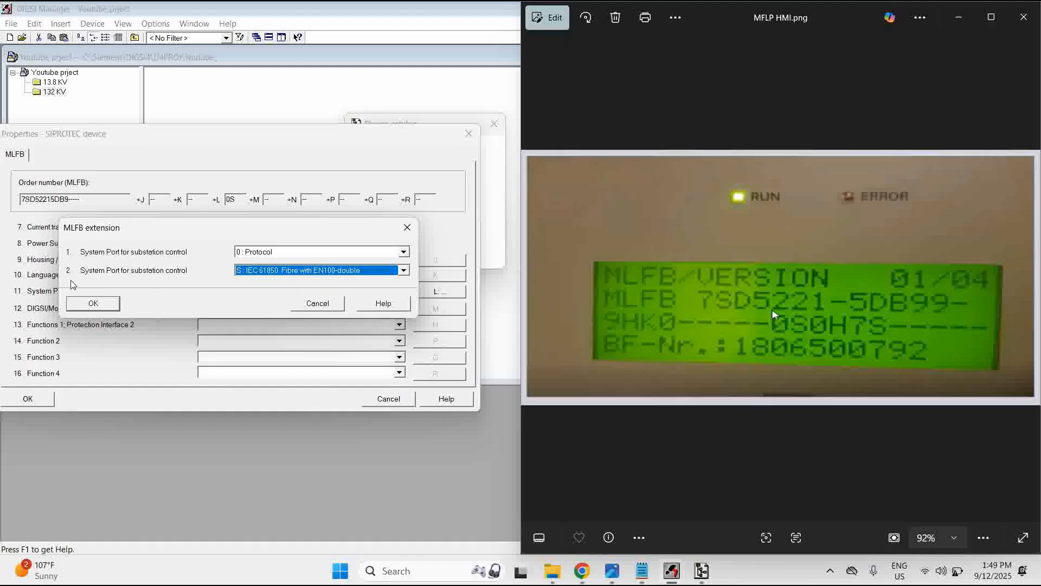
click(92, 302)
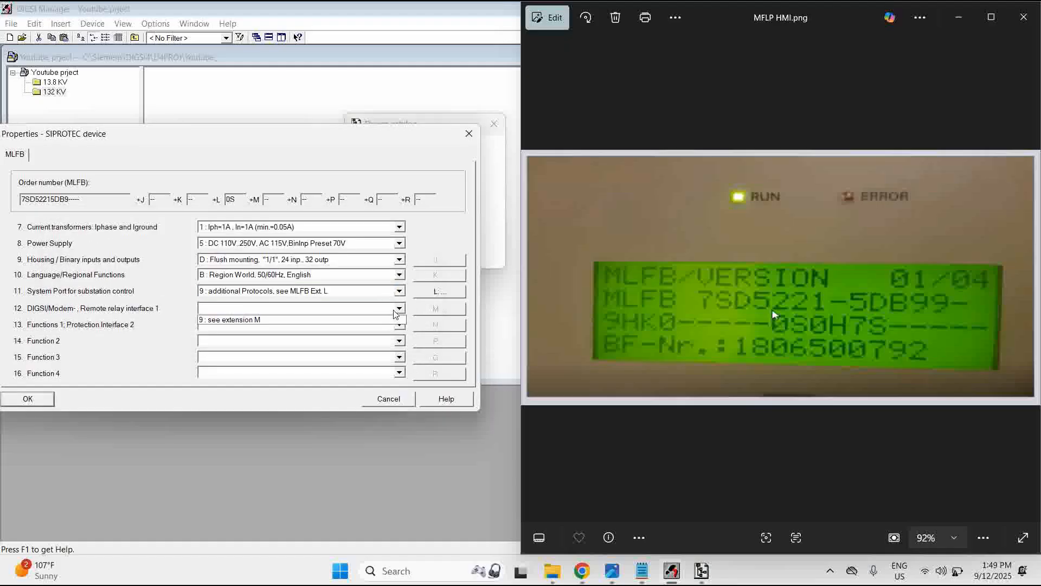
- Set interface 1, then extension N to 1/3-pole trip with AR/Sync and 820 nm fibre
click(399, 307)
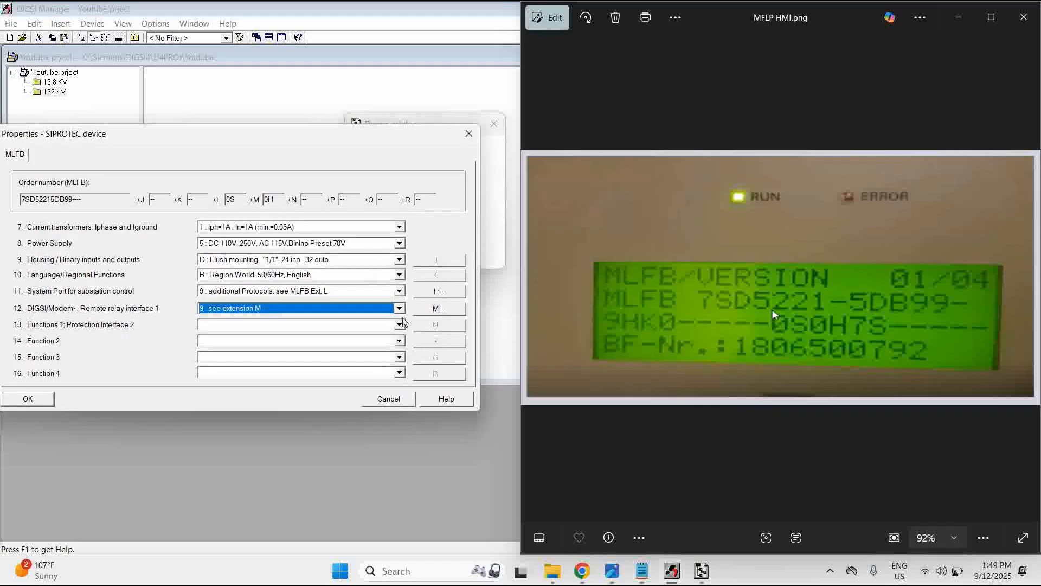
click(399, 324)
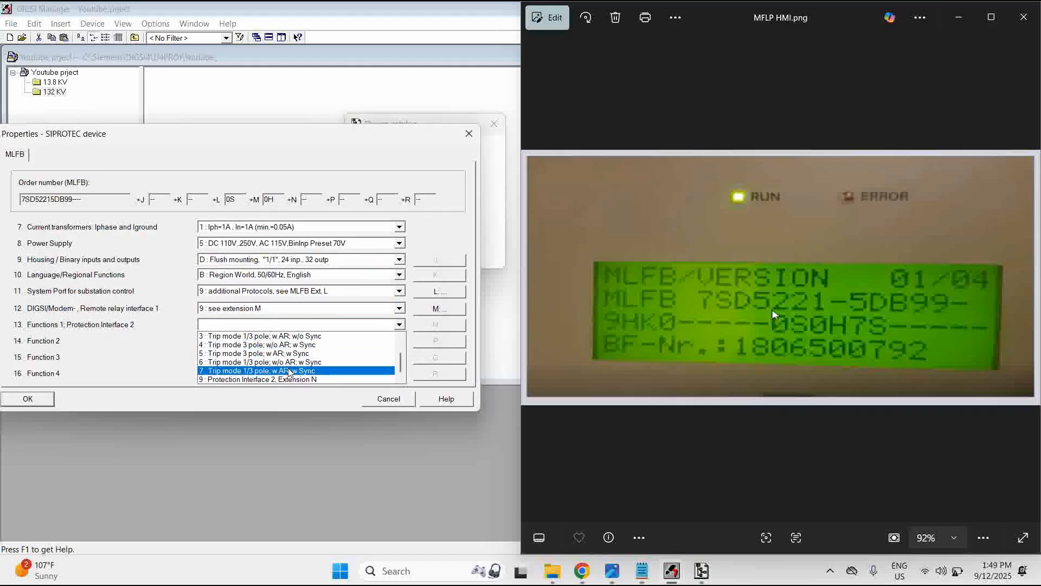
click(259, 379)
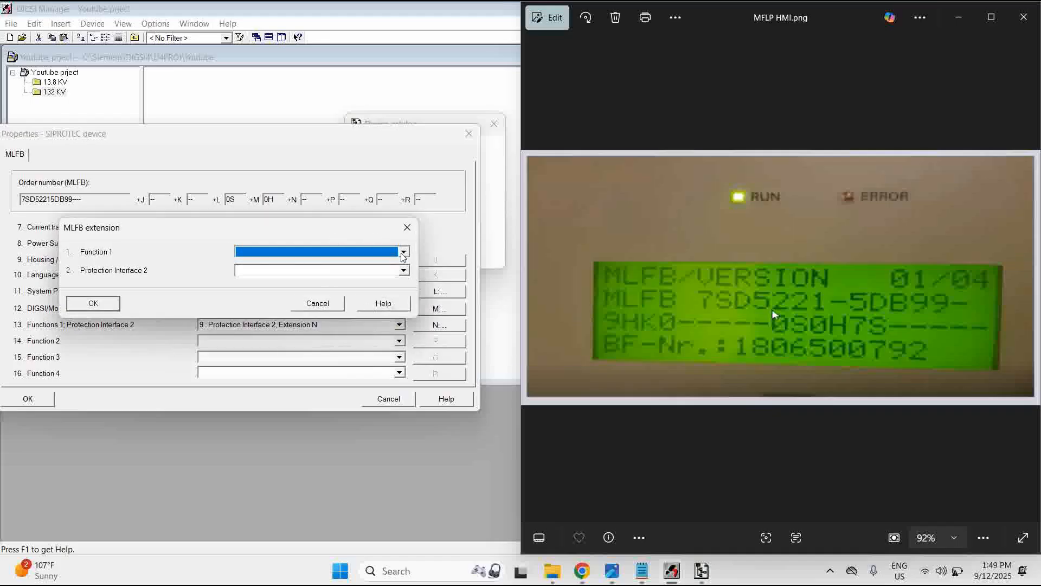
click(319, 251)
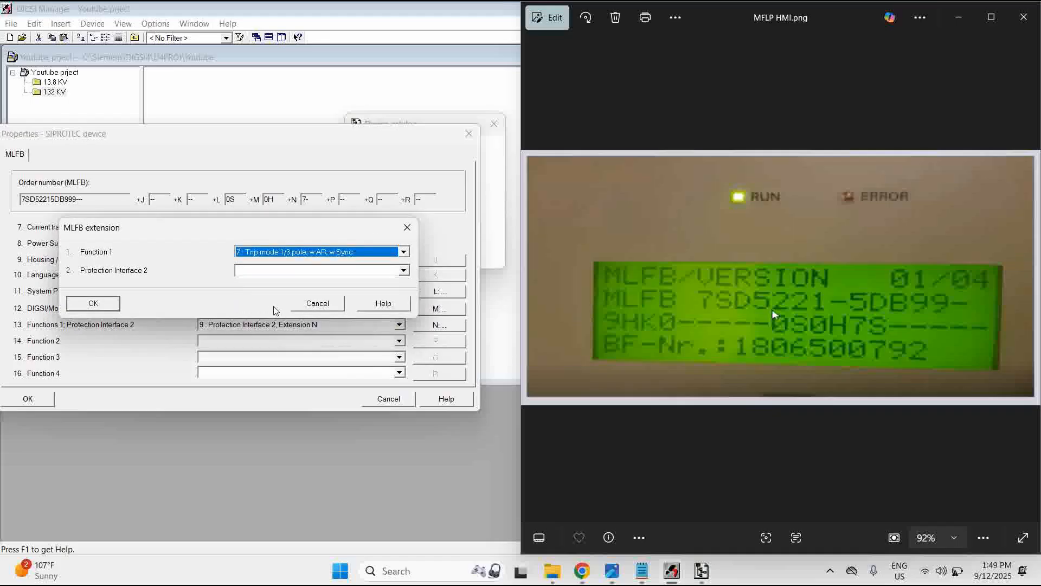
click(403, 270)
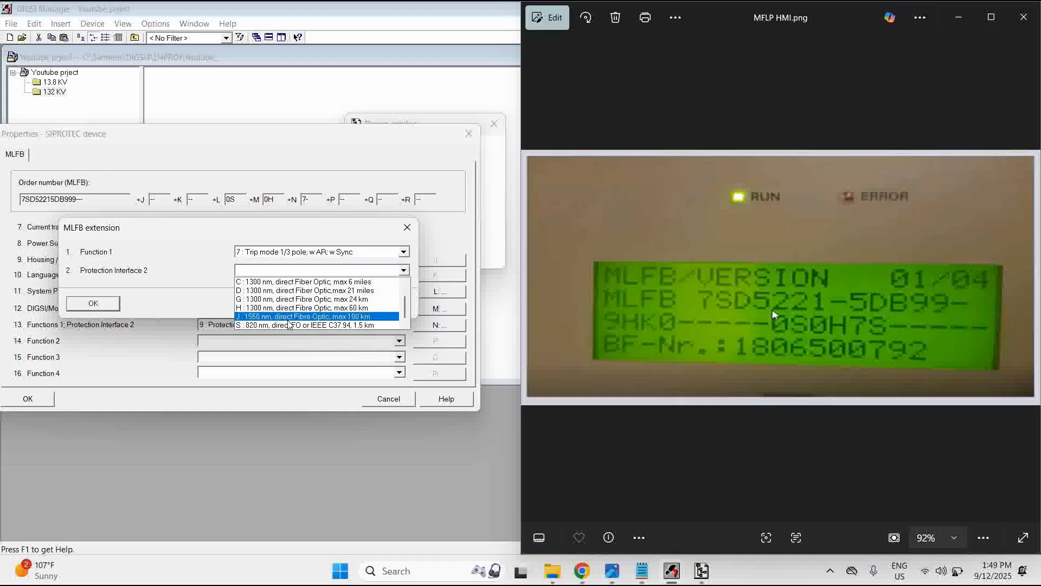
click(313, 325)
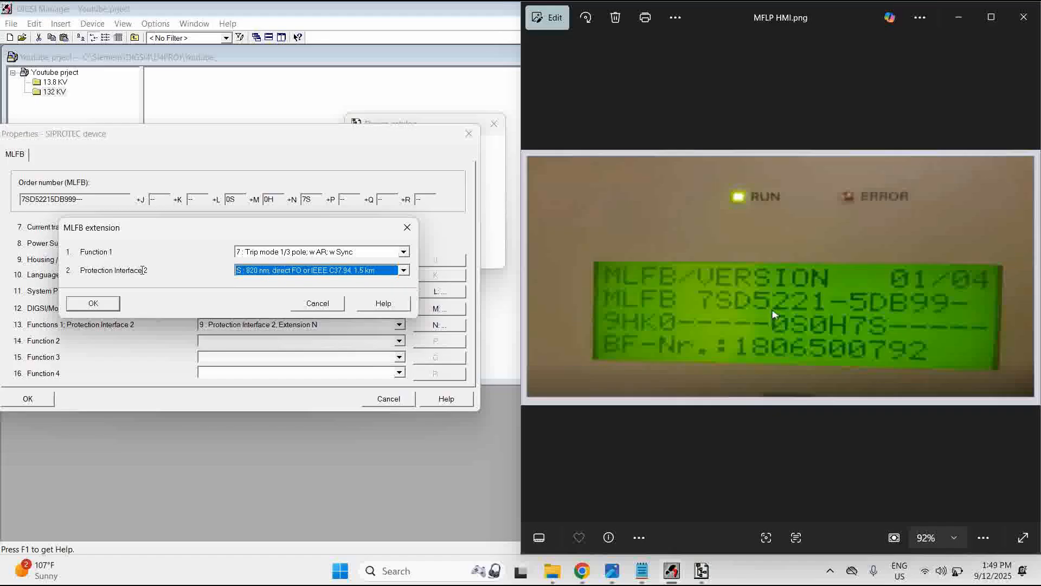
mouse_move(222, 300)
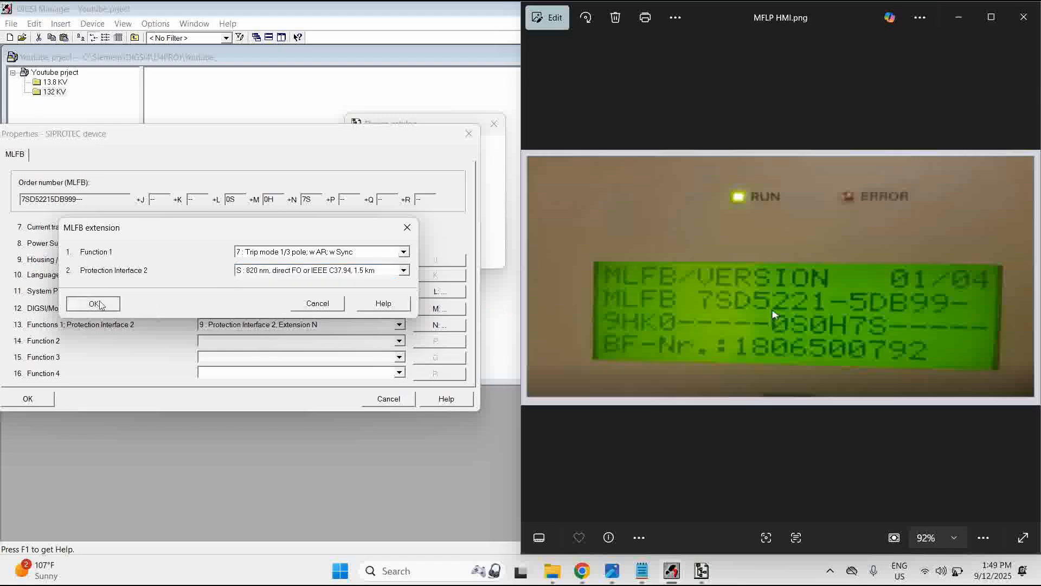
- Confirm the MLFB extension and set Function 3 to remote signals with Volt/Freq and Function 4 to no GPS
click(93, 304)
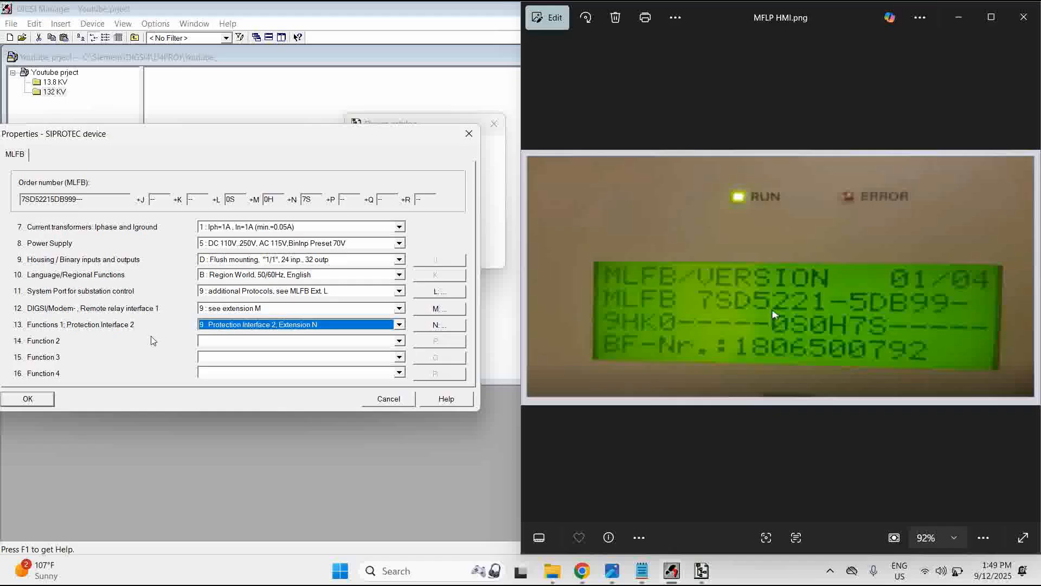
mouse_move(427, 365)
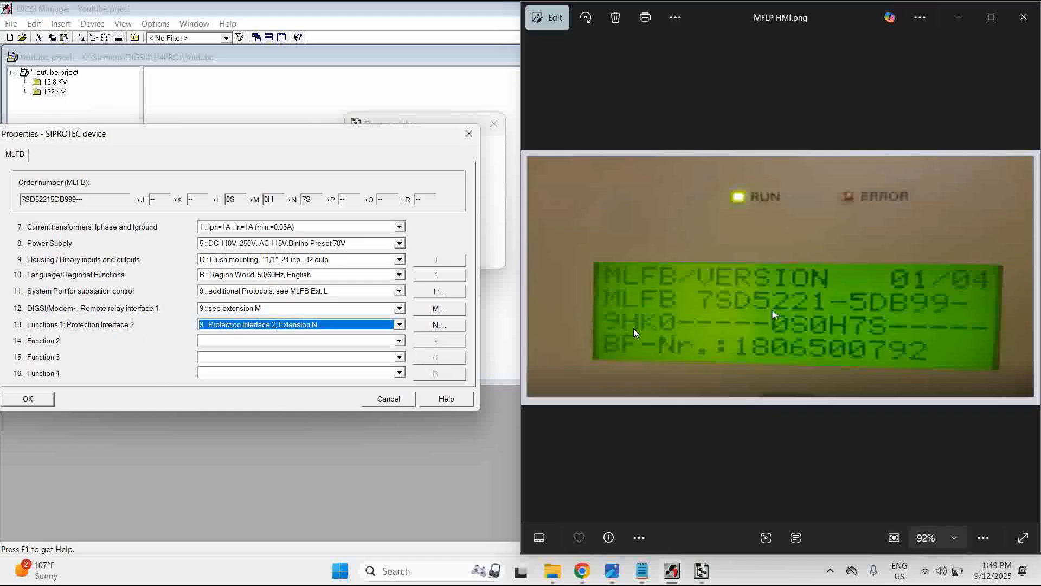
mouse_move(677, 339)
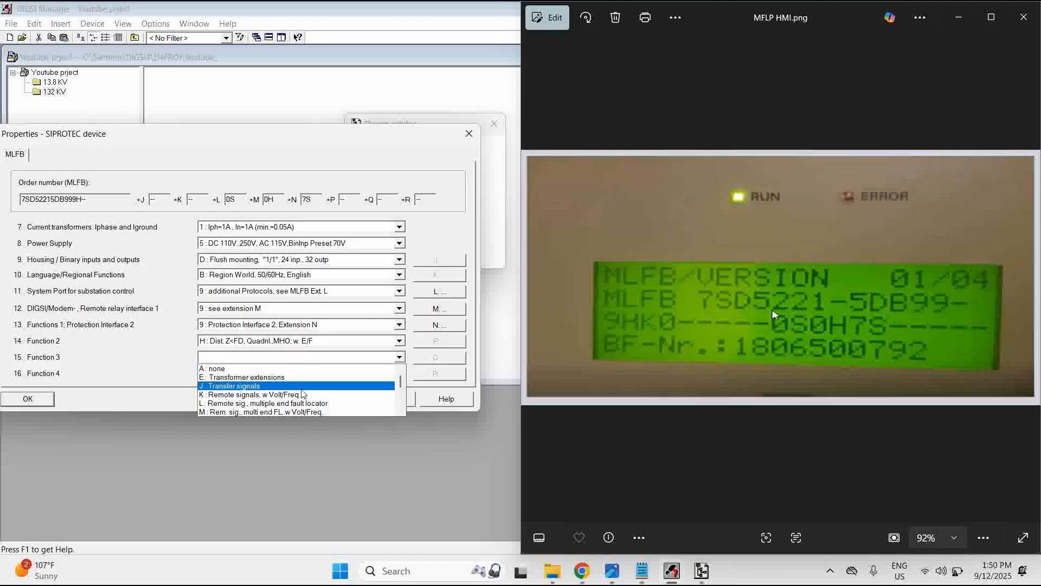
click(256, 394)
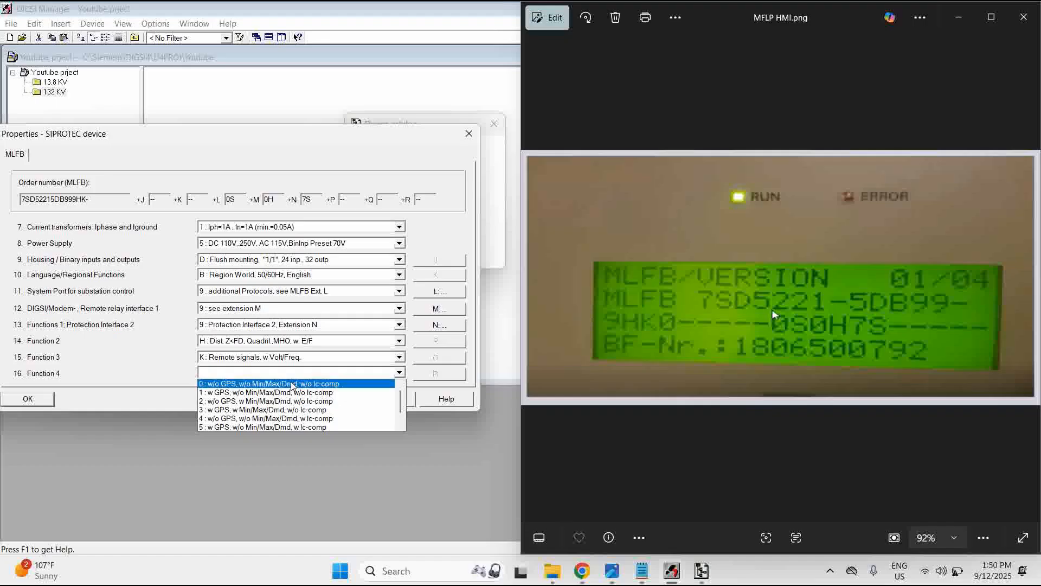
click(269, 384)
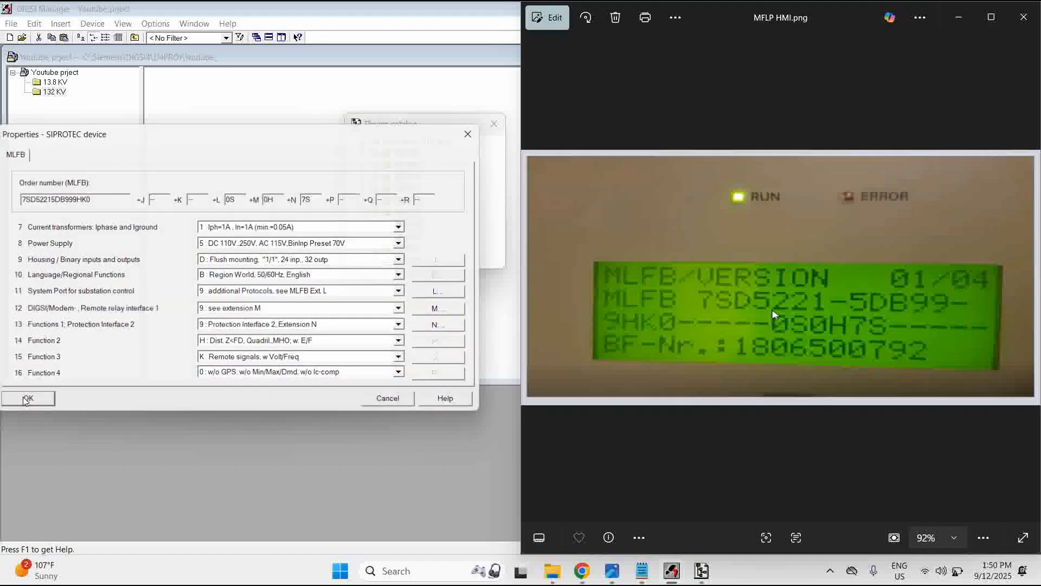
- Confirm the properties to add the 7SD522 V4.7, then bring up its context menu
click(28, 398)
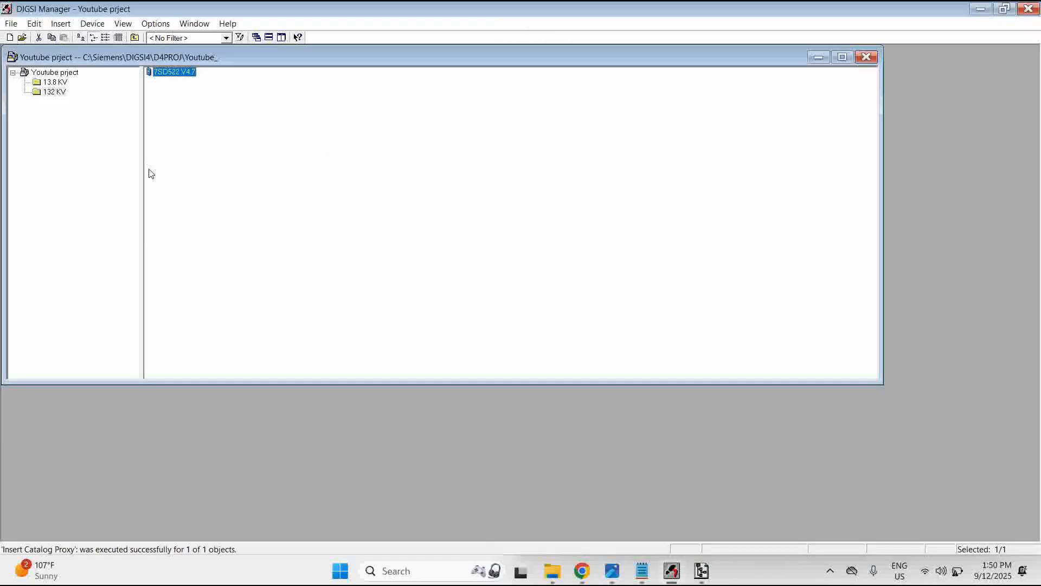
mouse_move(172, 95)
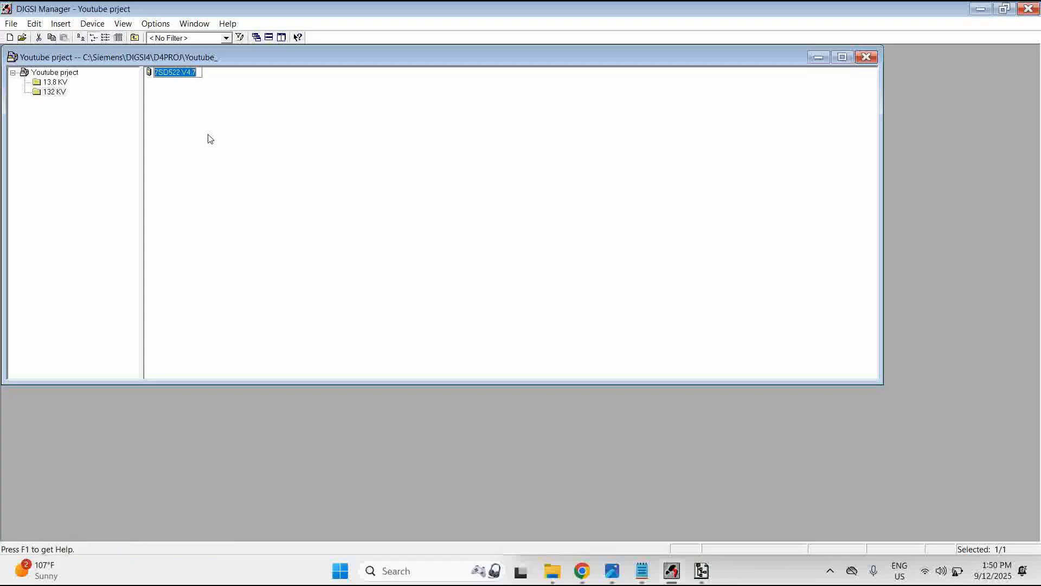
click(199, 99)
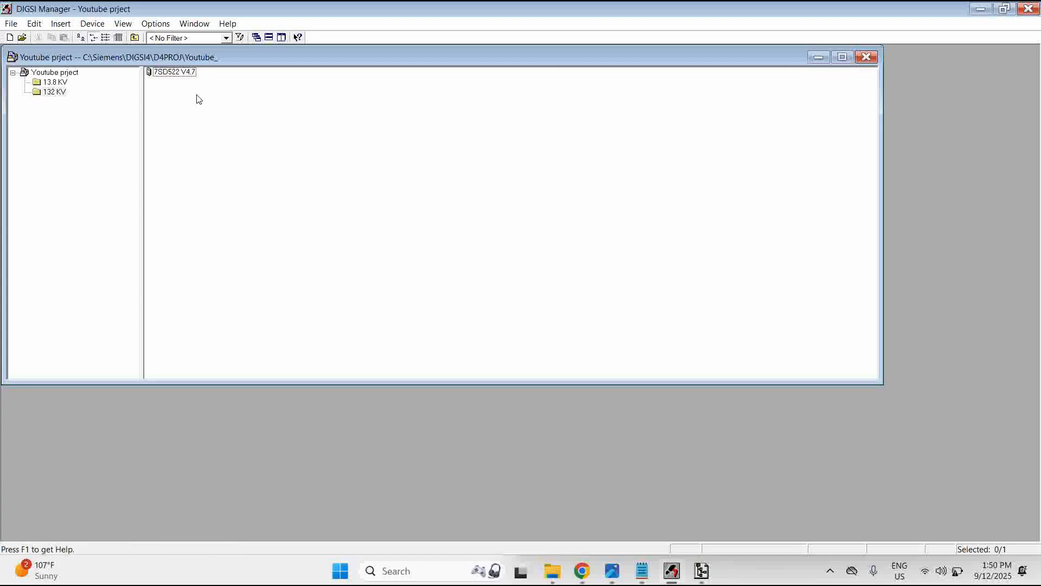
mouse_move(174, 72)
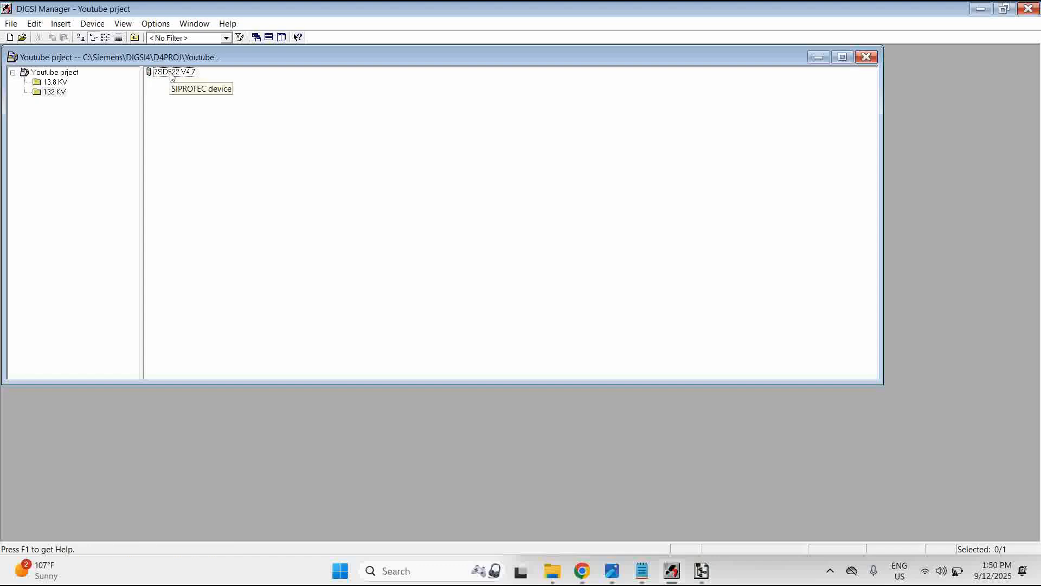
right_click(173, 71)
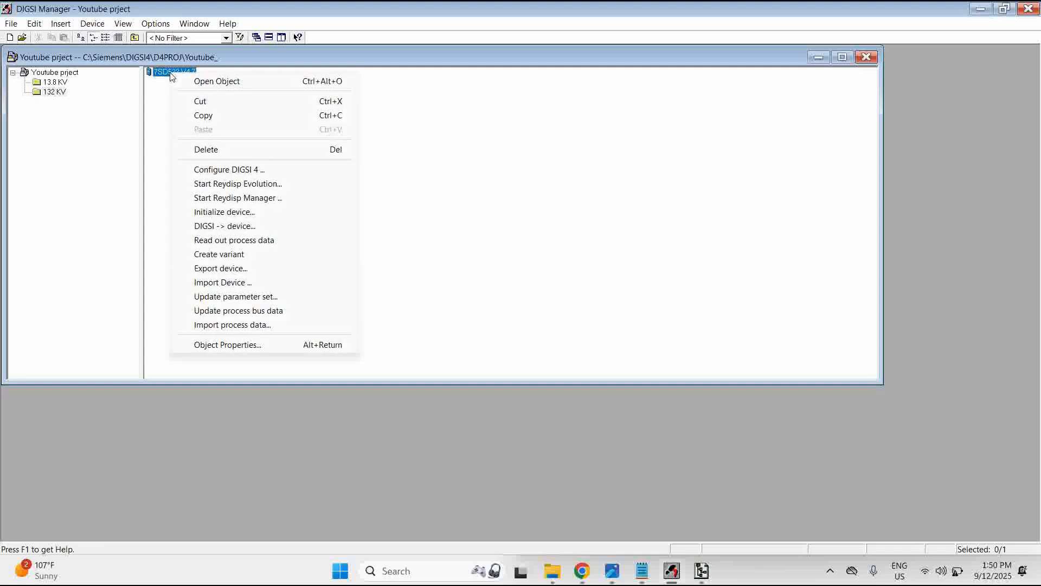
mouse_move(253, 282)
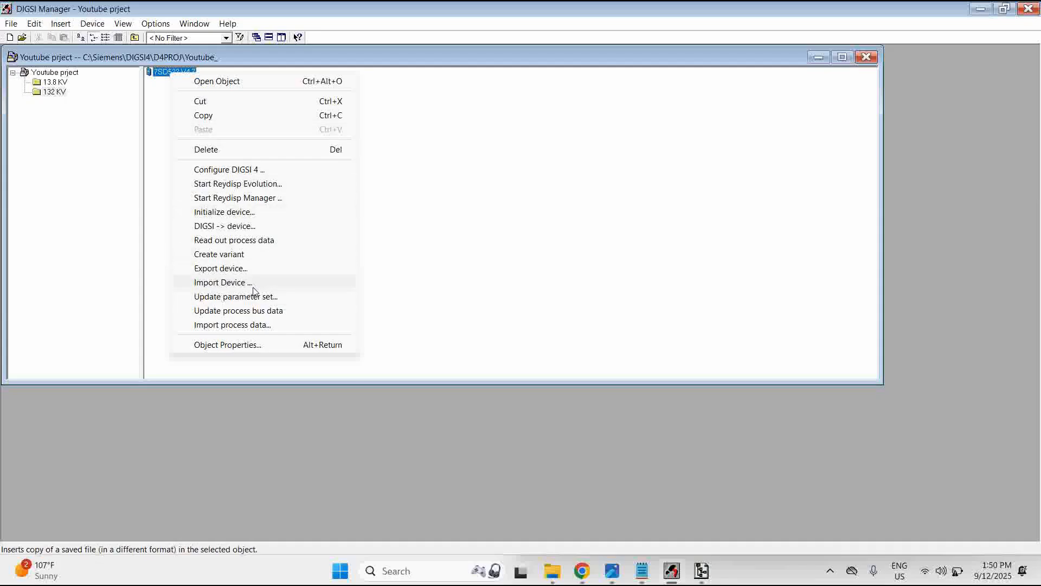
mouse_move(227, 345)
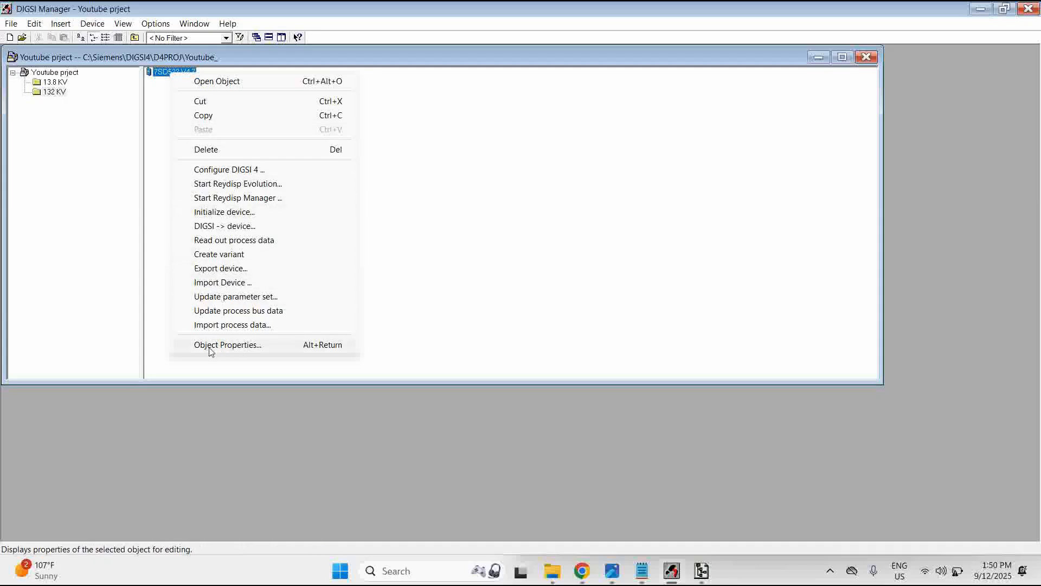
- Show the device's communication parameters: VD address 10001, mirror VD 10002
click(228, 344)
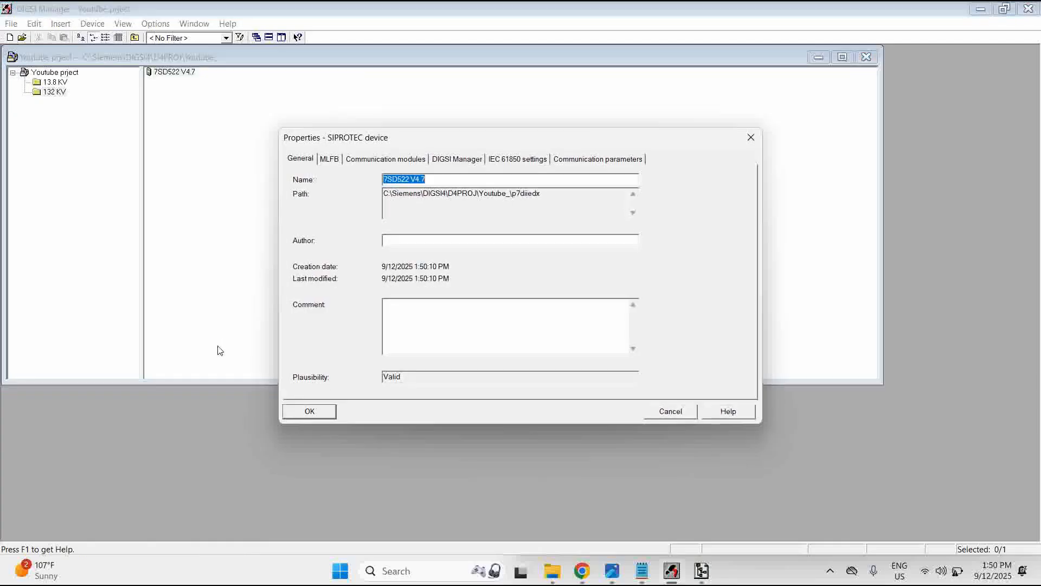
mouse_move(603, 166)
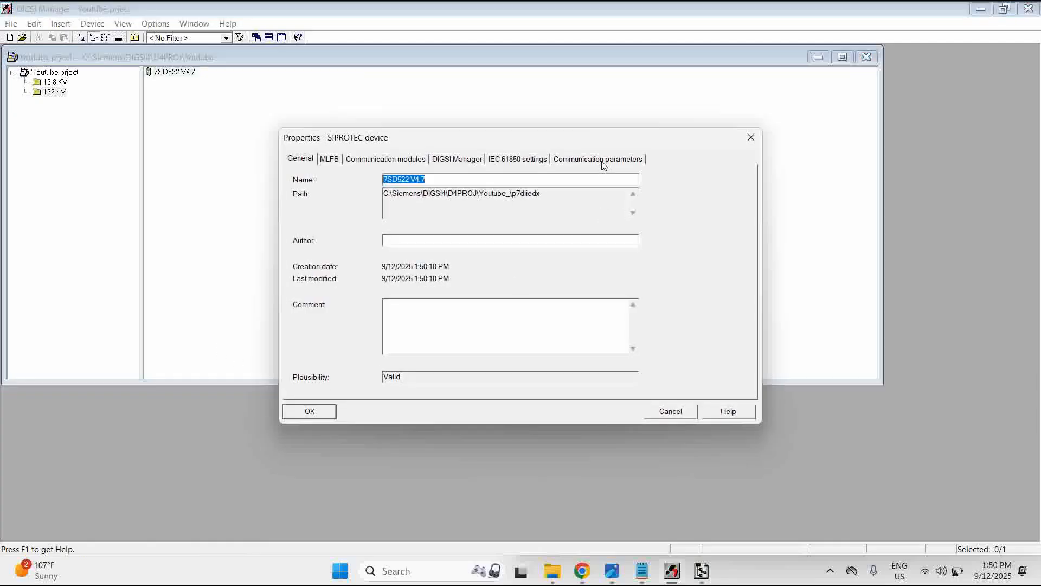
click(597, 159)
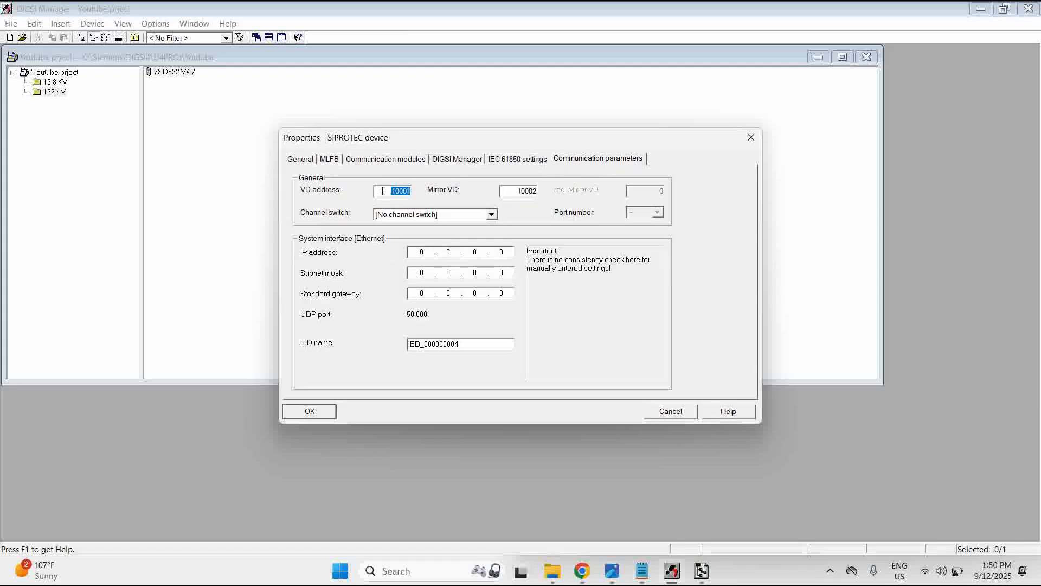
mouse_move(552, 570)
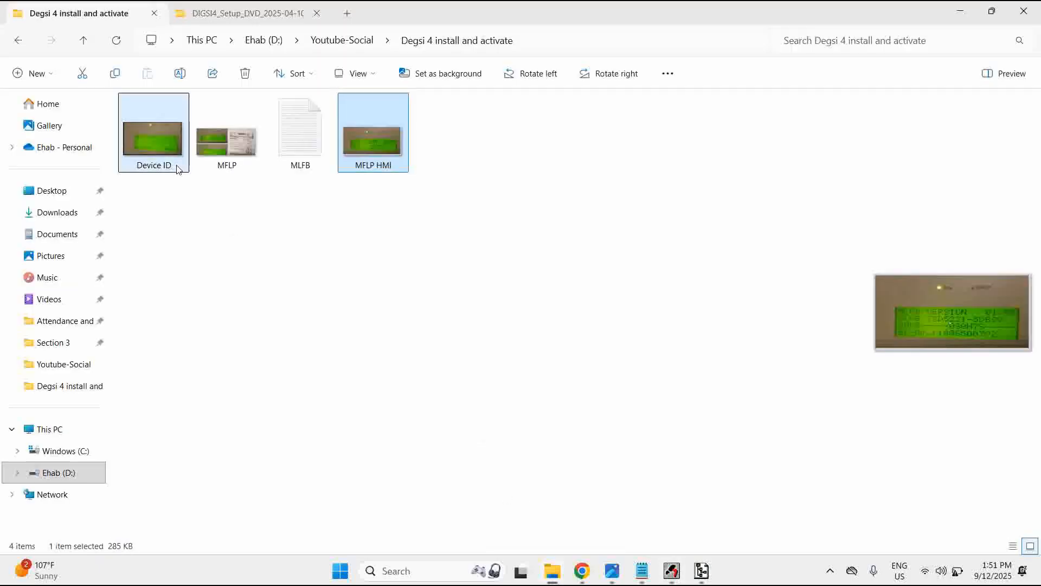
- View the Device ID photo showing the relay's device number 10012
double_click(153, 133)
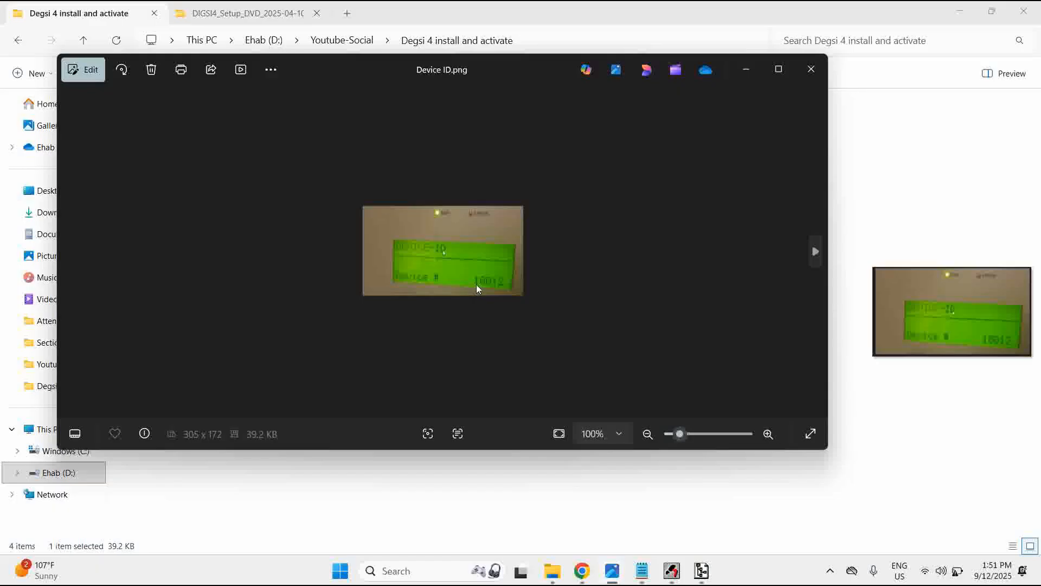
mouse_move(746, 69)
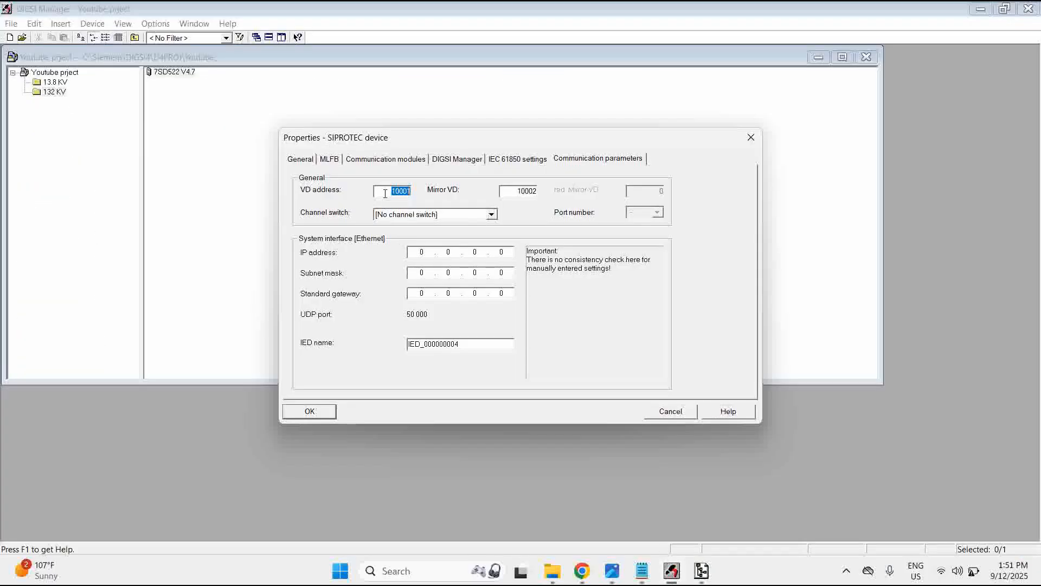
- Enter VD address 10012 and mirror VD 10013, then confirm the properties
text(10012)
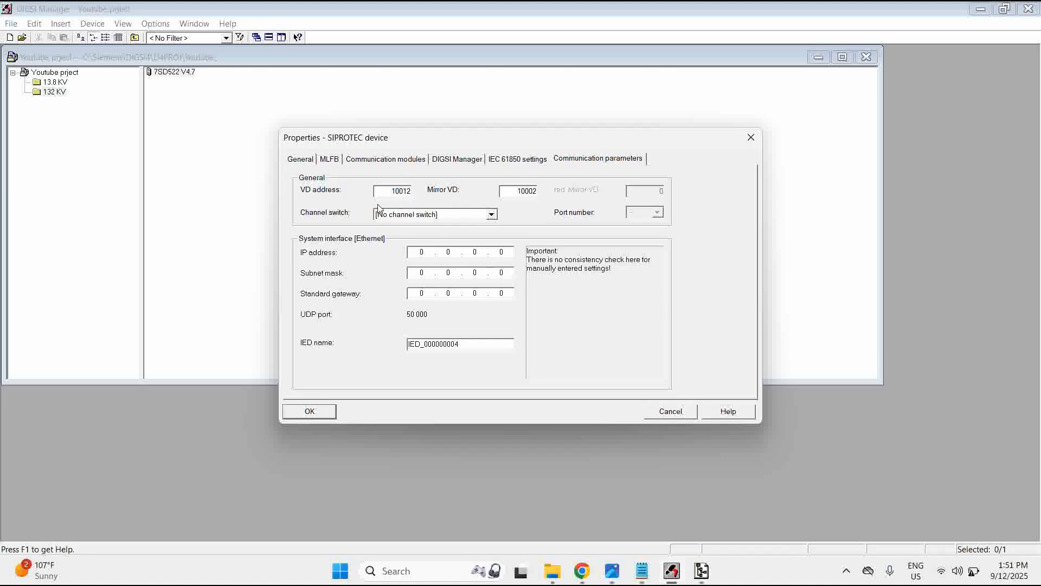
mouse_move(415, 201)
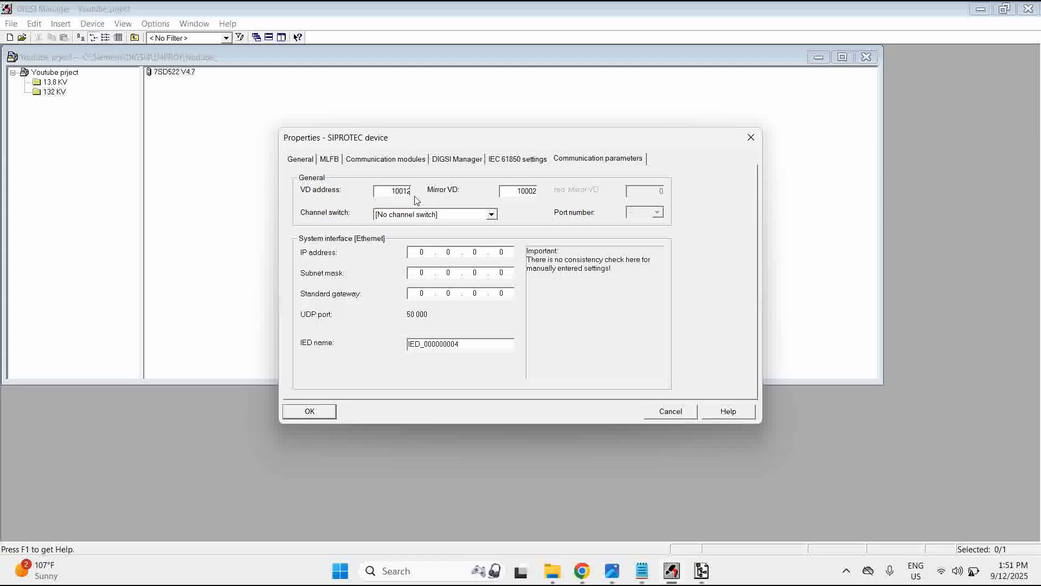
mouse_move(487, 193)
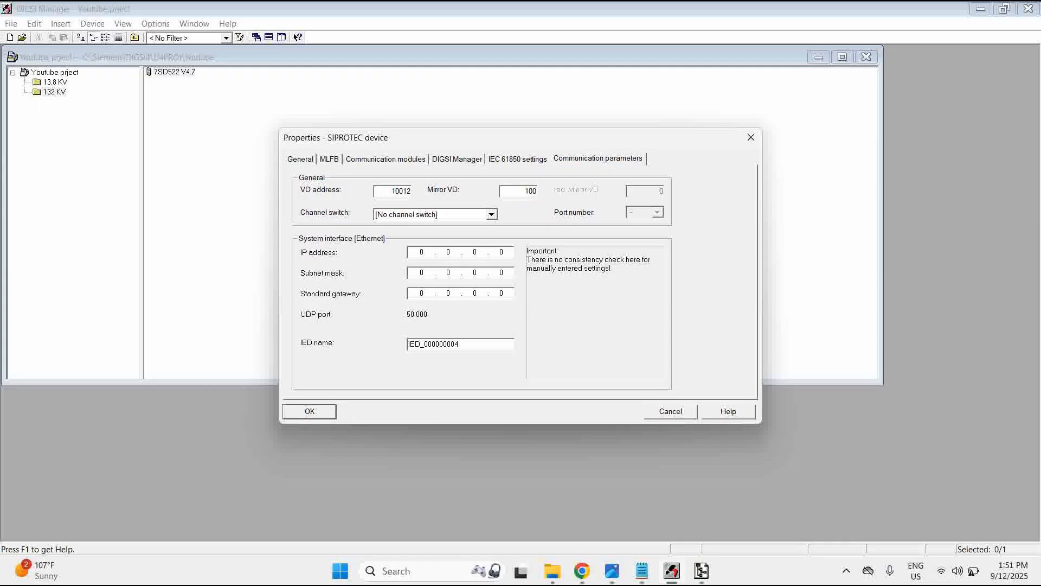
text(10013)
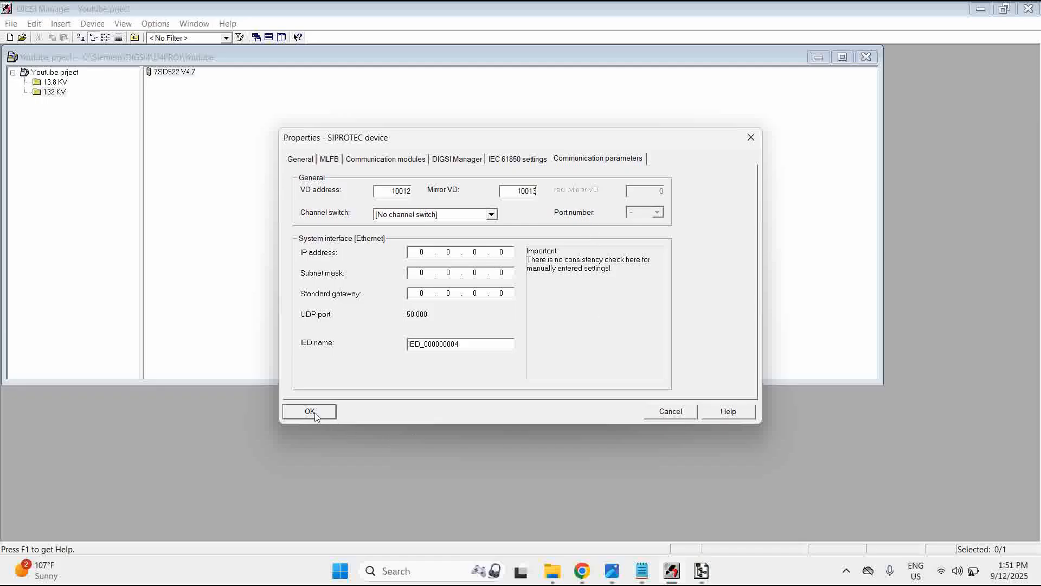
click(308, 412)
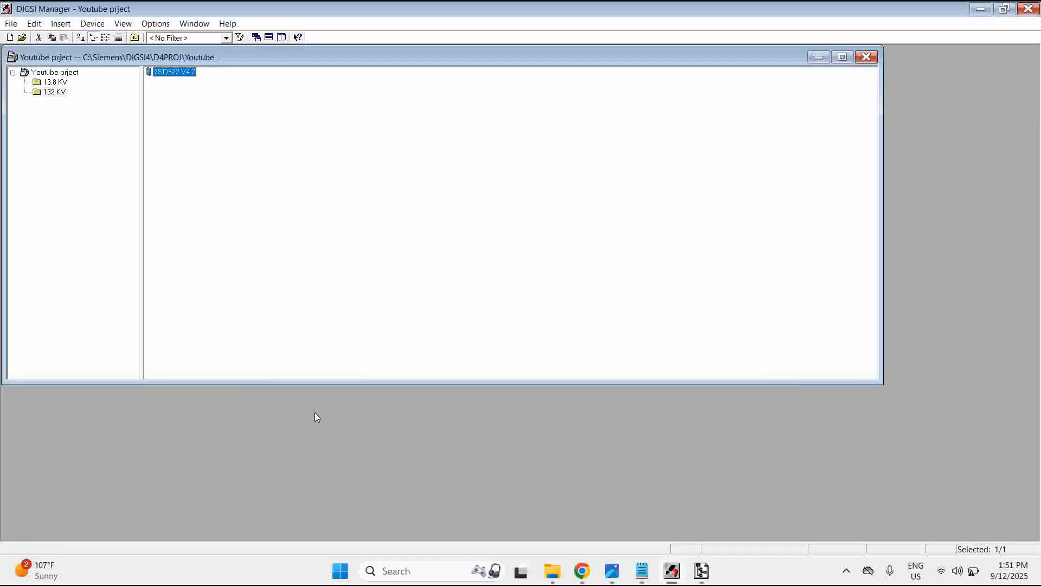
mouse_move(171, 73)
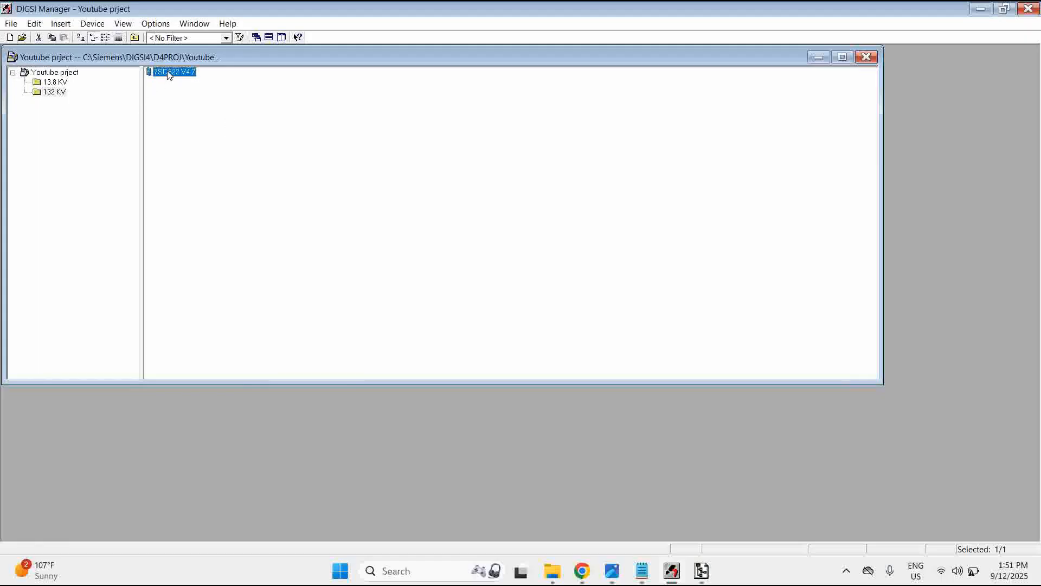
- Open the 7SD522 V4.7 device and choose a Direct connection
double_click(172, 72)
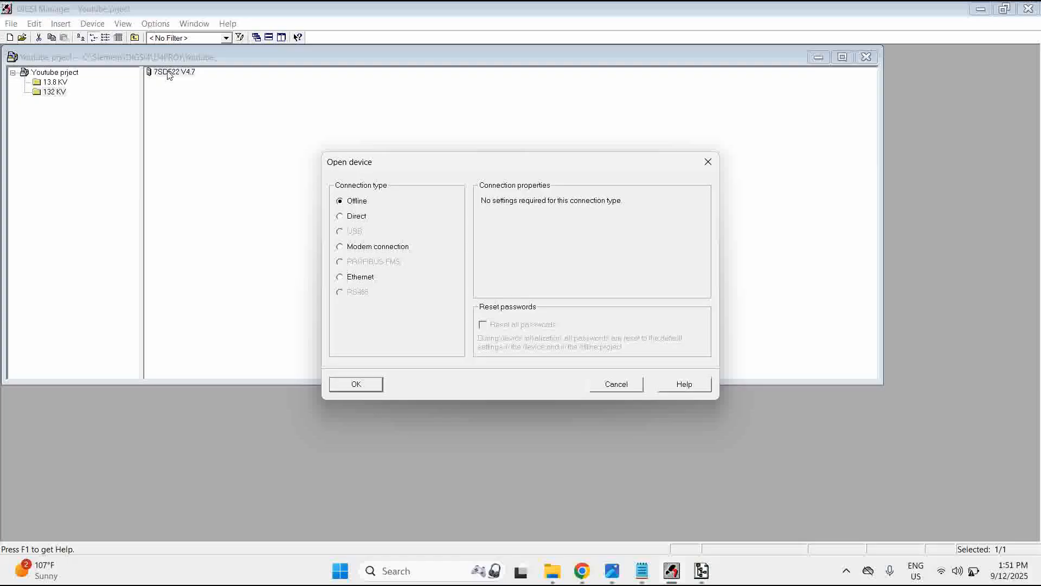
click(340, 216)
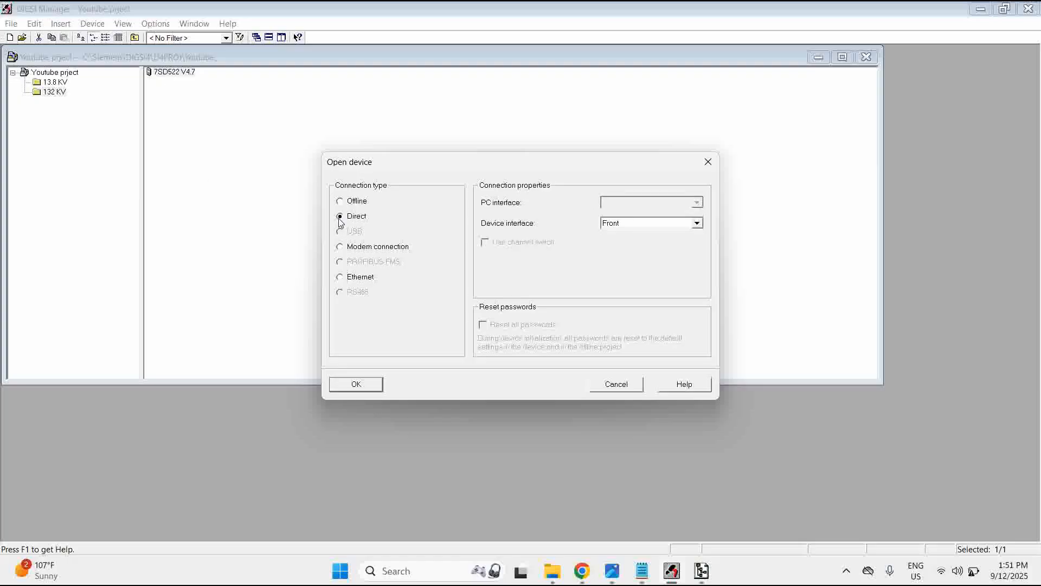